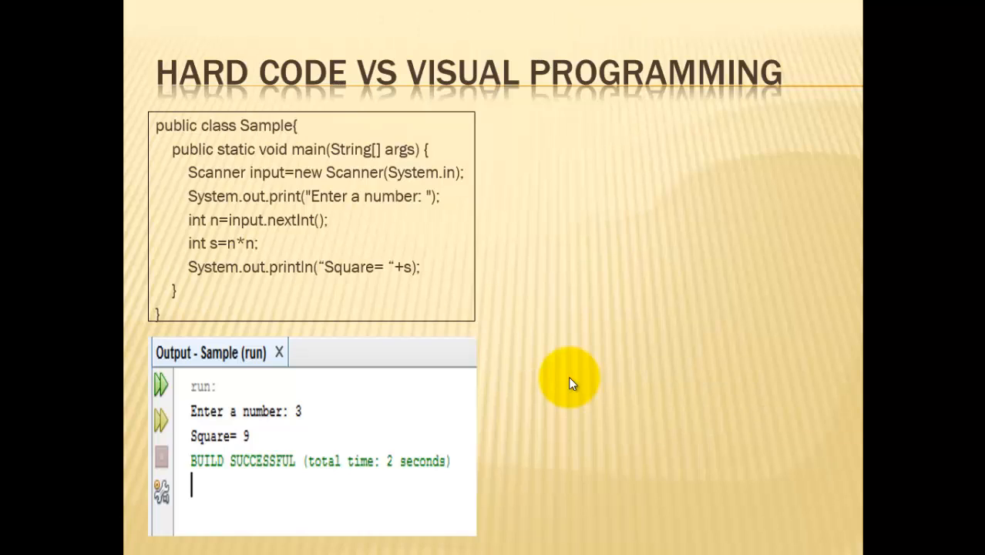
mouse_move(574, 377)
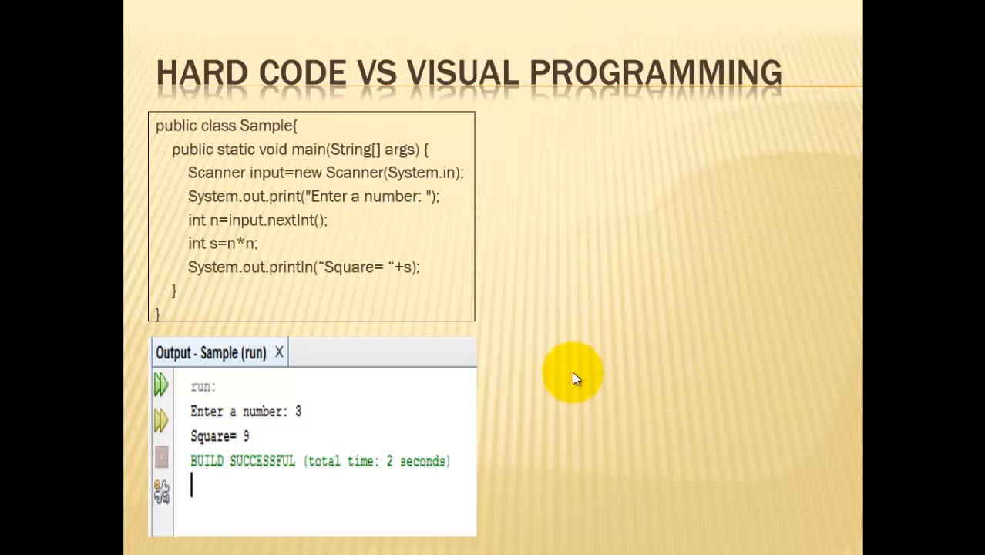
mouse_move(582, 381)
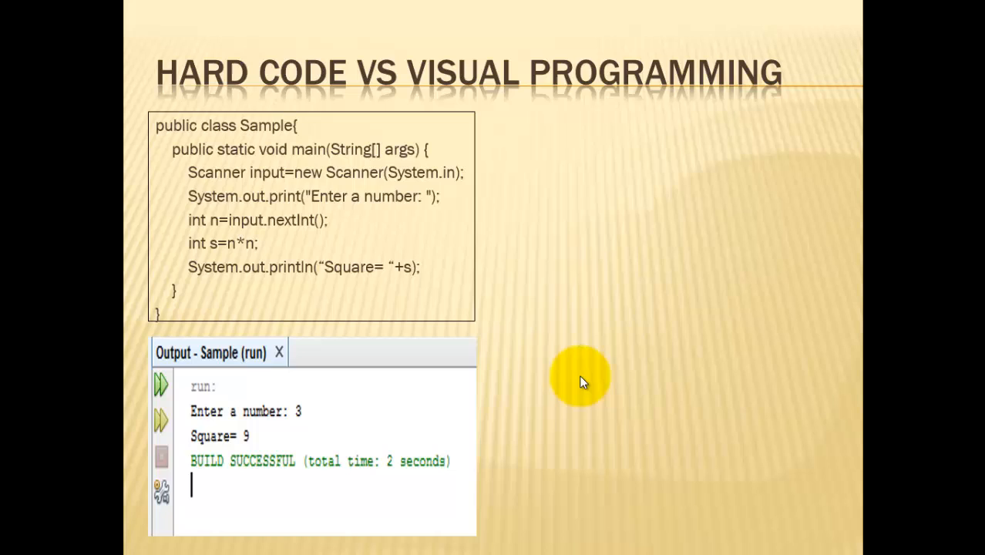
mouse_move(578, 384)
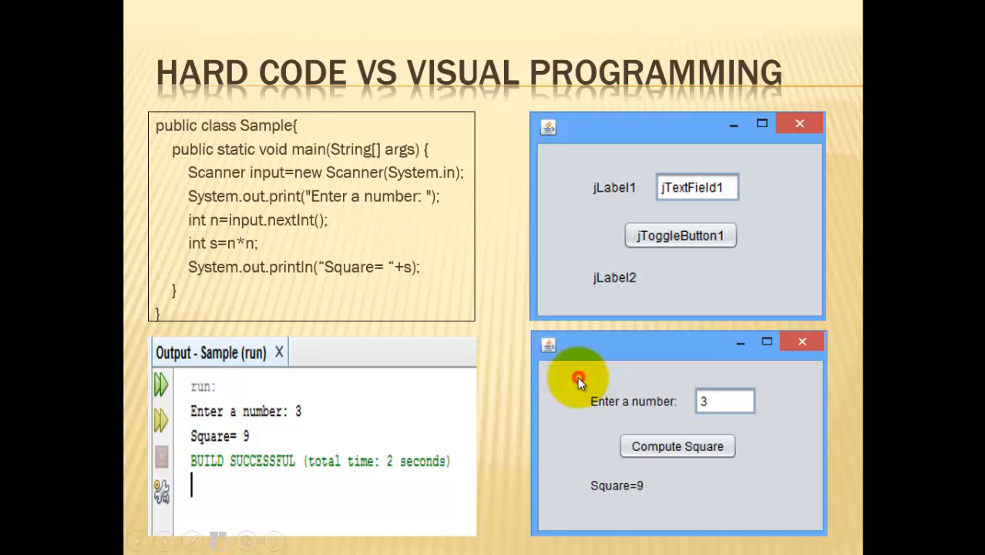
mouse_move(287, 162)
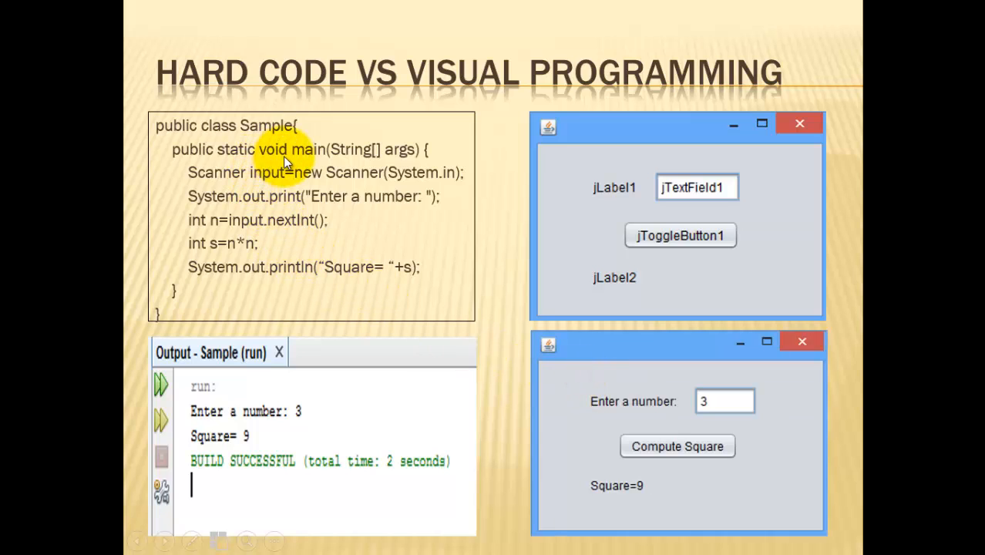
mouse_move(270, 172)
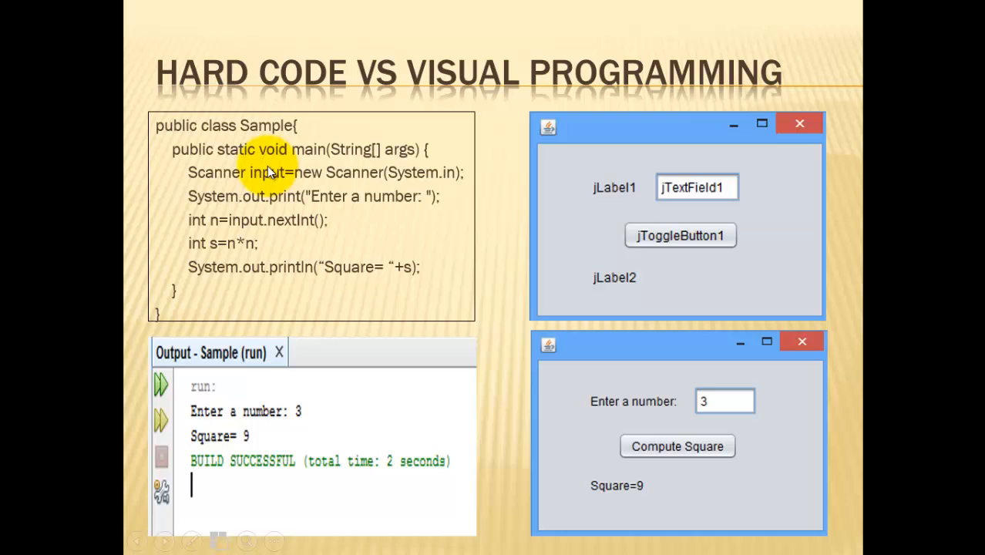
mouse_move(299, 266)
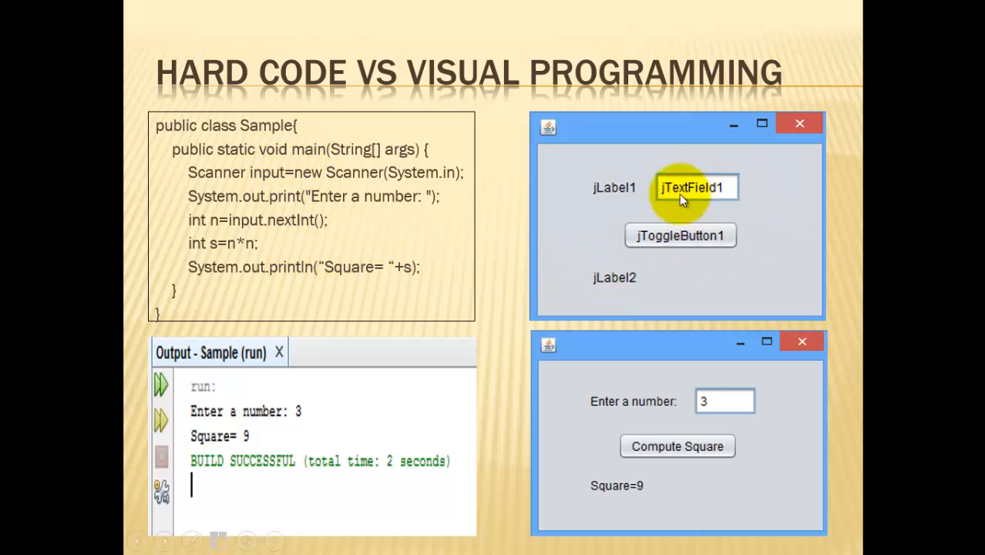
mouse_move(686, 258)
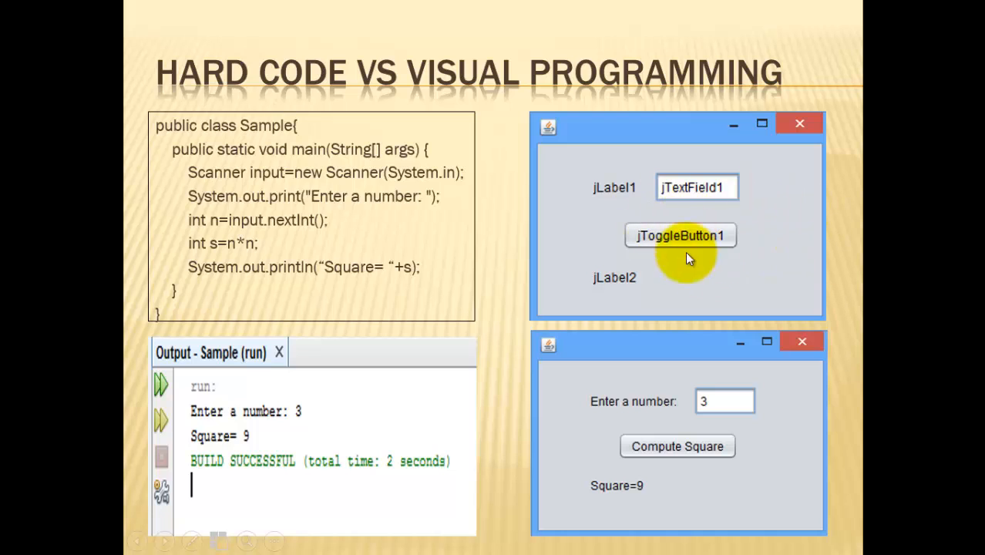
mouse_move(784, 444)
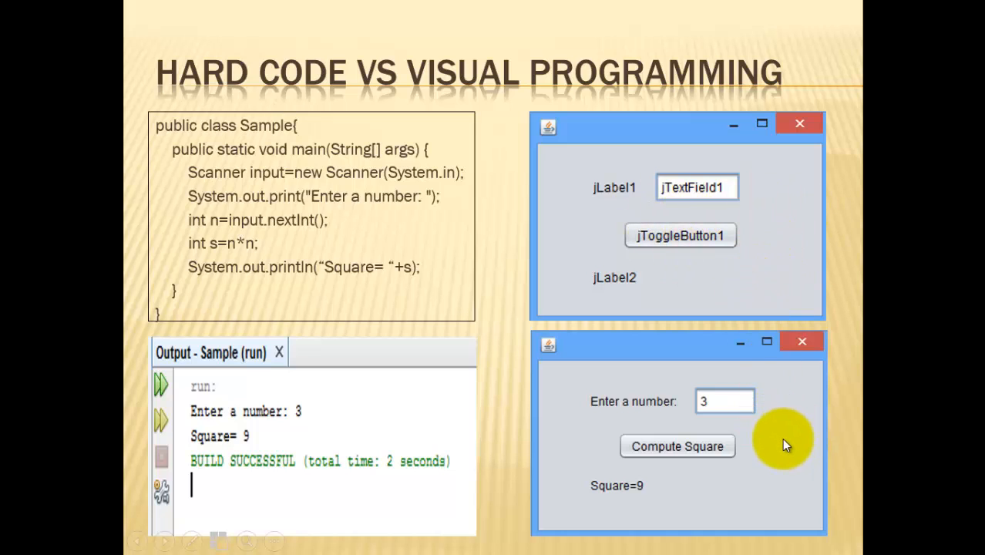
mouse_move(478, 305)
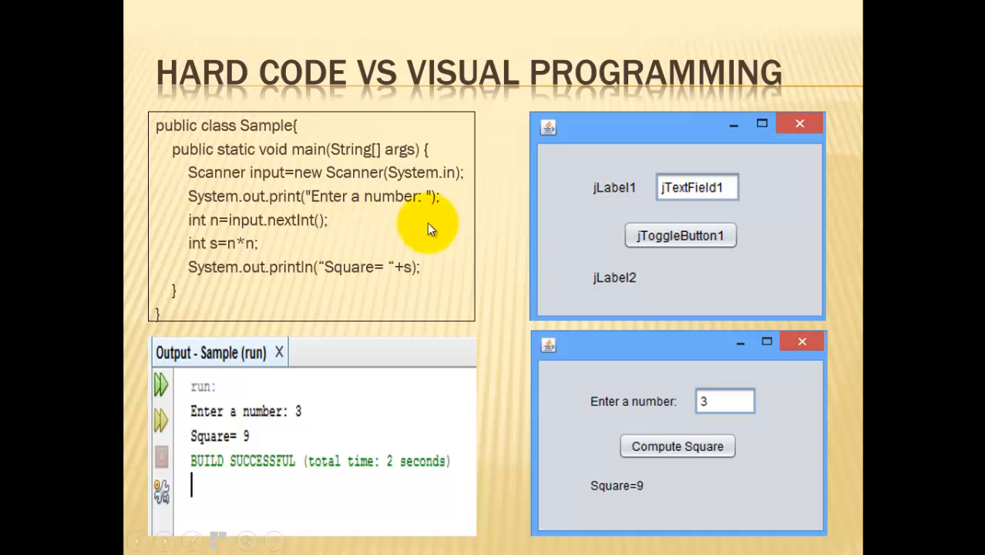
mouse_move(731, 245)
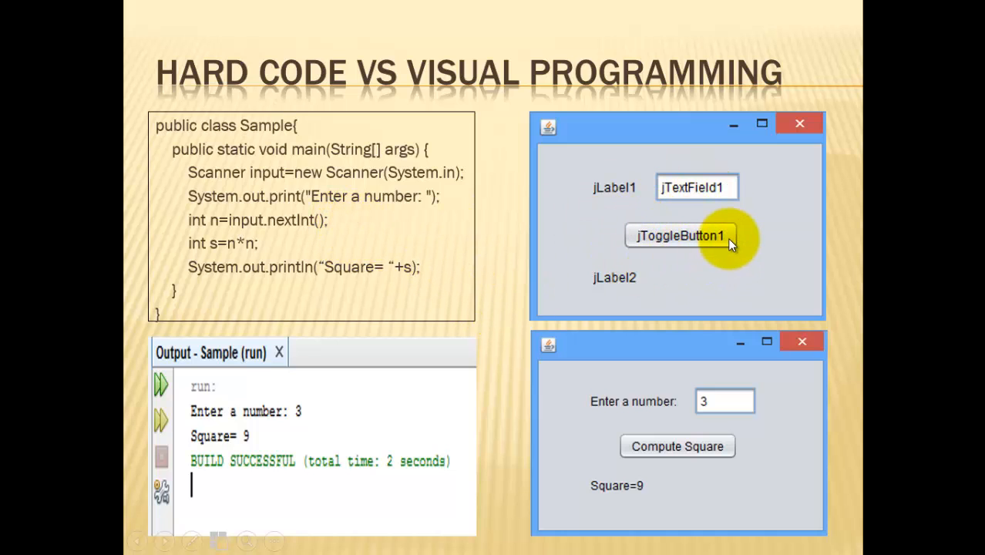
mouse_move(668, 226)
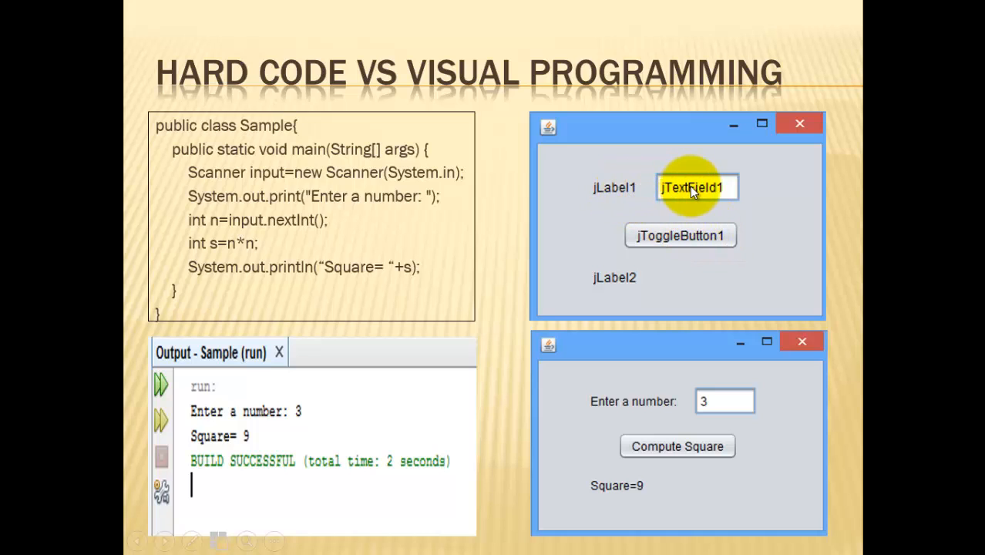
mouse_move(679, 243)
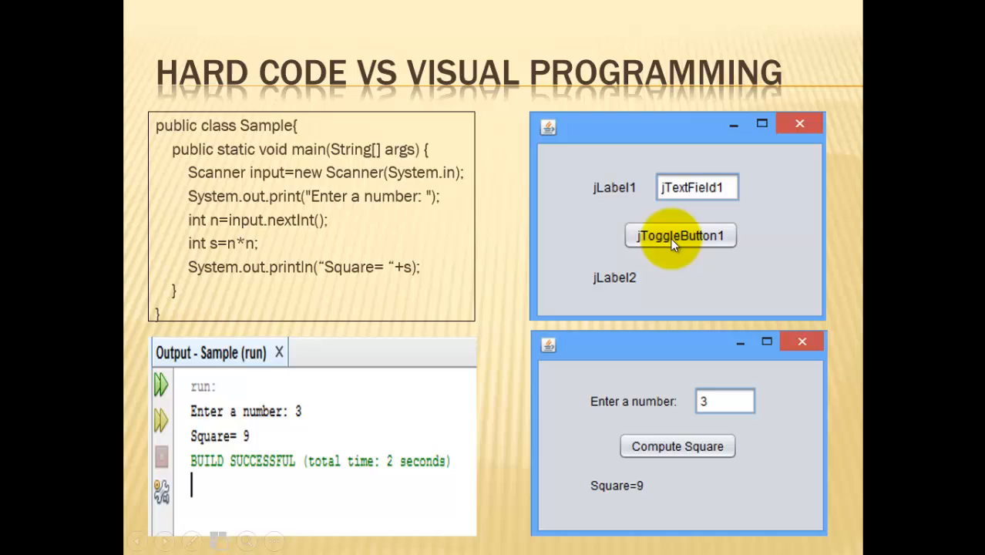
mouse_move(659, 143)
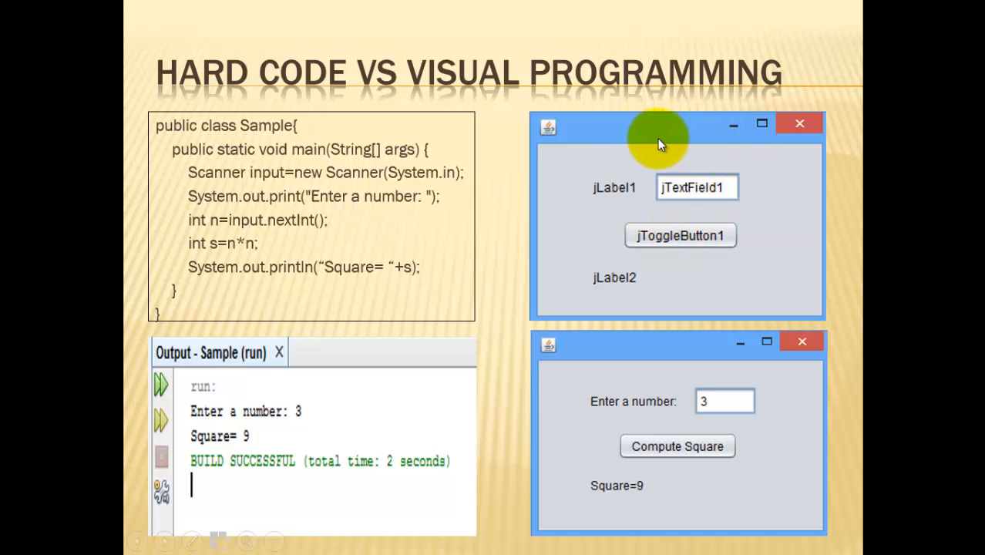
mouse_move(637, 171)
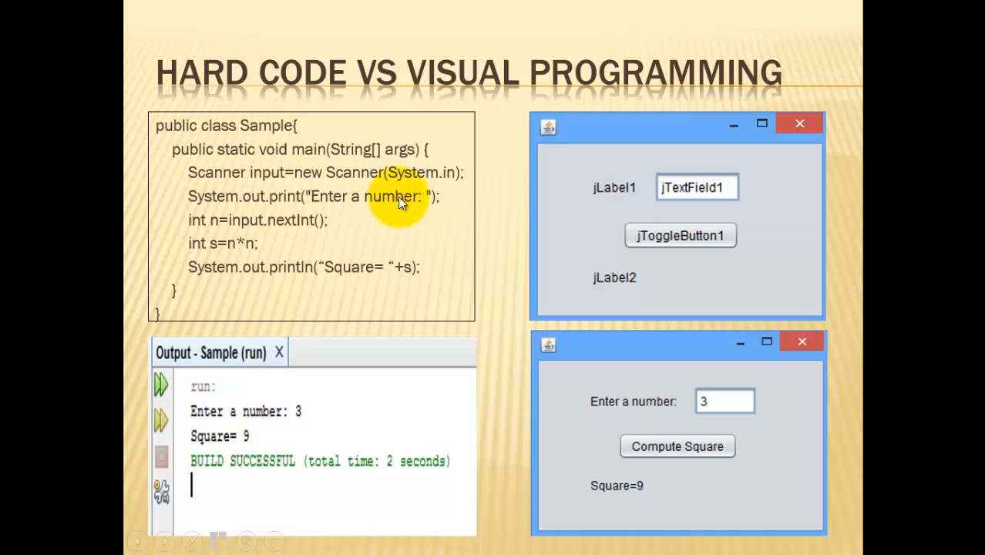
mouse_move(466, 241)
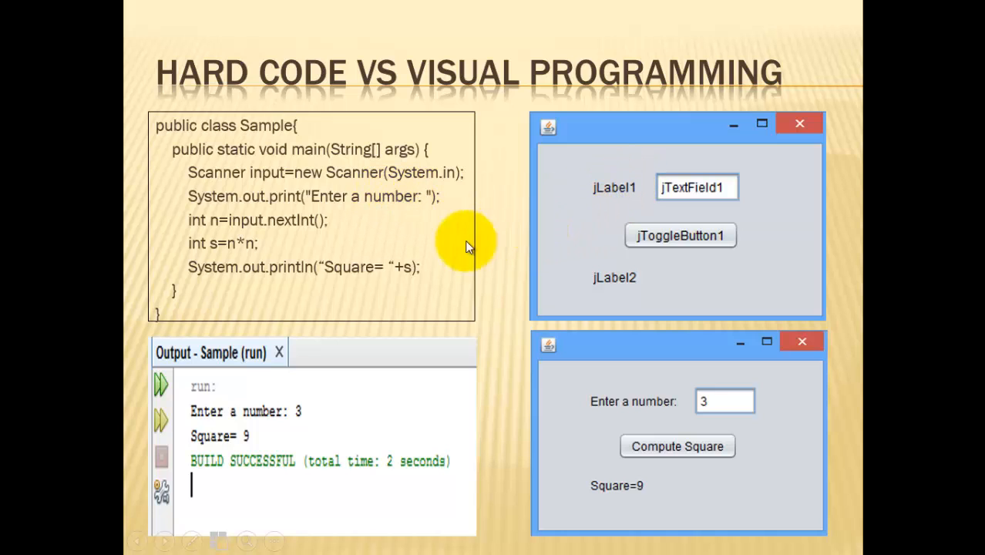
mouse_move(297, 223)
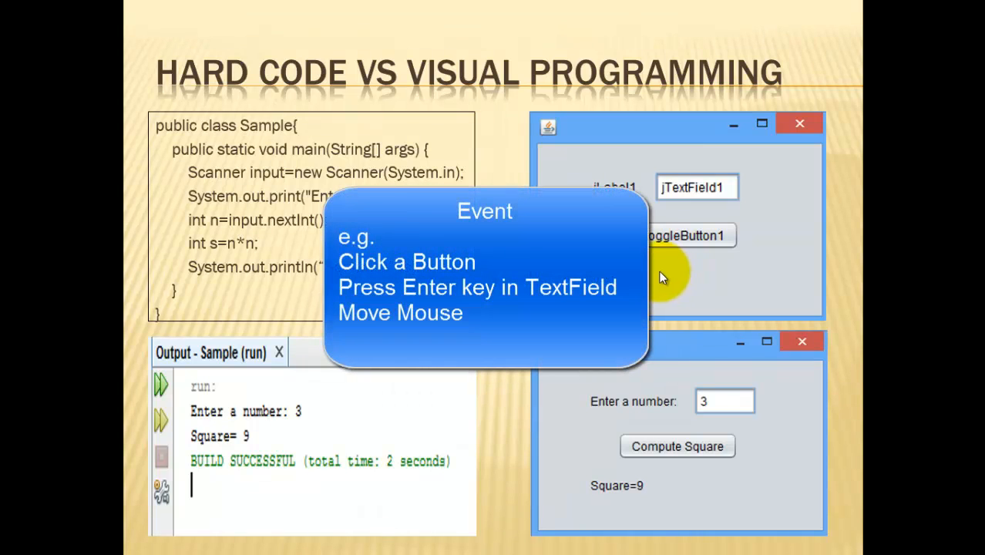
mouse_move(697, 211)
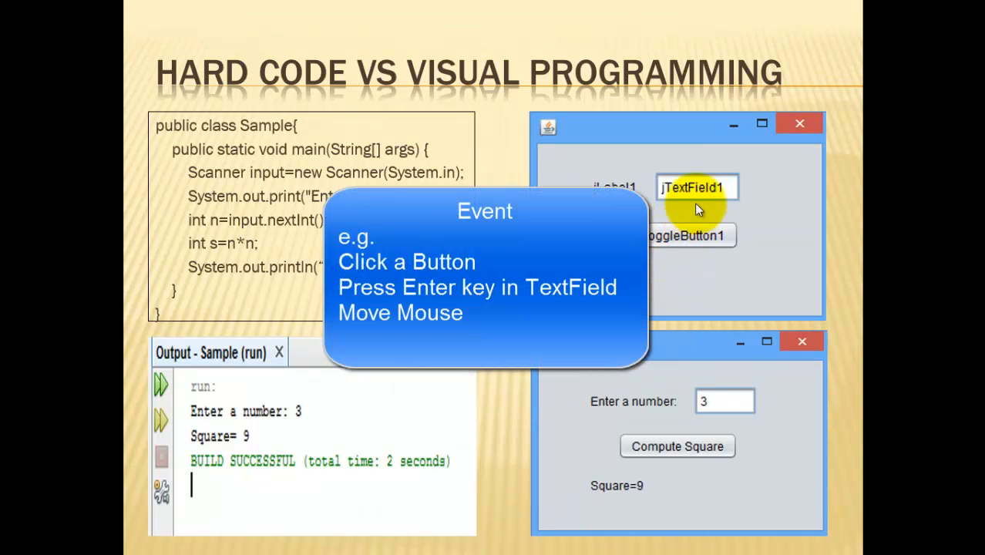
mouse_move(792, 258)
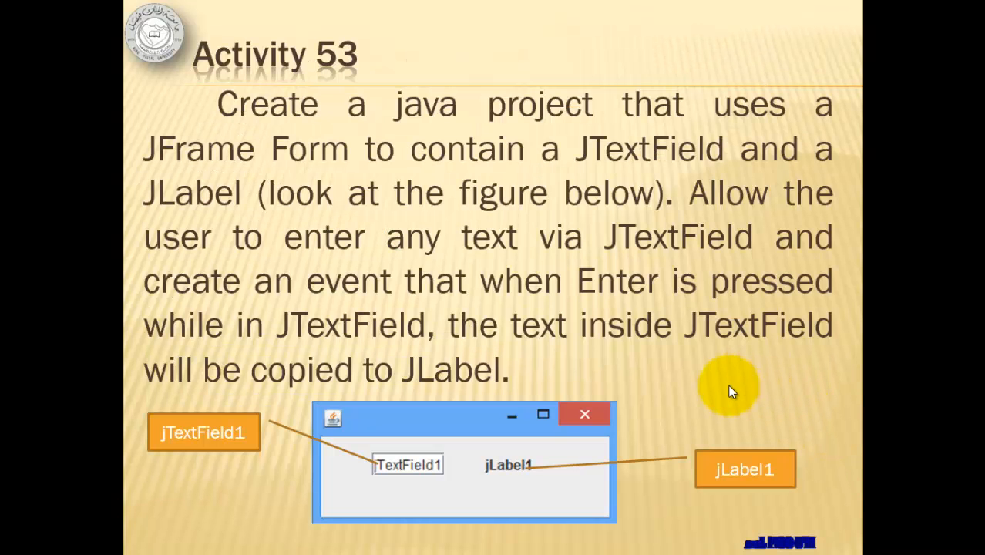
mouse_move(451, 426)
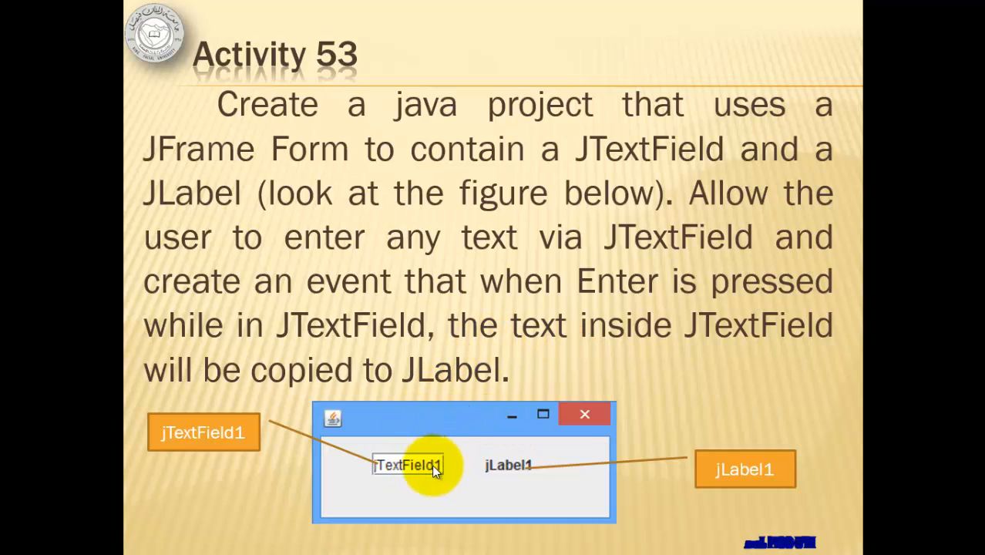
mouse_move(515, 470)
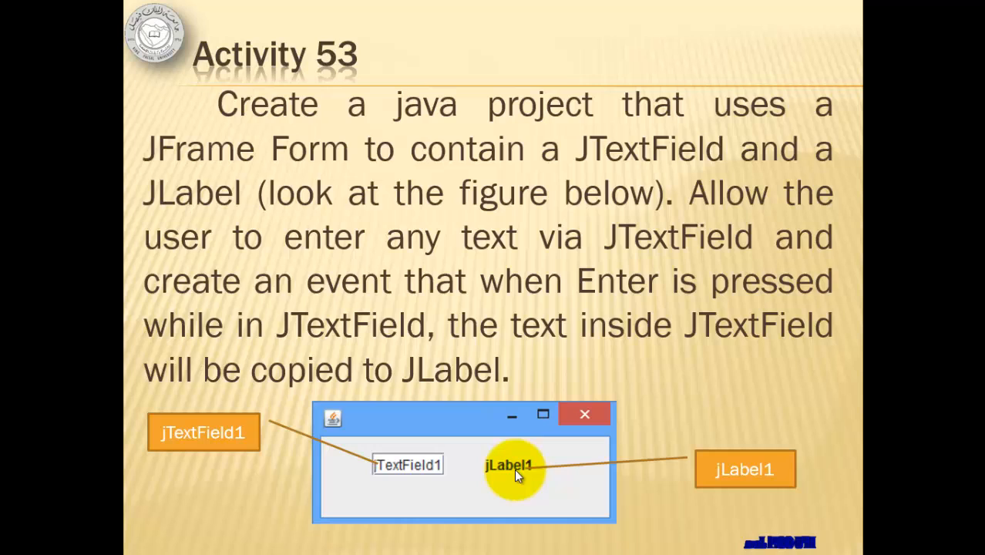
mouse_move(404, 467)
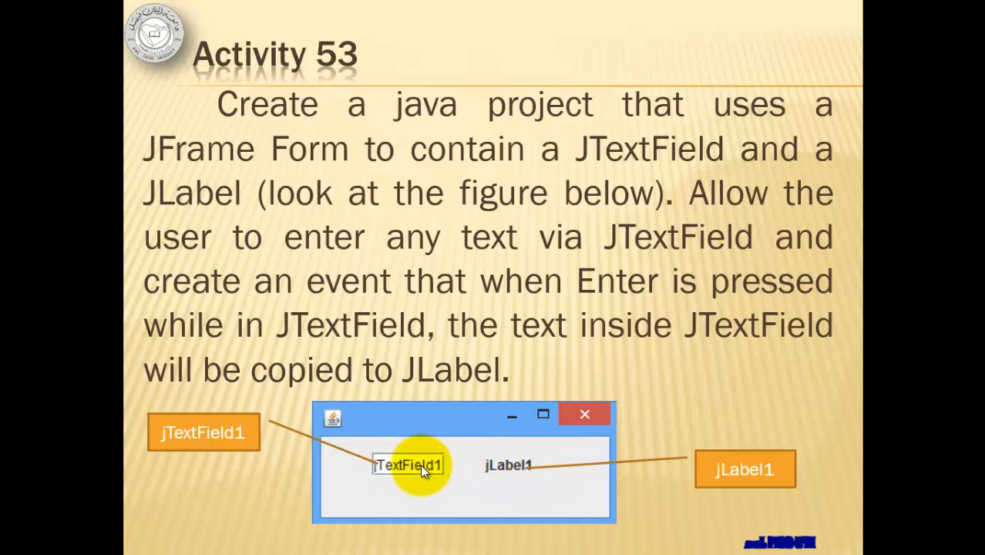
mouse_move(438, 470)
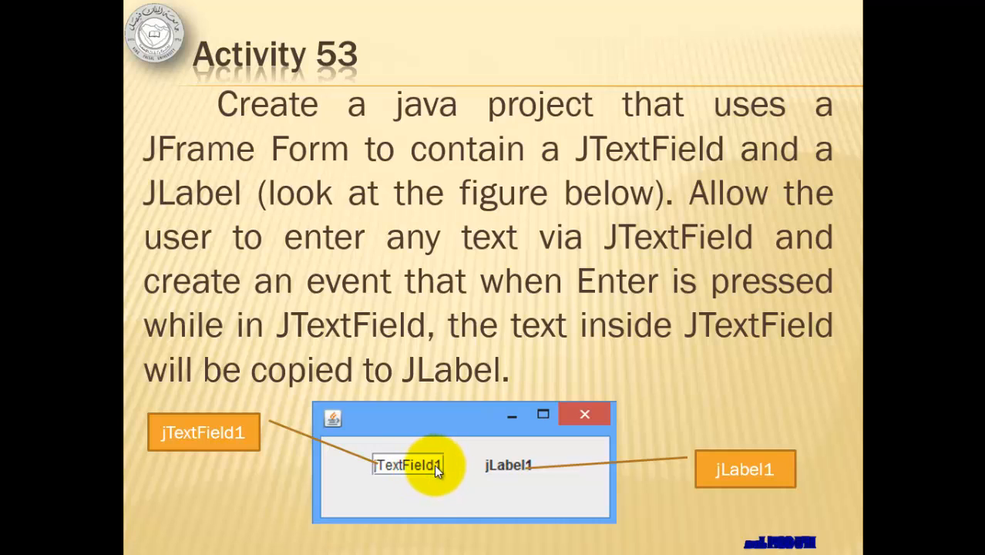
mouse_move(405, 466)
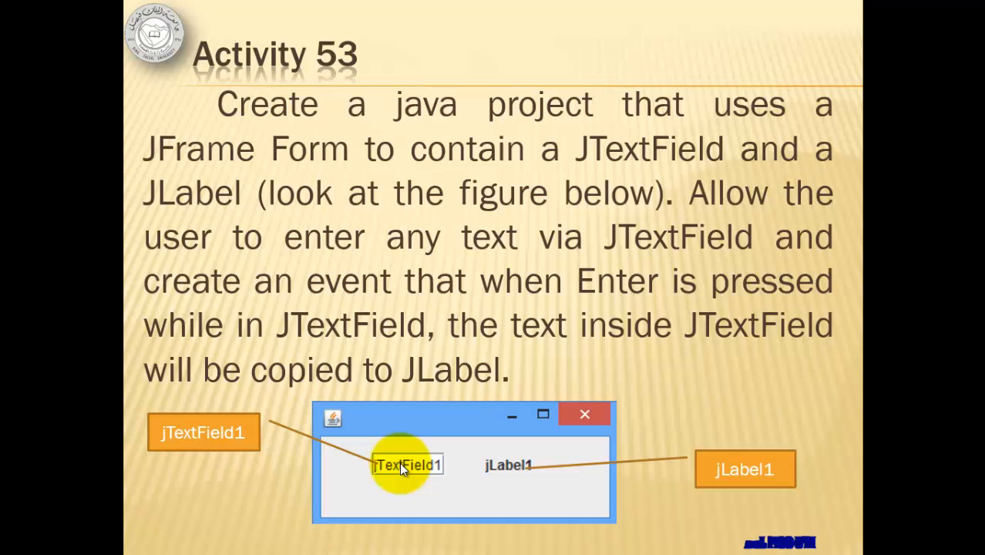
mouse_move(507, 474)
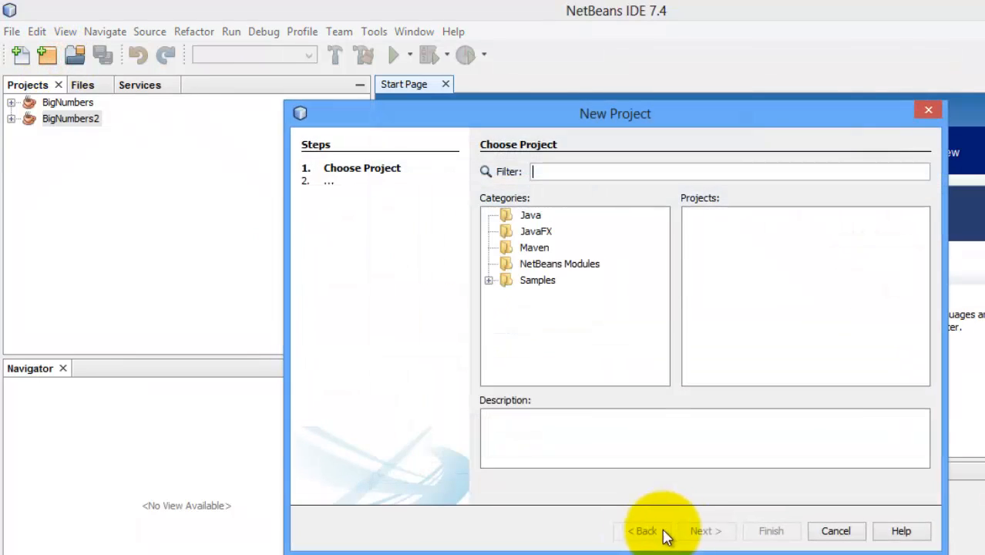
Name the new Java Application project VisualSample and finish the wizard.
click(701, 530)
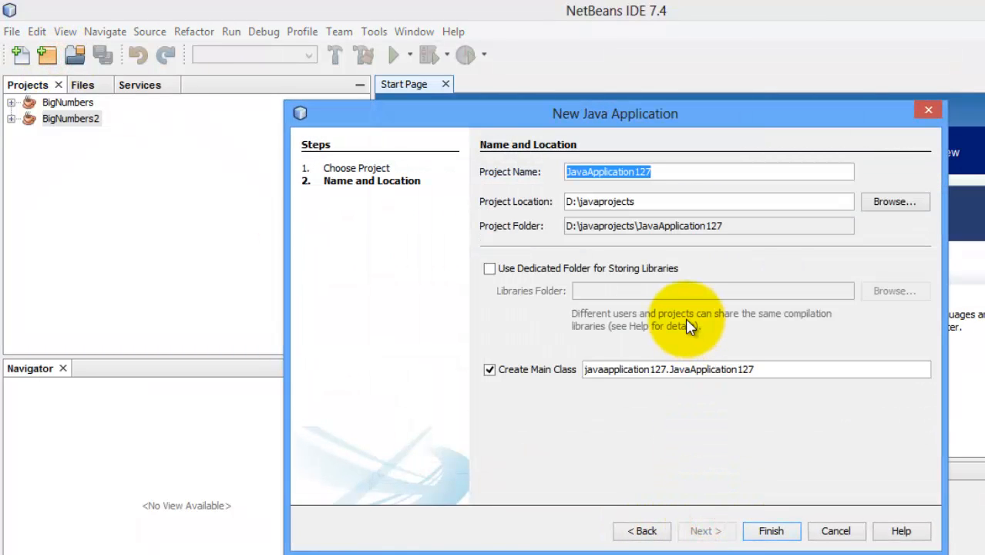
text(Visual)
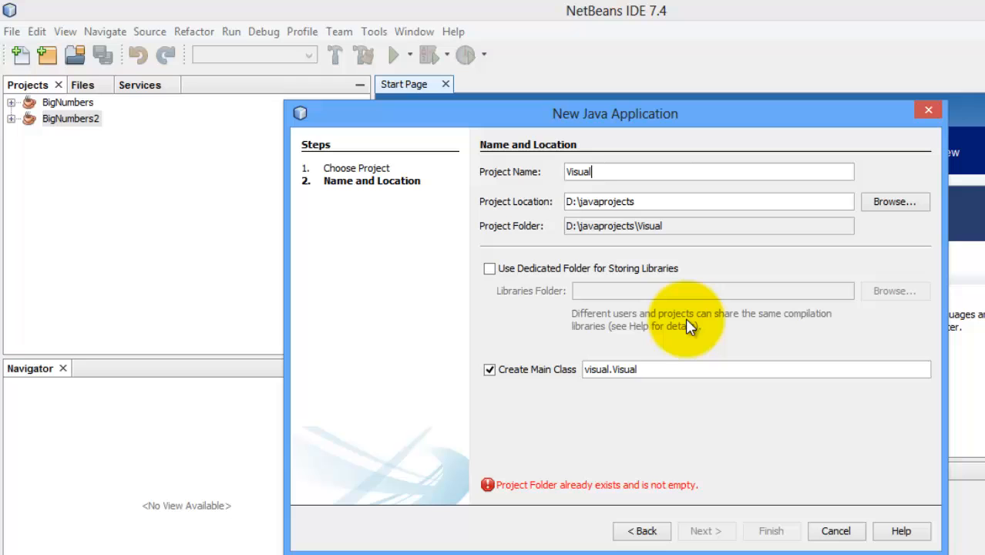
text(Sample)
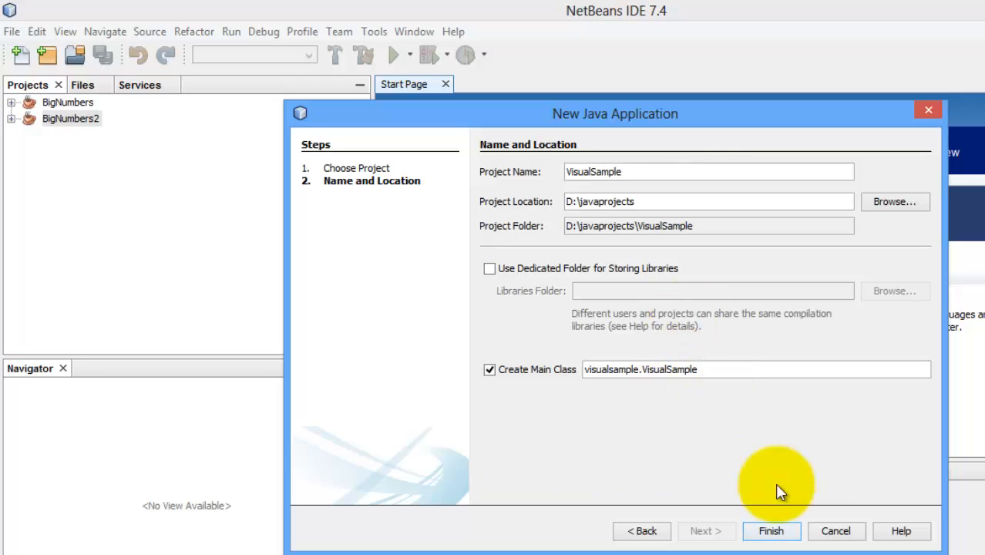
click(771, 531)
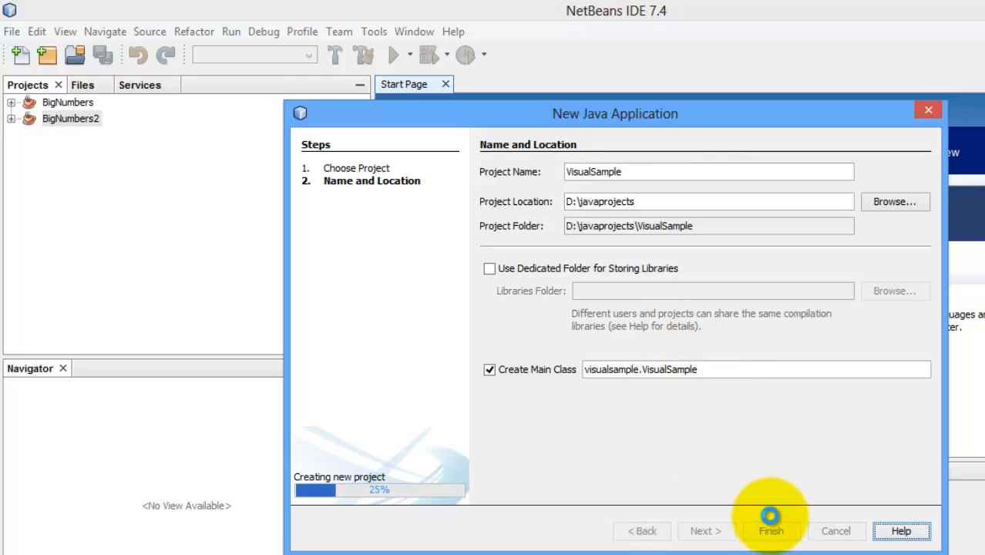
click(770, 530)
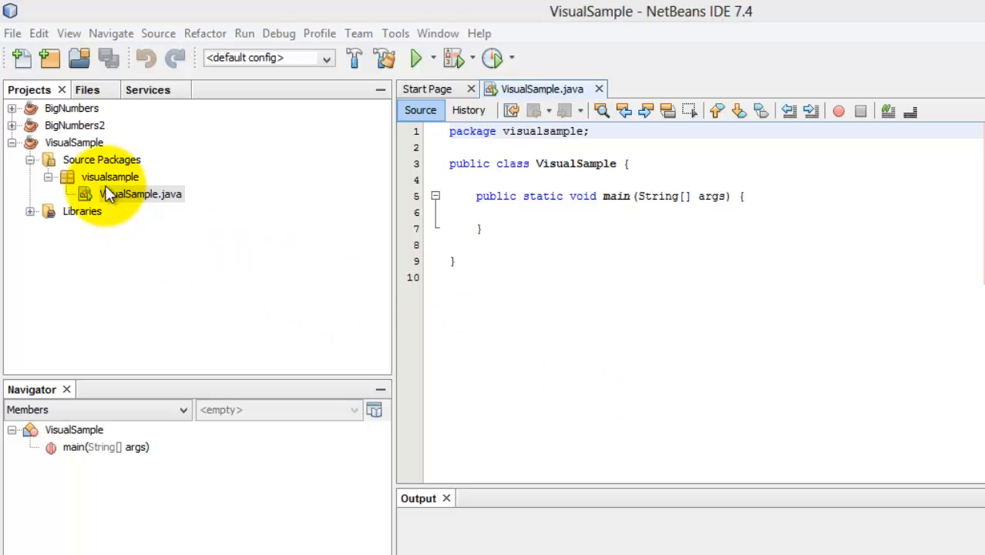
Add a Swing JFrame Form named Frame1 to the visualsample package.
right_click(109, 176)
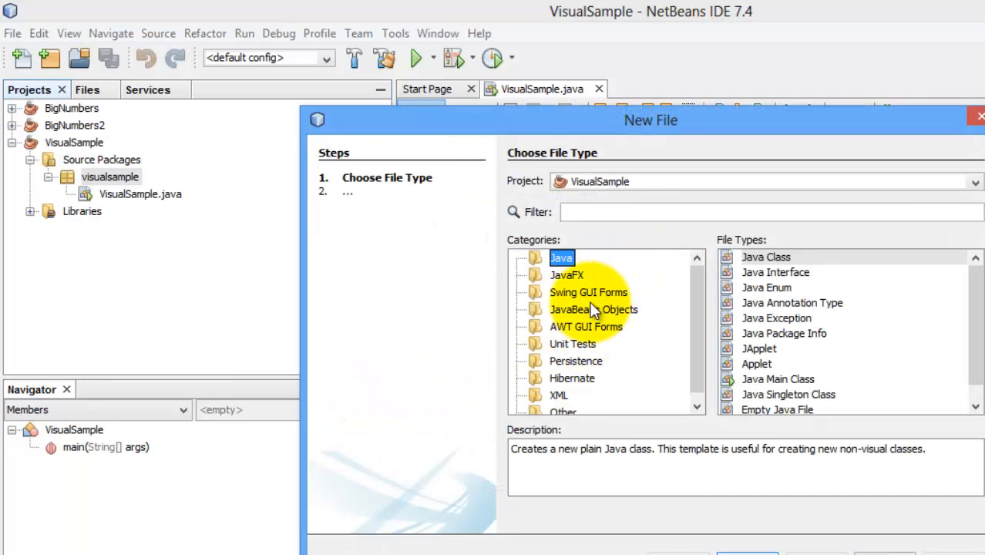
click(588, 292)
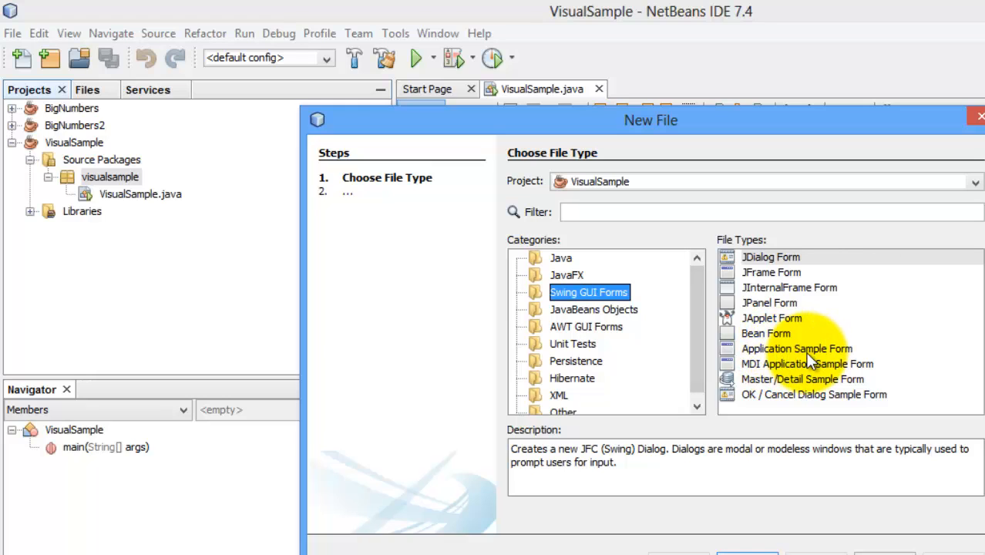
mouse_move(757, 281)
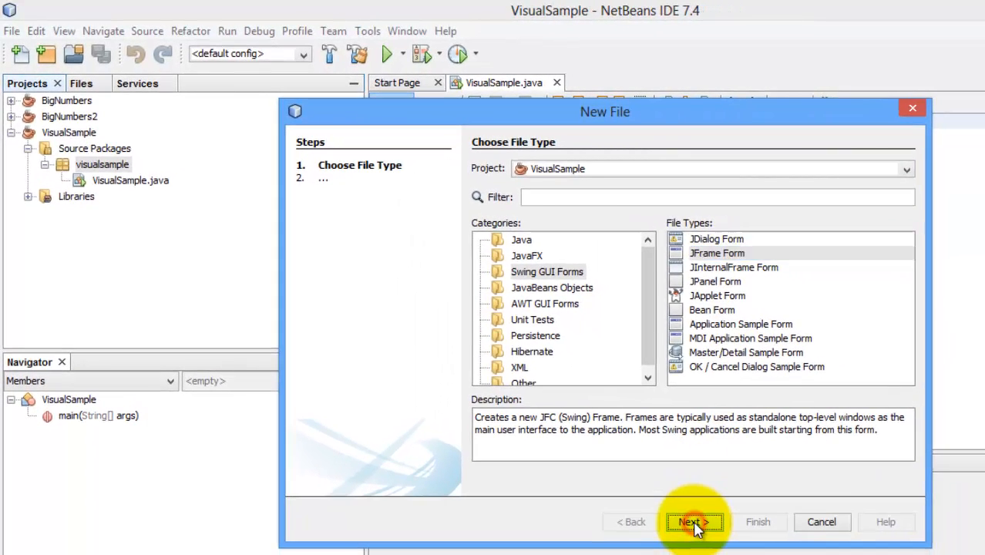
click(693, 522)
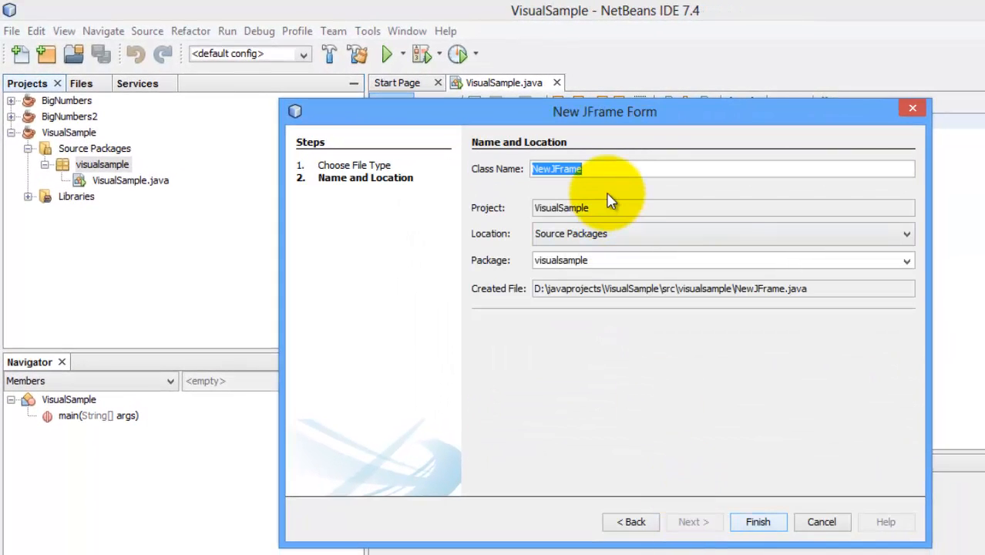
text(Frame)
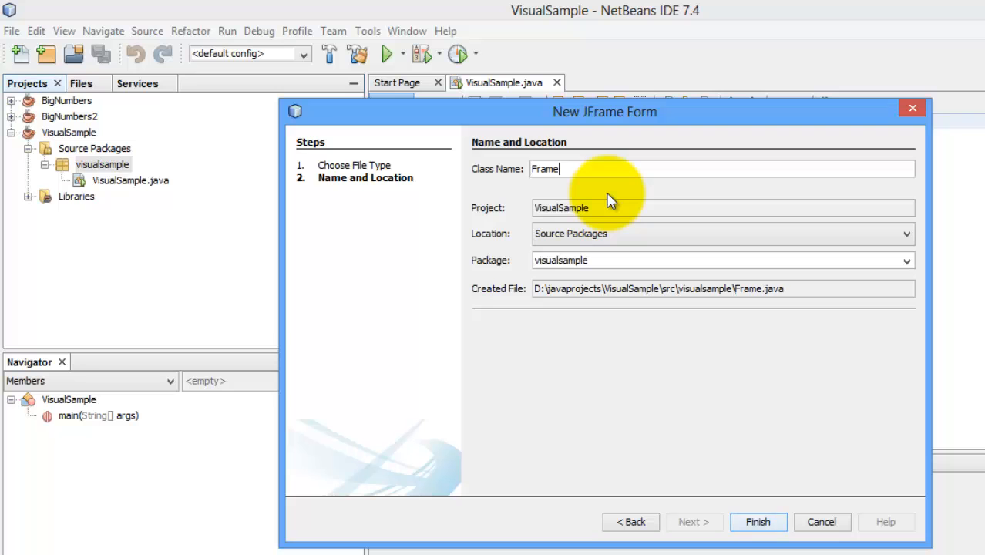
click(758, 522)
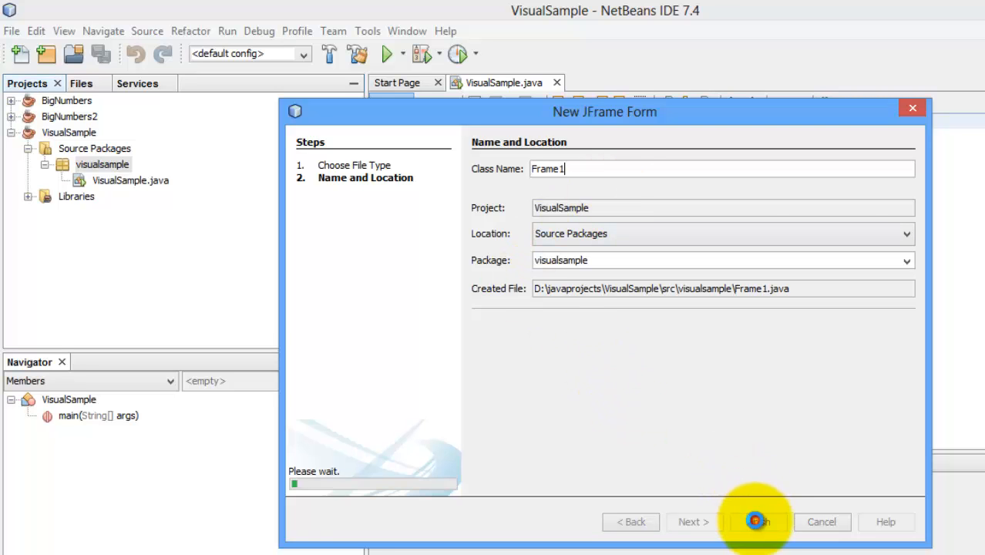
click(755, 522)
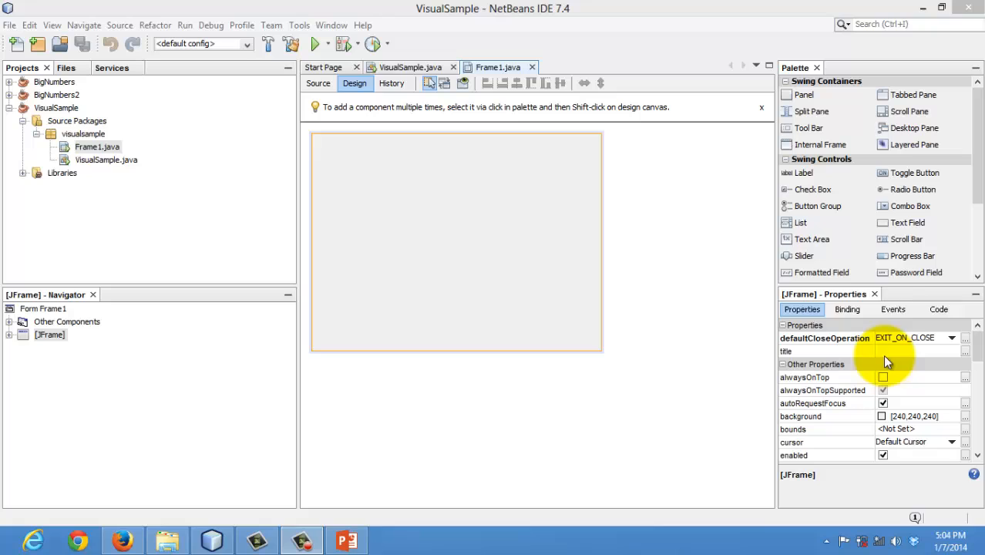
mouse_move(578, 231)
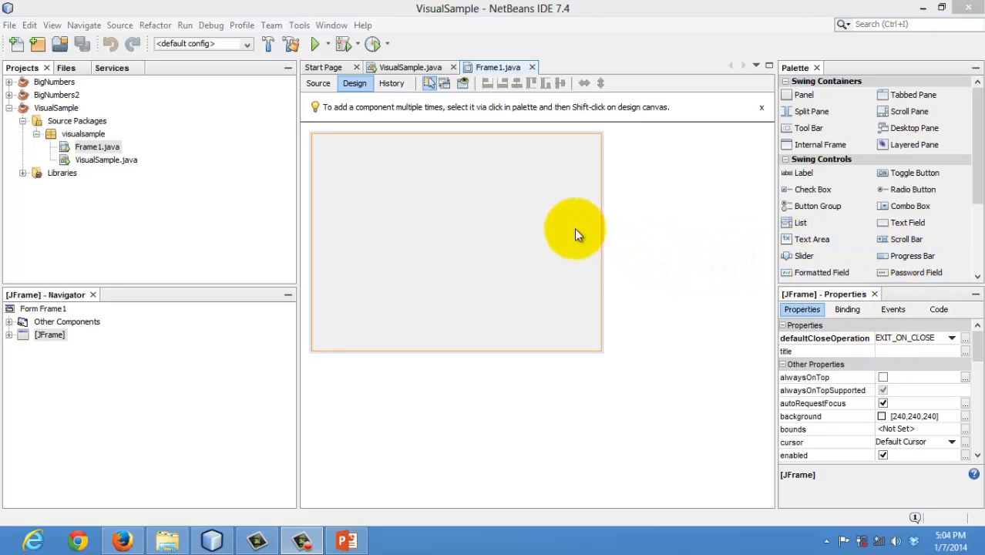
mouse_move(516, 272)
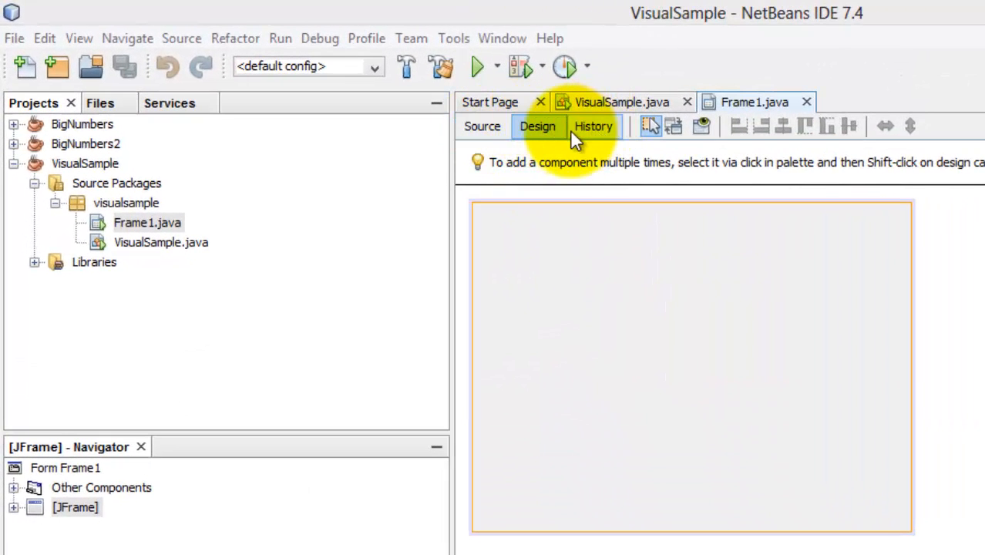
mouse_move(537, 139)
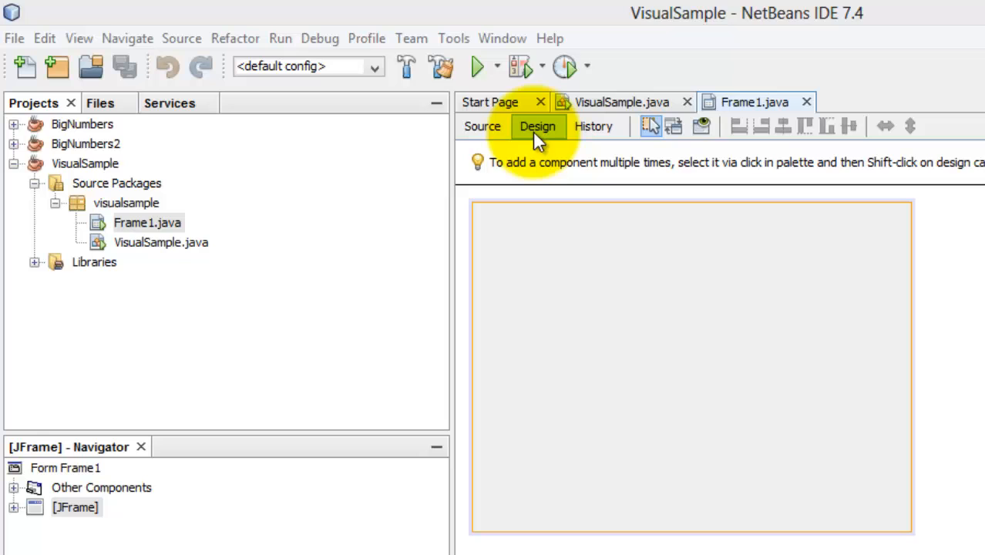
Show Frame1.java in Source view and scroll through its constructor, initComponents and main.
click(483, 127)
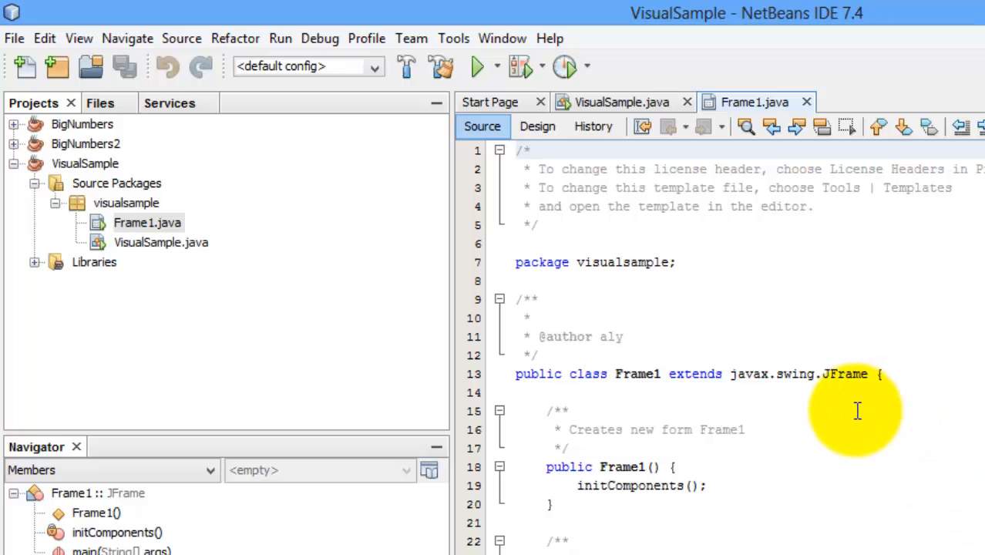
mouse_move(754, 378)
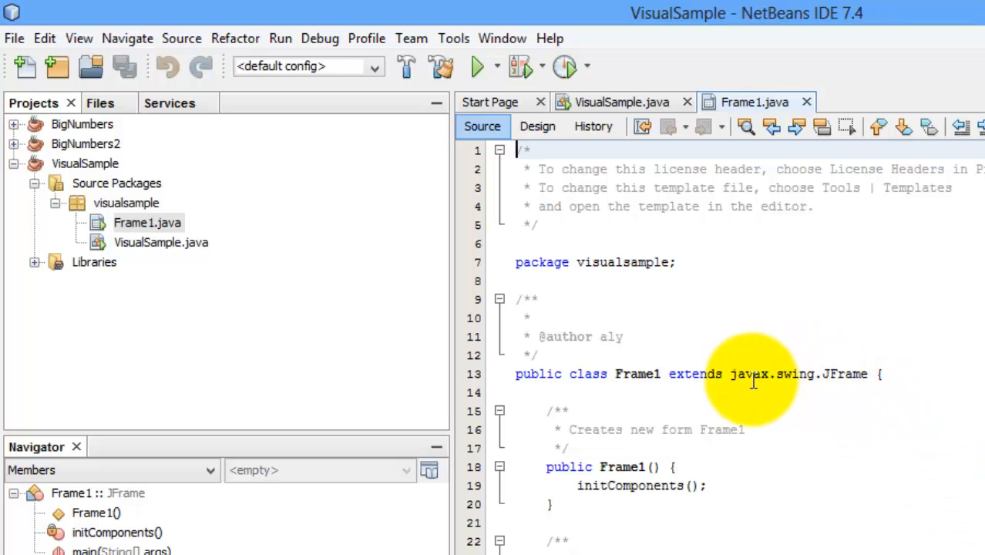
mouse_move(844, 369)
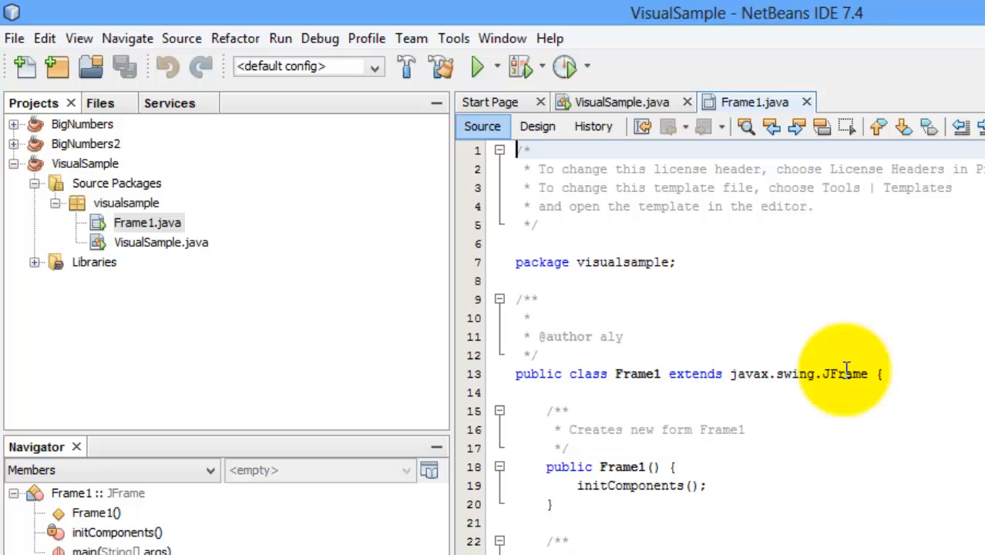
scroll(down, 3)
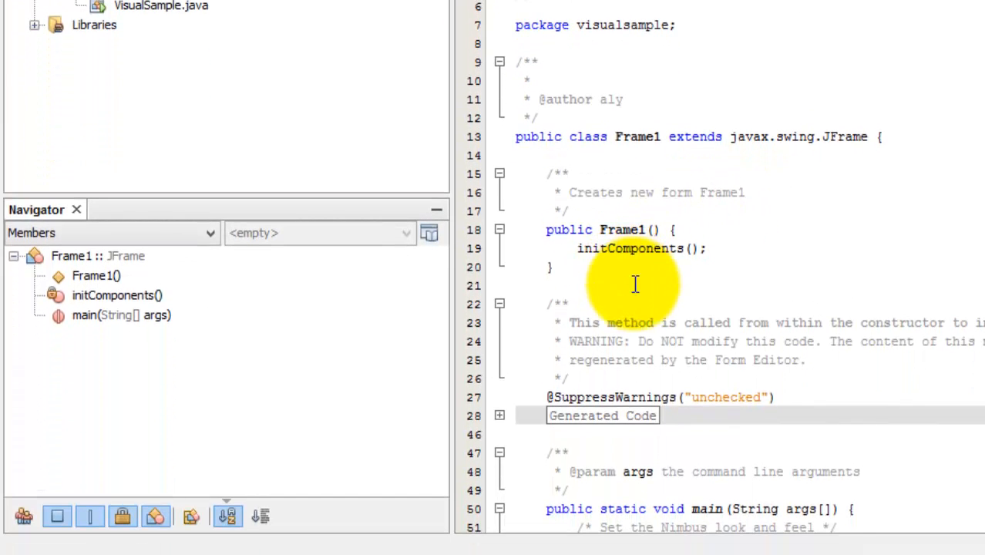
scroll(down, 3)
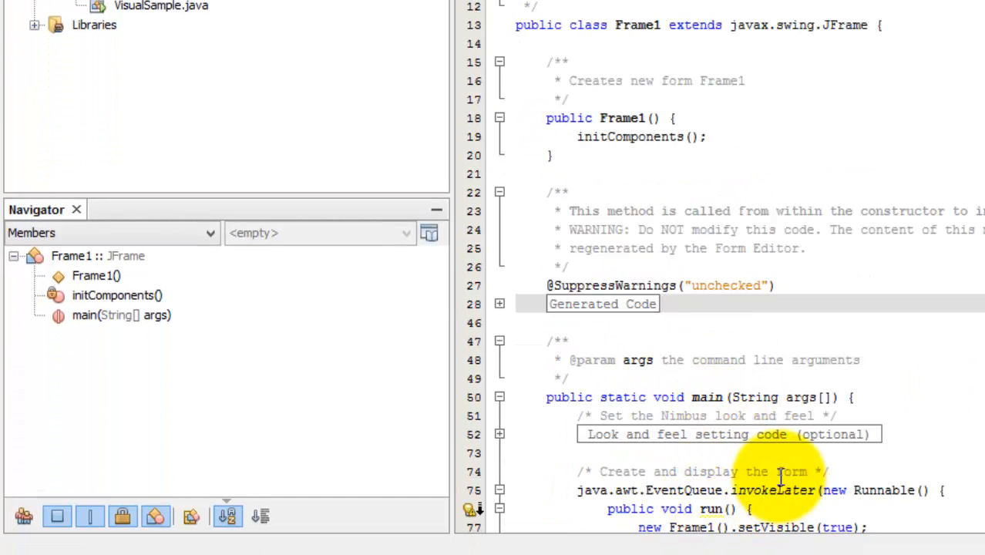
mouse_move(738, 329)
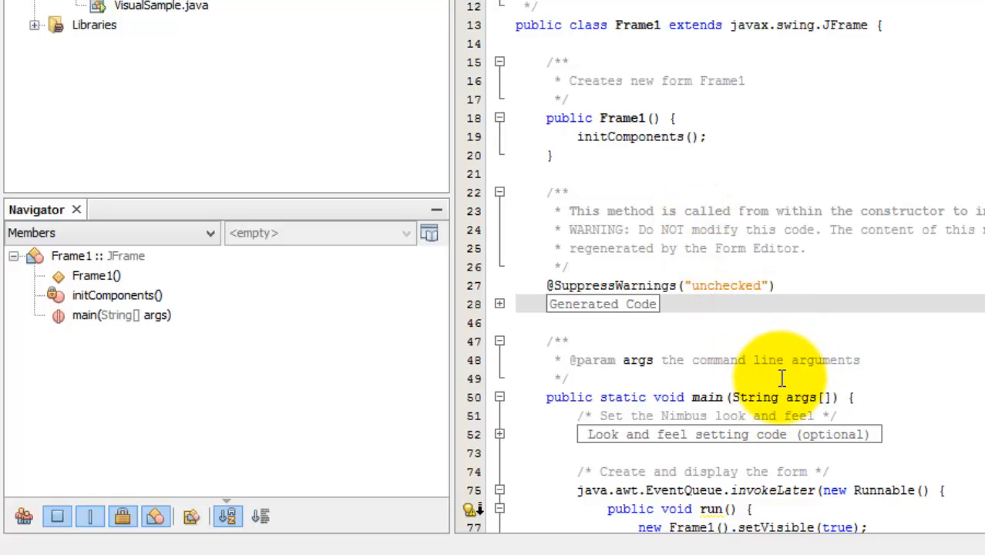
scroll(up, 3)
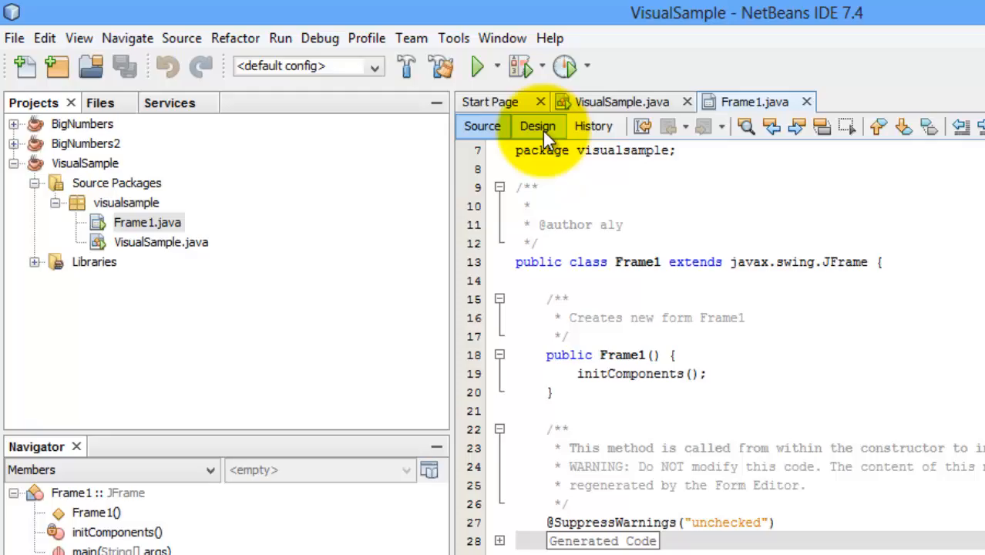
Return to Frame1's Design view and look over the frame's Events and Properties lists.
click(537, 126)
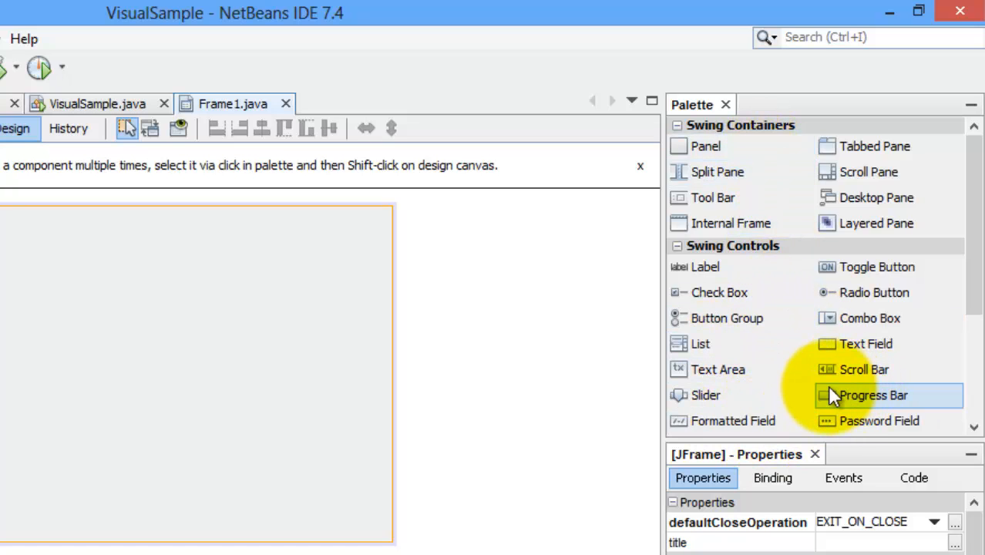
mouse_move(840, 395)
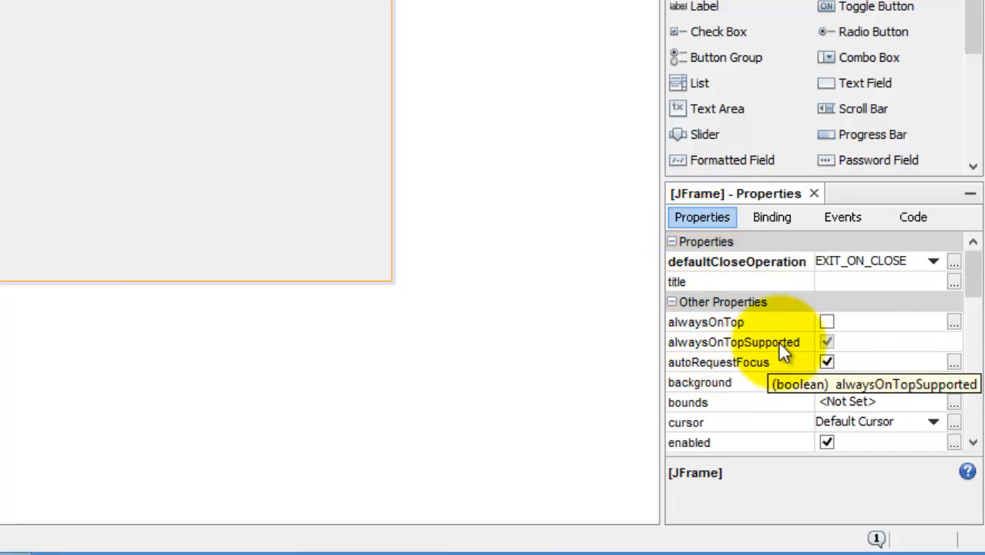
click(841, 216)
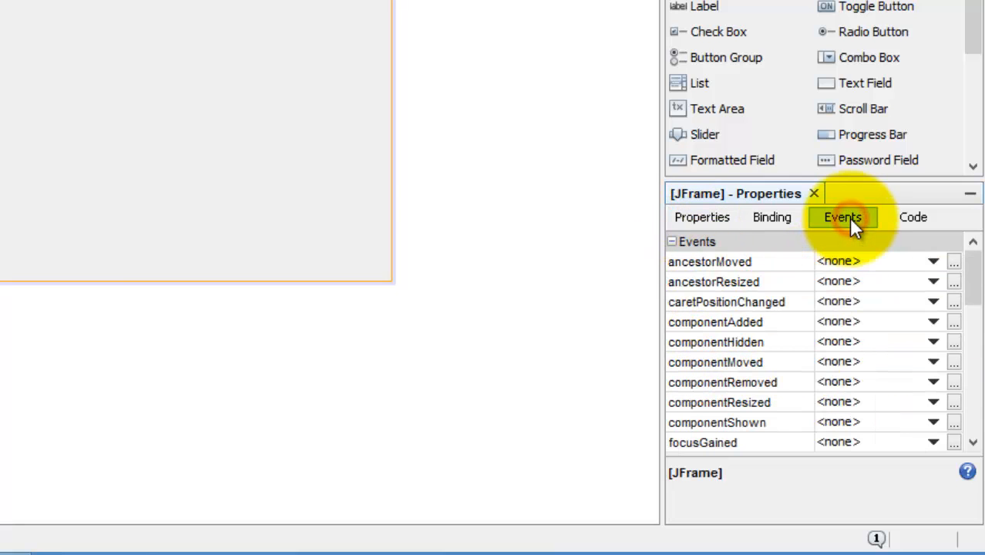
mouse_move(871, 366)
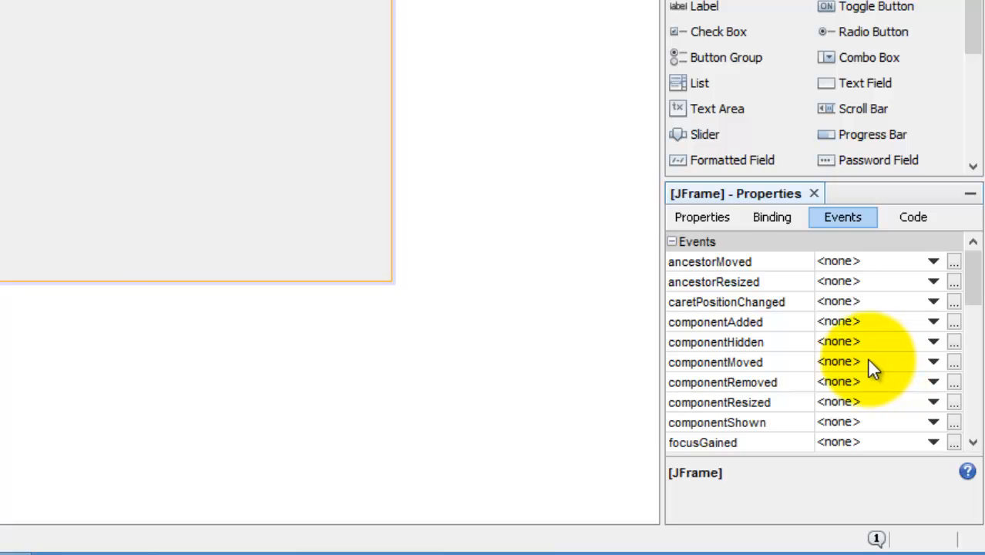
mouse_move(513, 339)
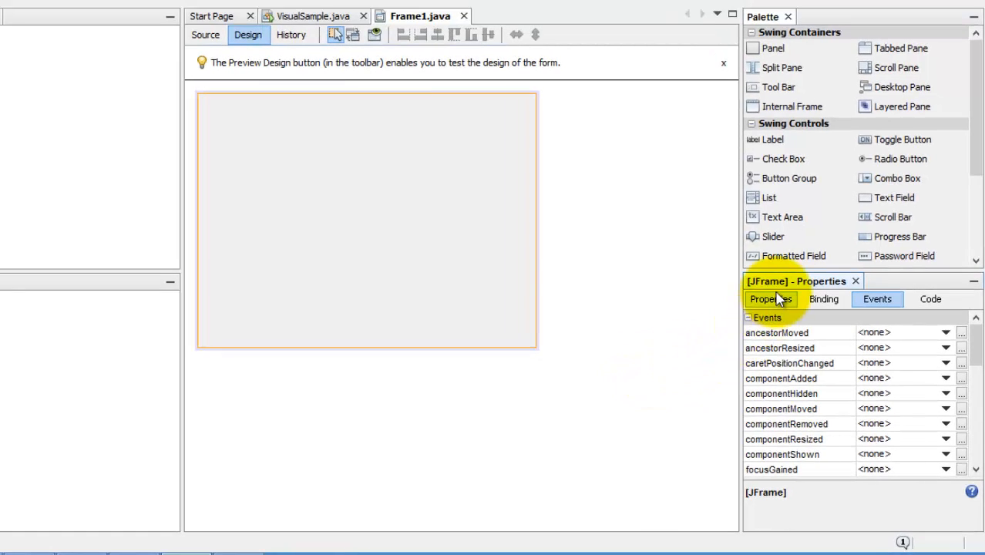
click(771, 299)
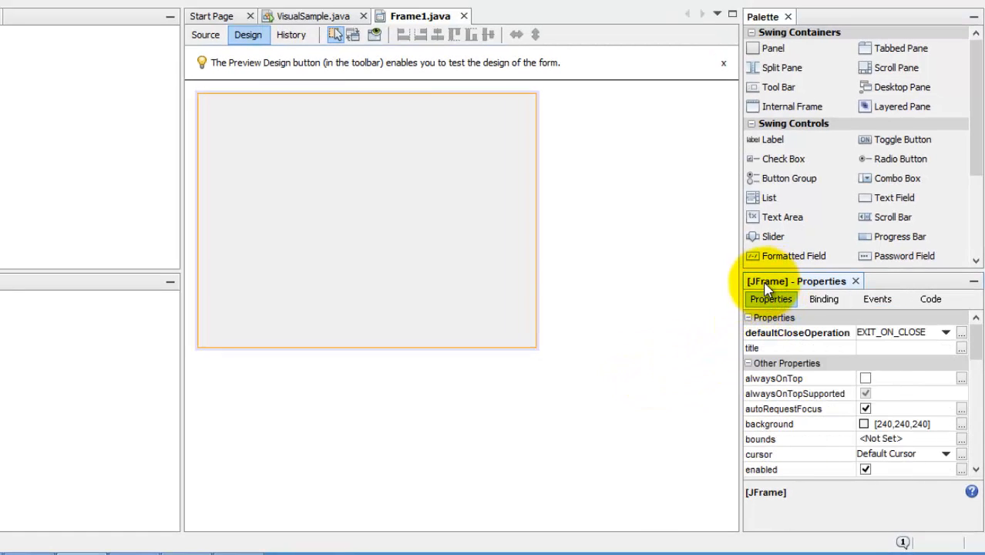
mouse_move(540, 277)
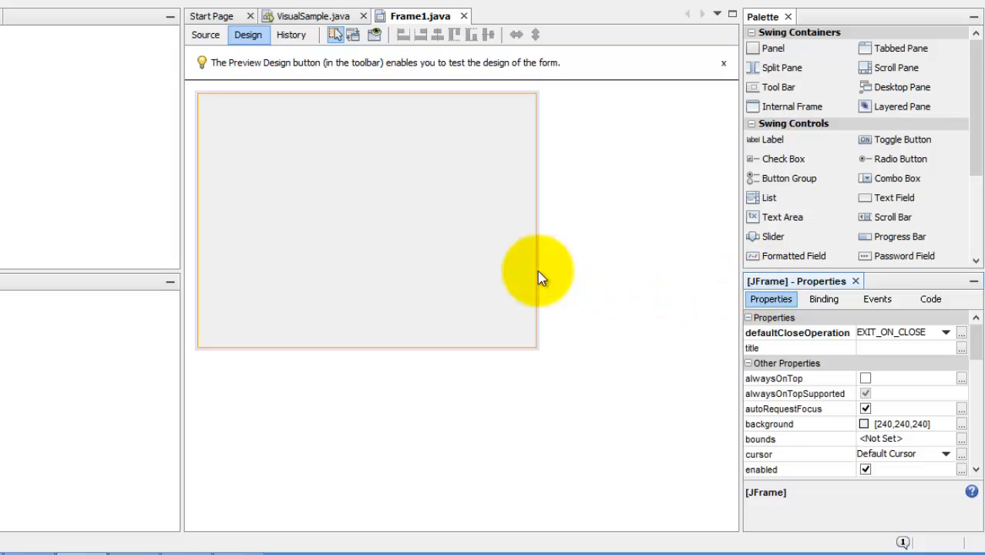
mouse_move(670, 143)
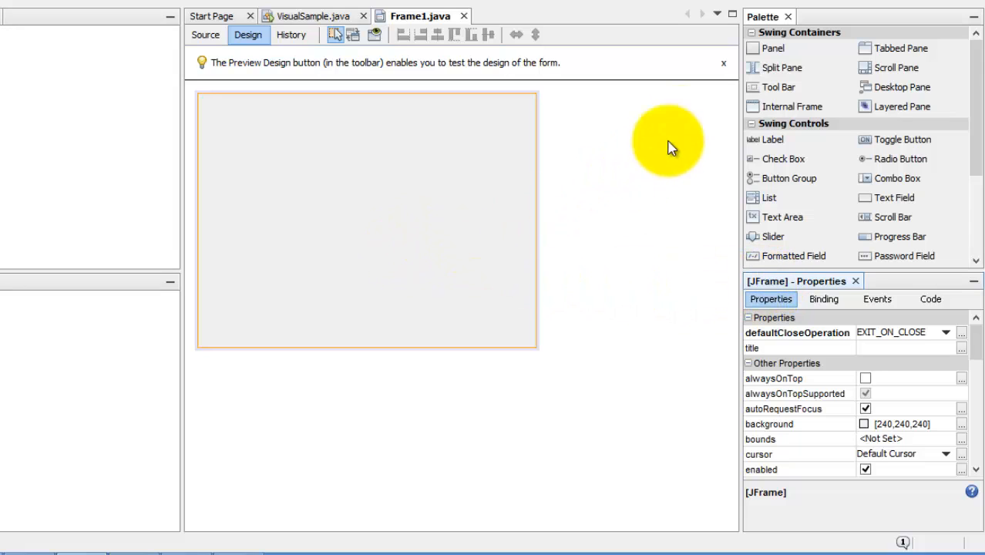
mouse_move(894, 198)
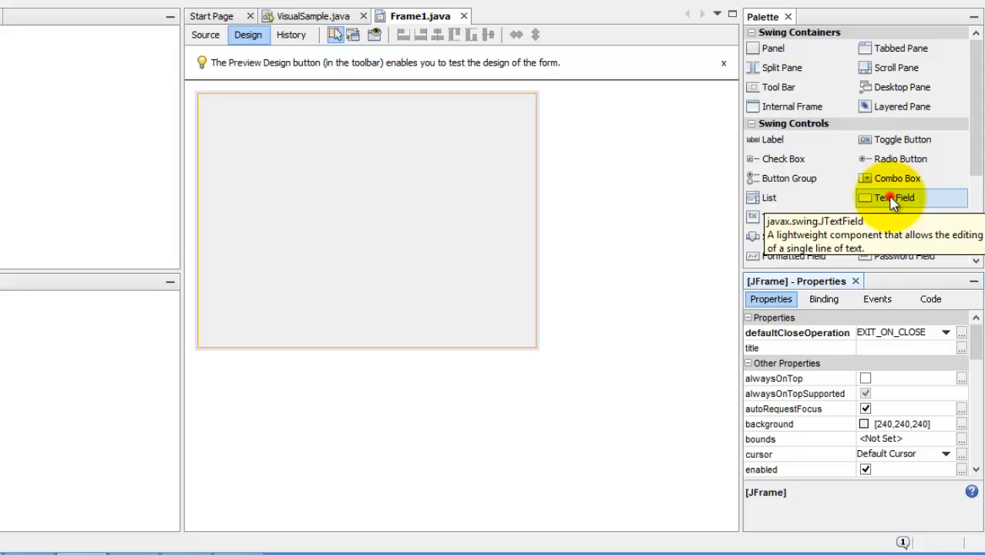
Place a text field on Frame1 and drop a label beside it.
click(894, 197)
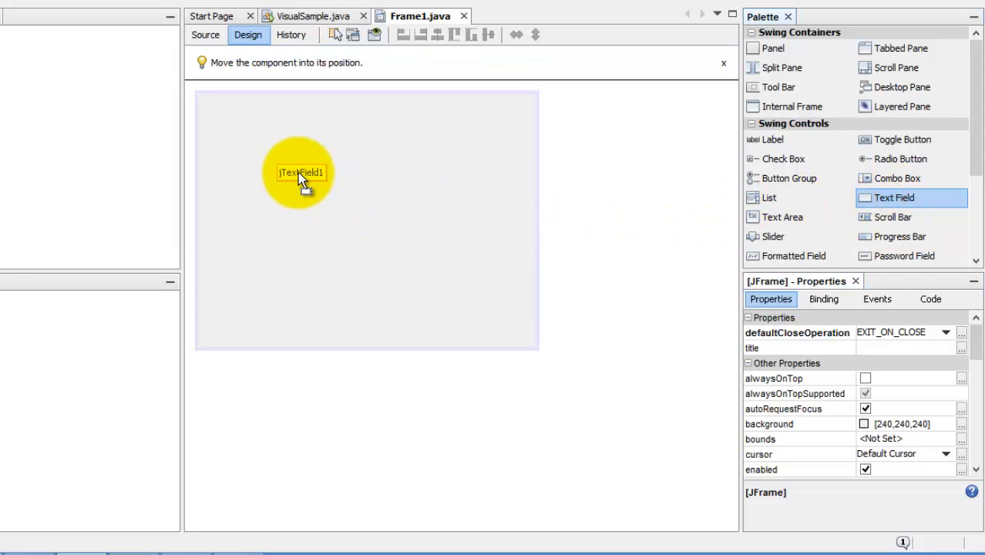
click(300, 171)
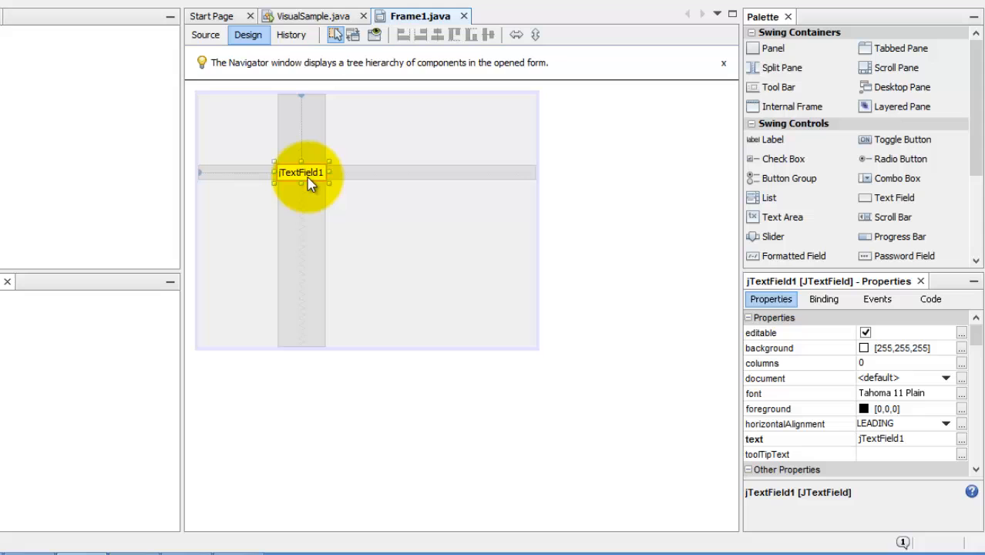
mouse_move(777, 335)
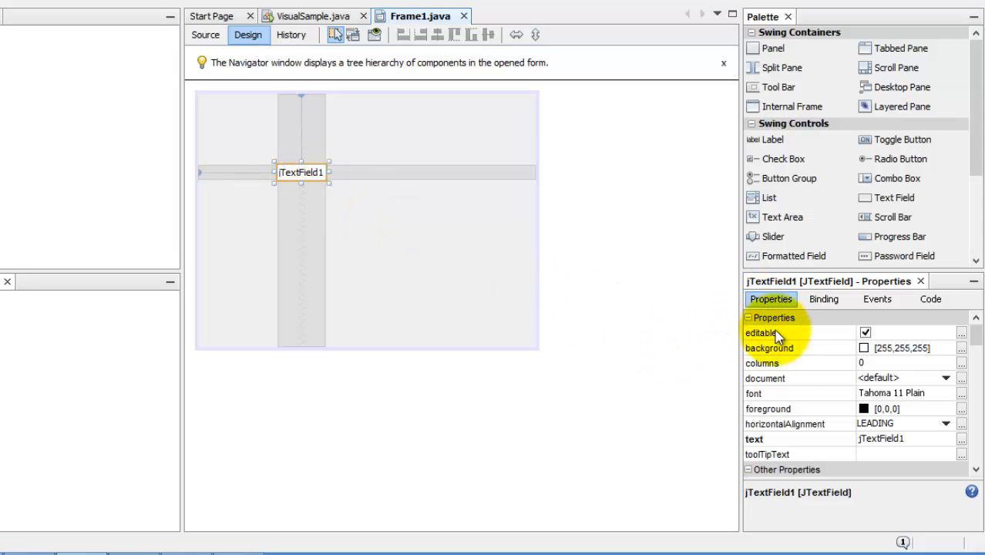
mouse_move(794, 377)
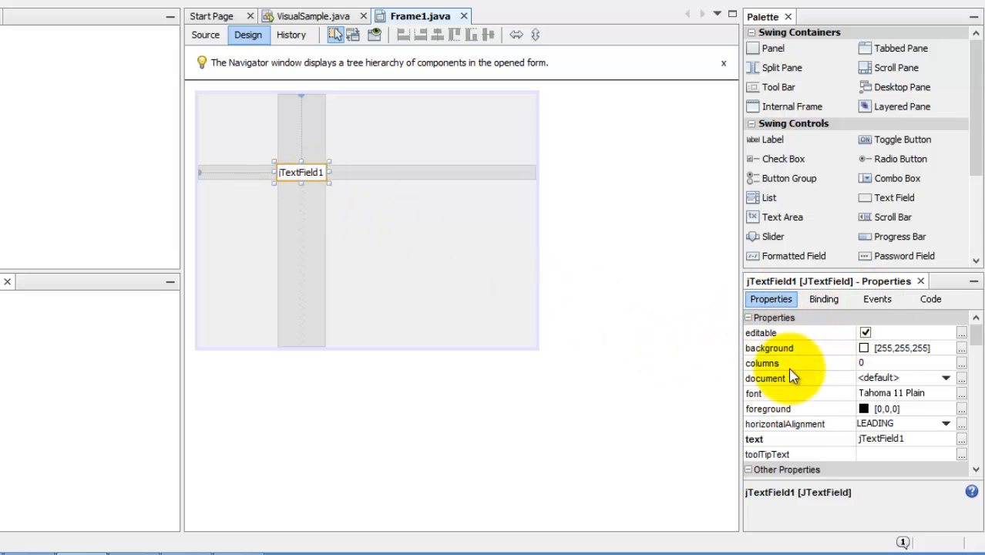
mouse_move(768, 447)
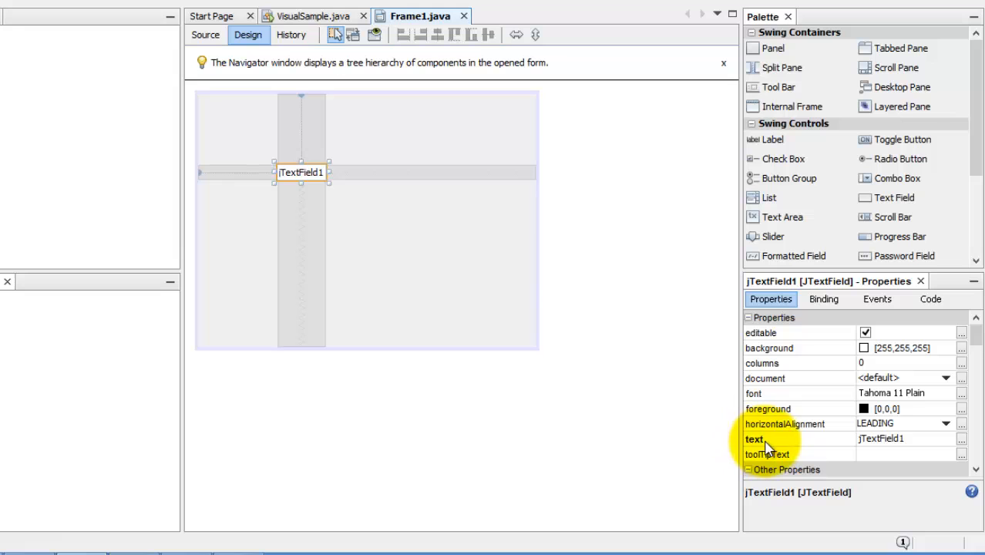
mouse_move(788, 212)
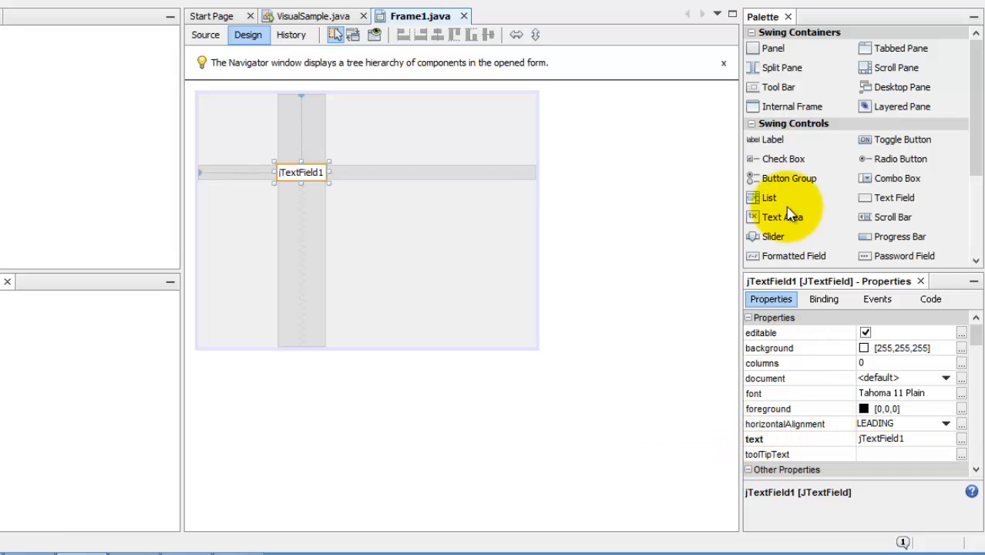
drag(771, 139, 416, 172)
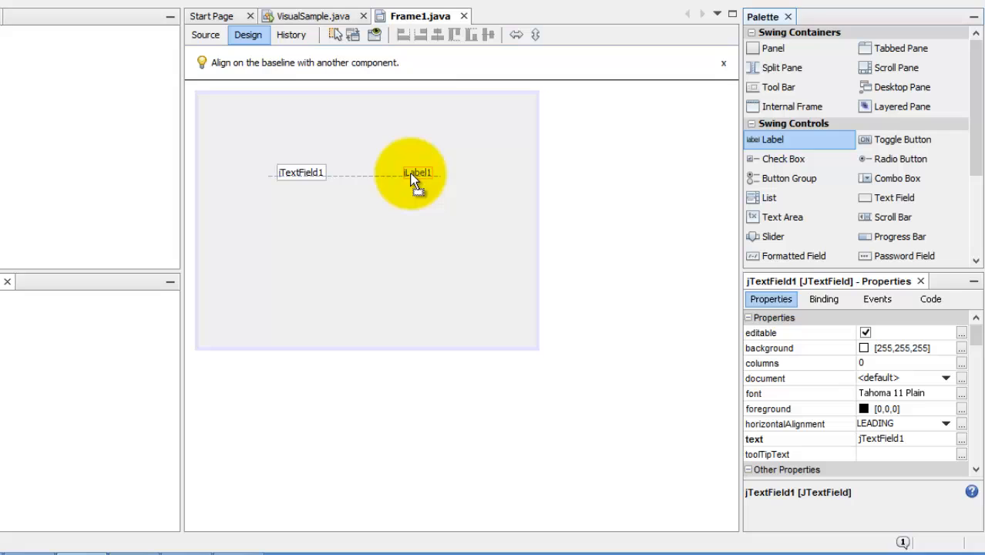
click(397, 172)
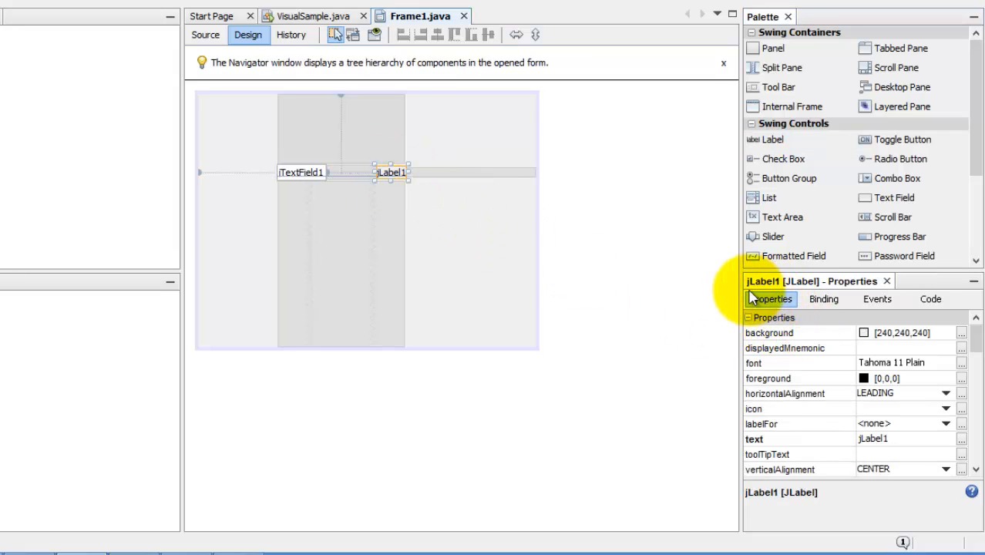
mouse_move(399, 177)
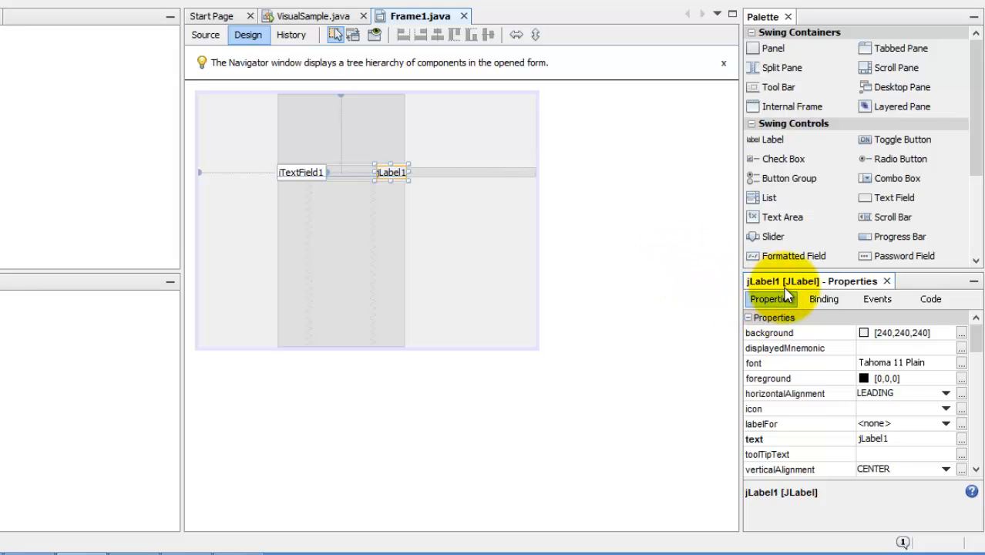
mouse_move(774, 443)
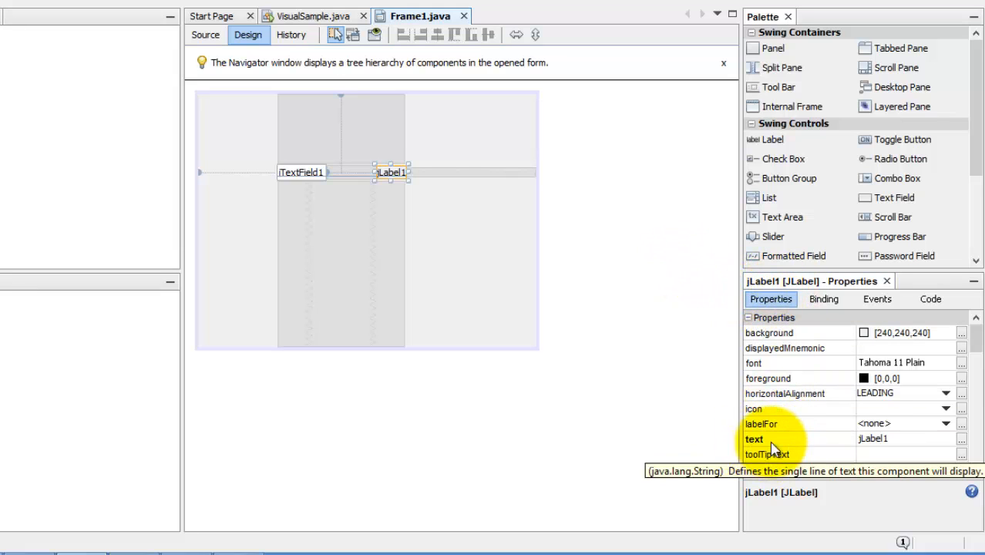
mouse_move(471, 275)
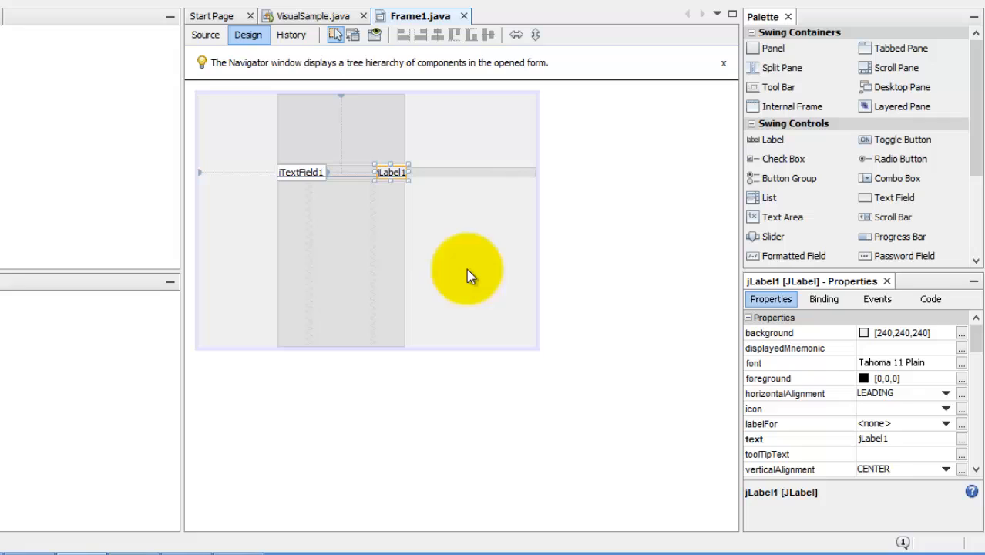
mouse_move(307, 172)
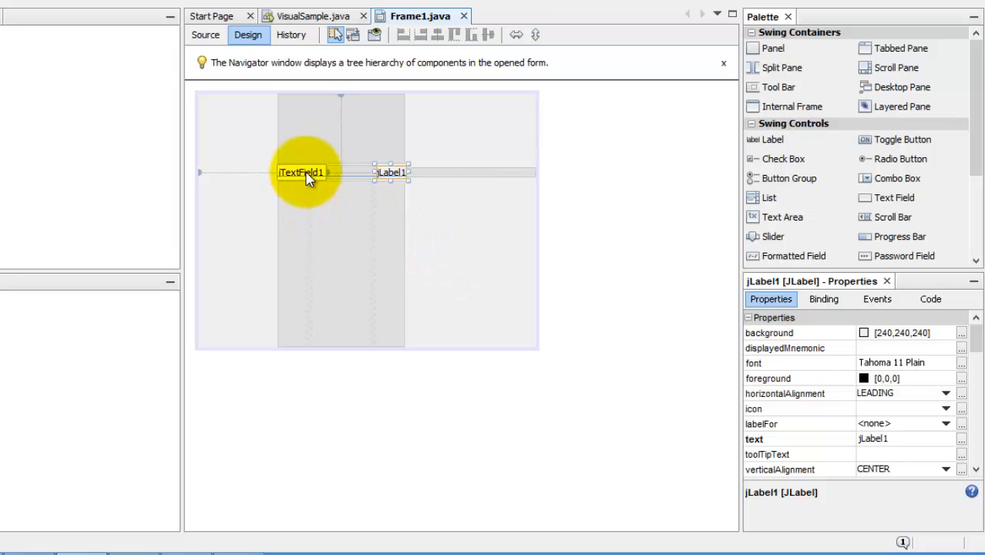
mouse_move(310, 183)
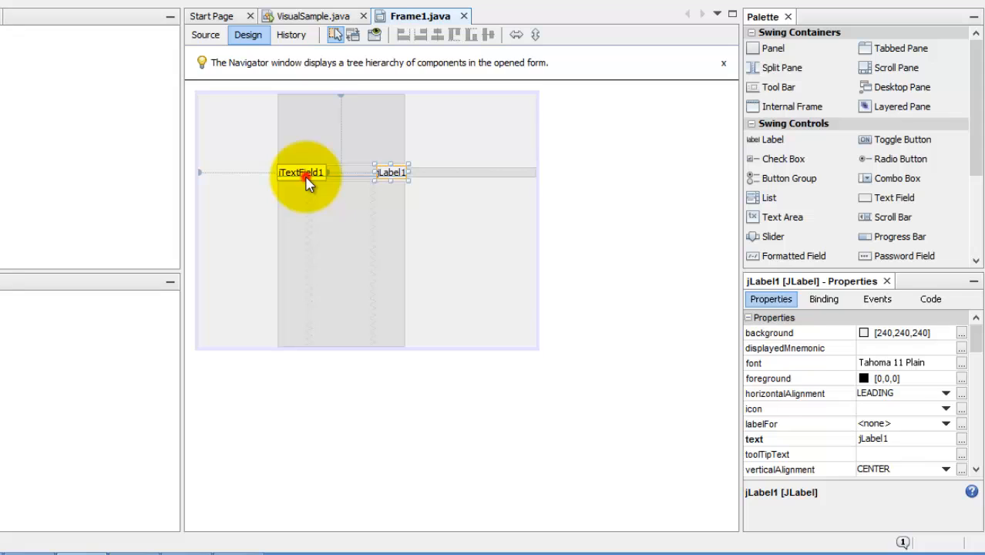
Generate the jTextField1ActionPerformed actionPerformed handler from jTextField1's Events list.
click(301, 172)
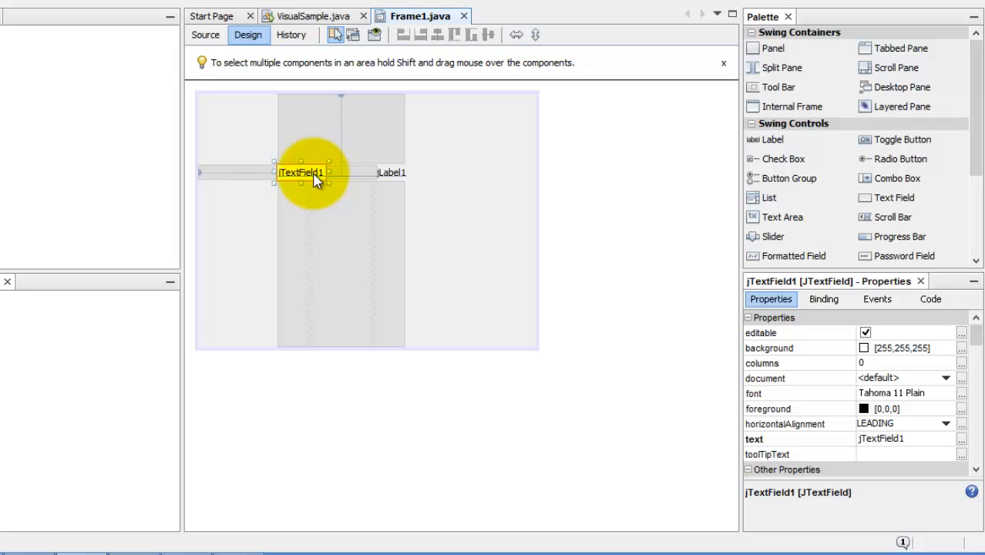
mouse_move(322, 180)
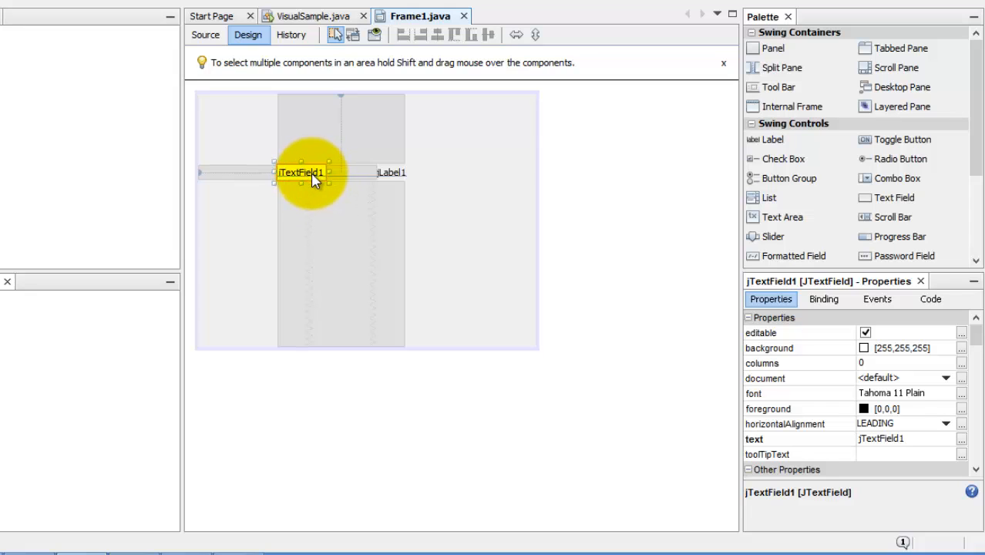
mouse_move(396, 179)
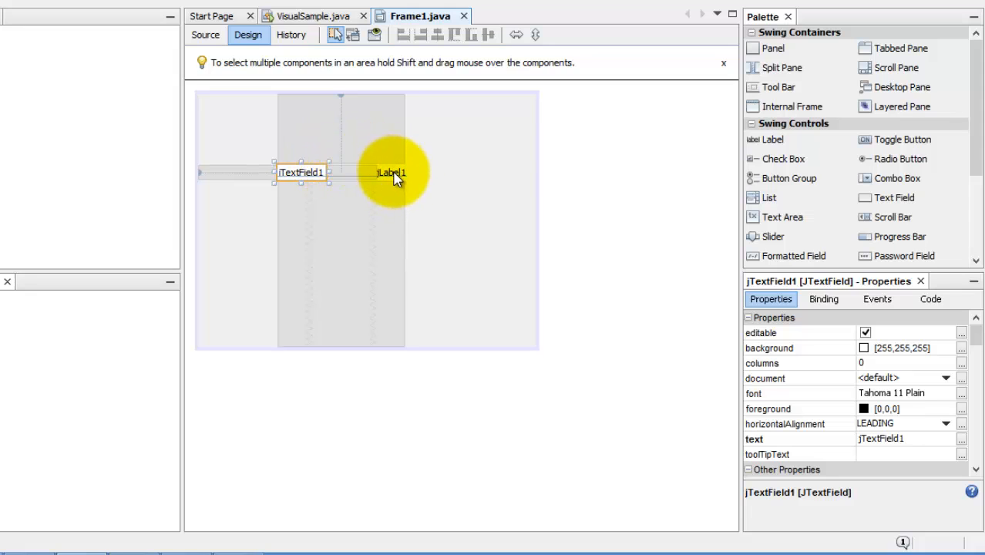
mouse_move(310, 180)
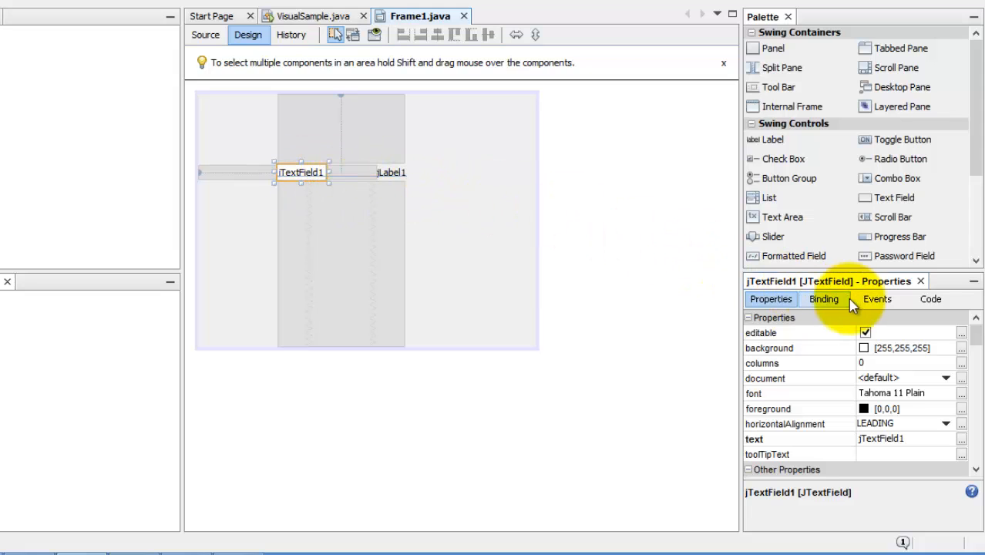
click(877, 299)
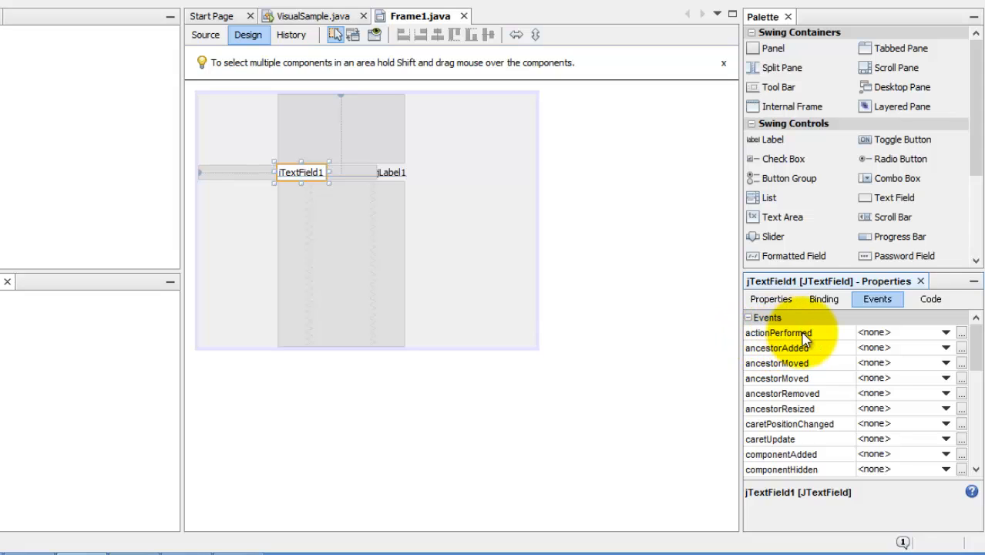
mouse_move(839, 341)
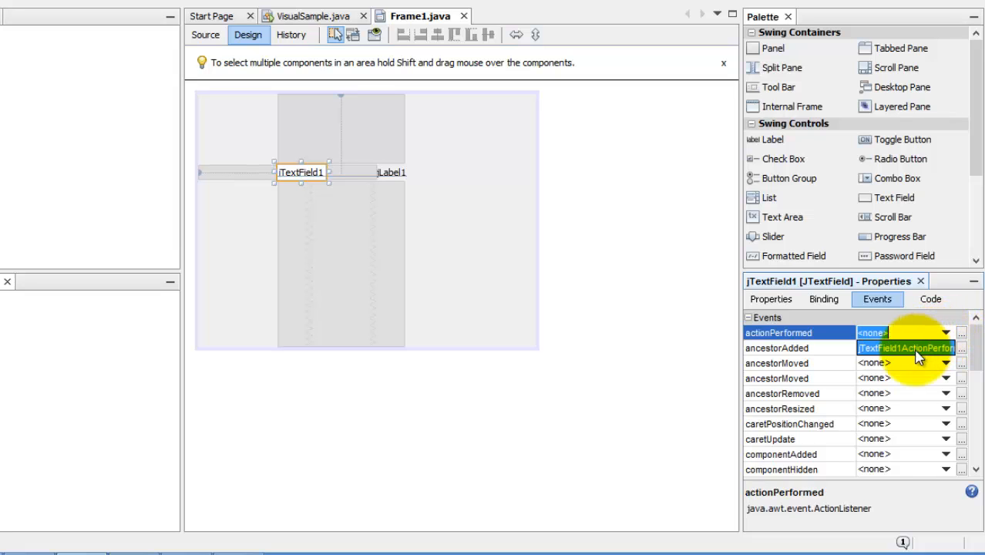
click(908, 332)
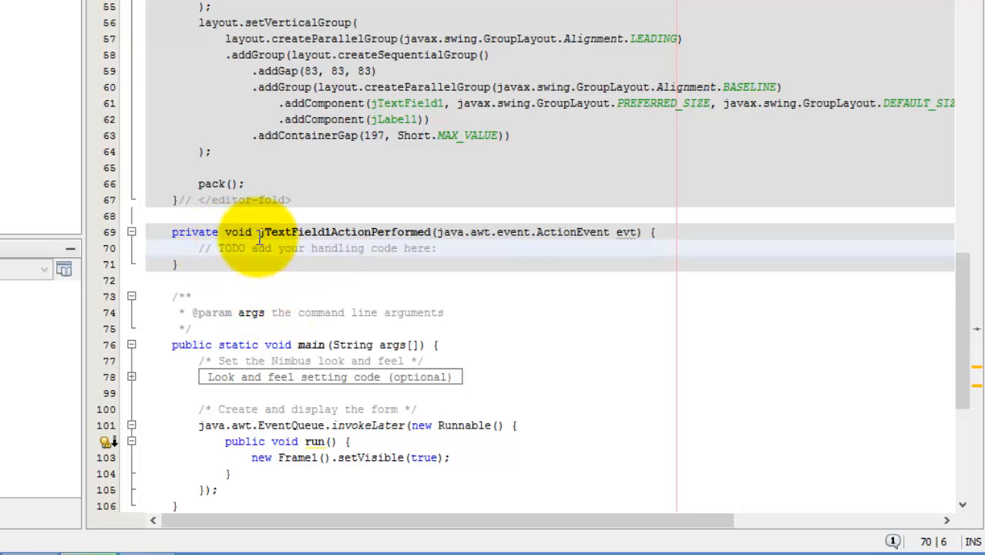
mouse_move(431, 237)
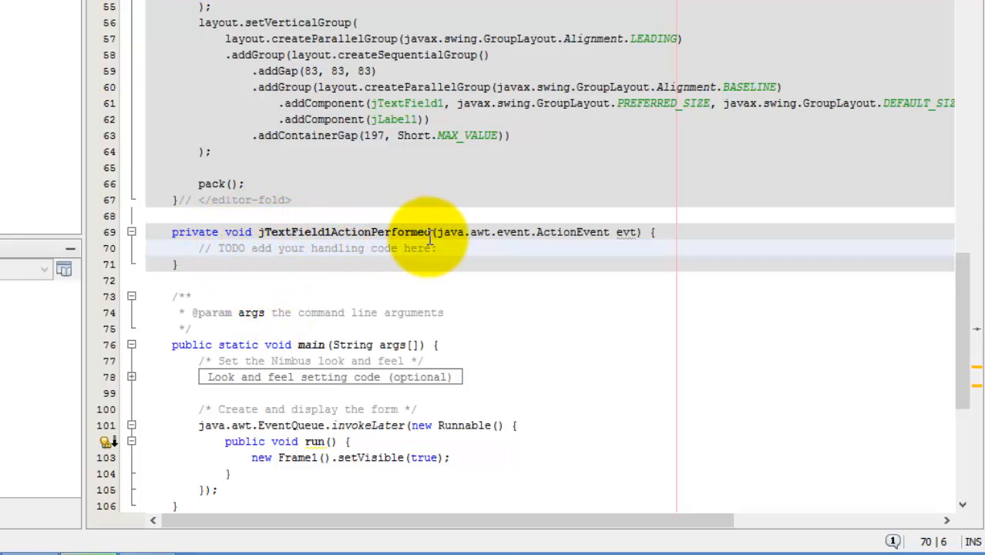
mouse_move(331, 232)
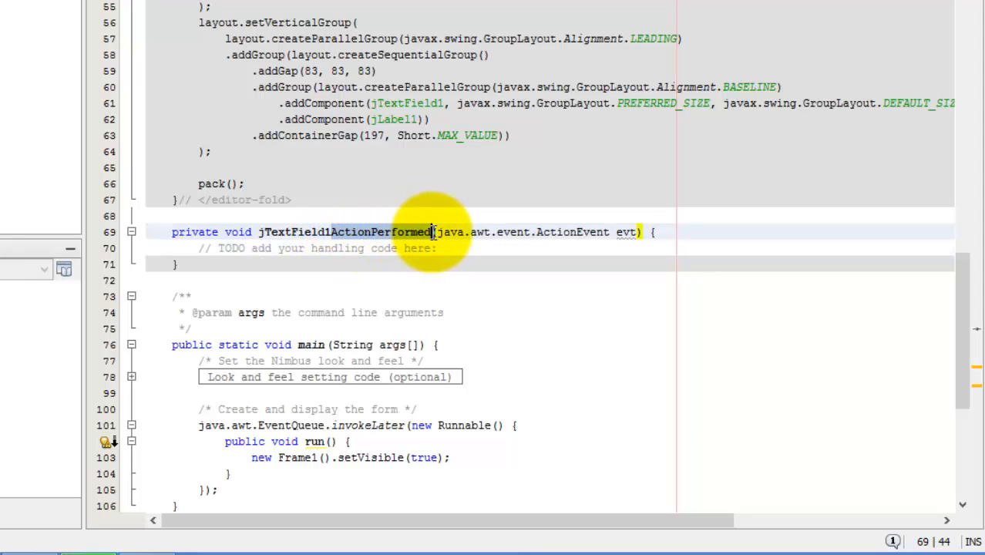
mouse_move(389, 252)
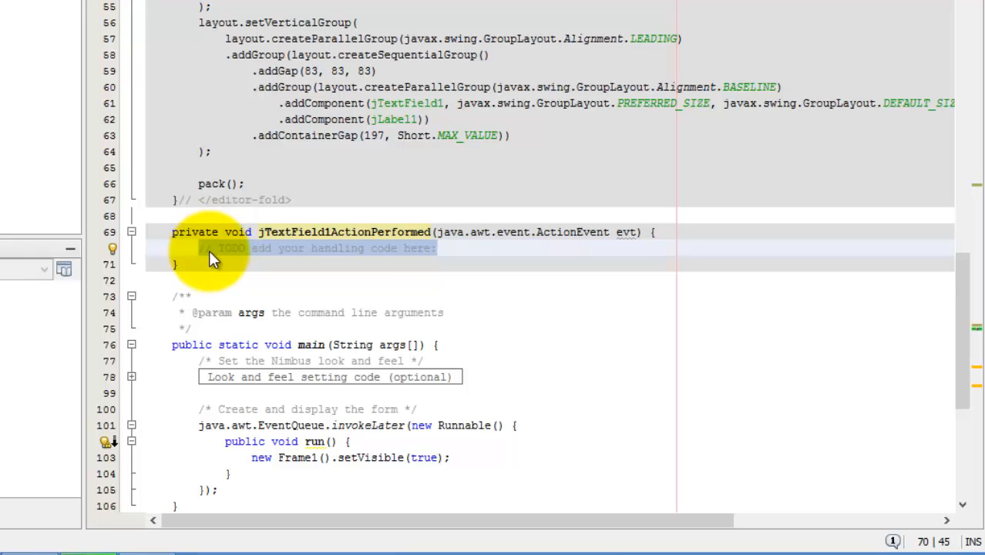
Replace the TODO comment with a this.jLabel1.setText( call using code completion.
key(Delete)
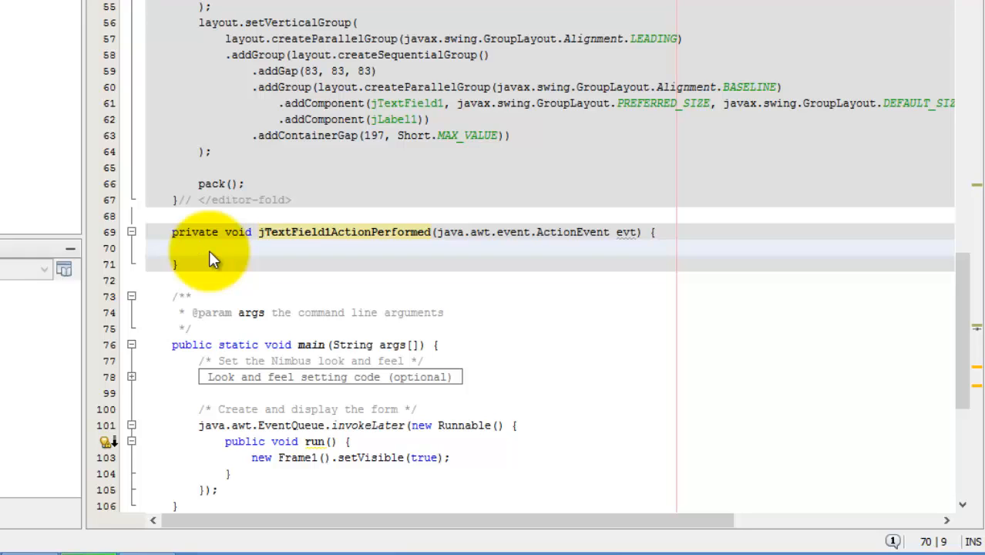
text(this.)
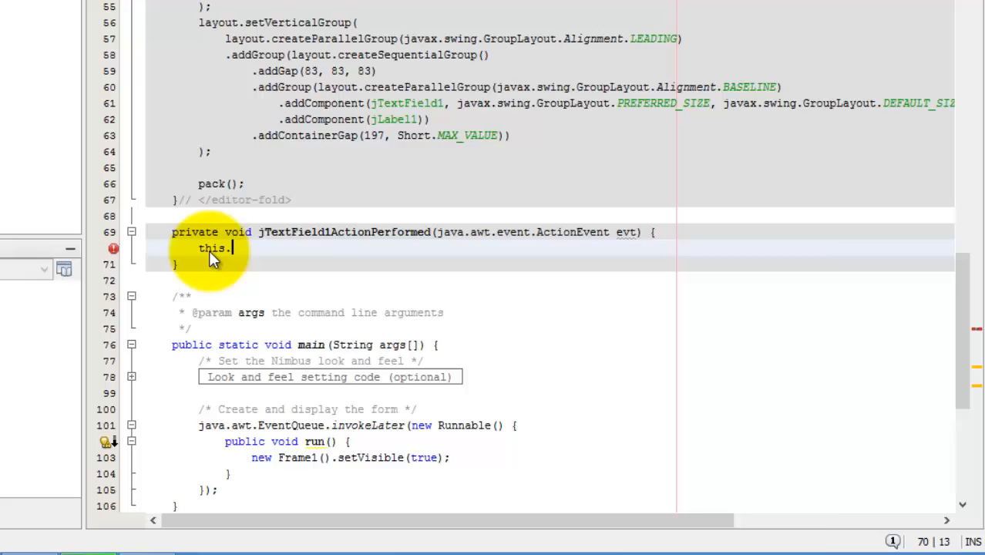
text(.)
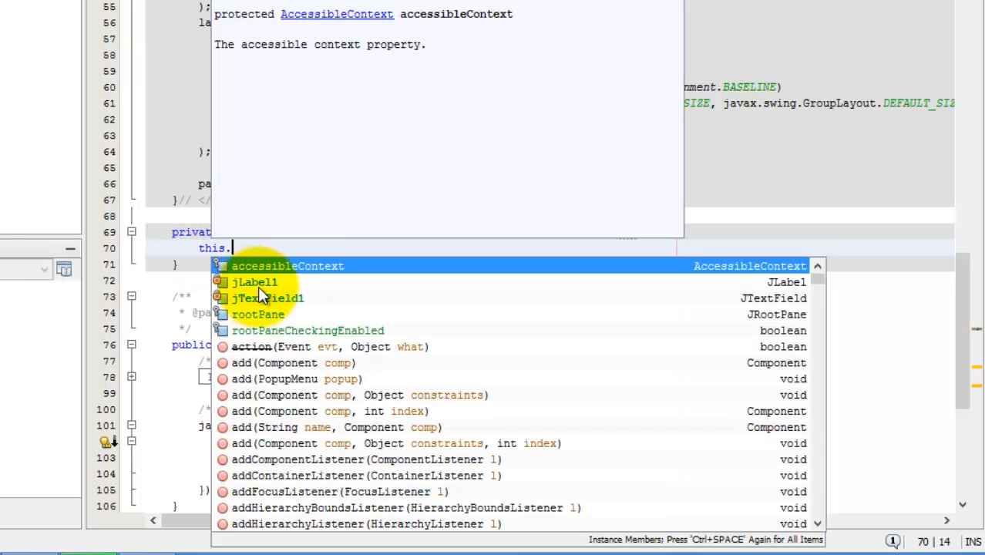
mouse_move(274, 312)
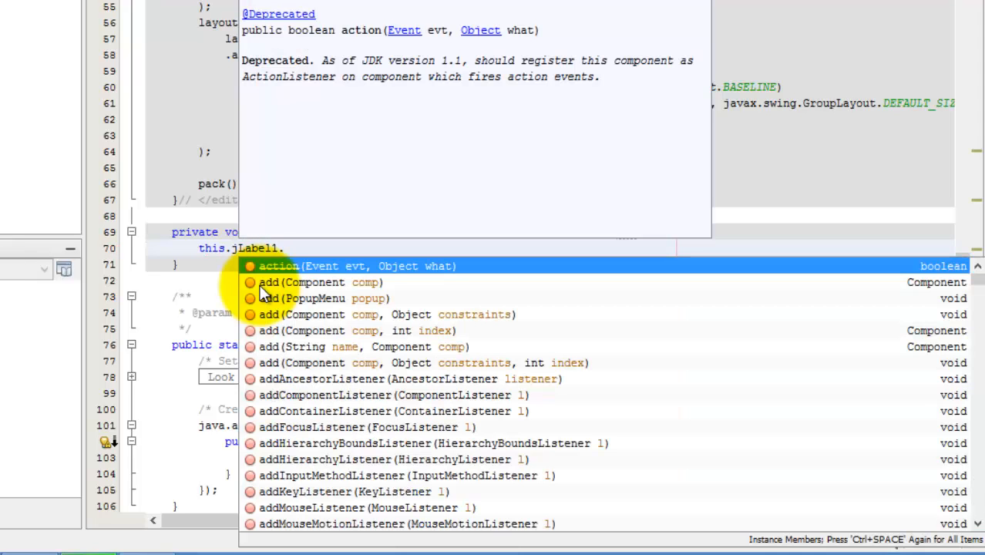
text(set)
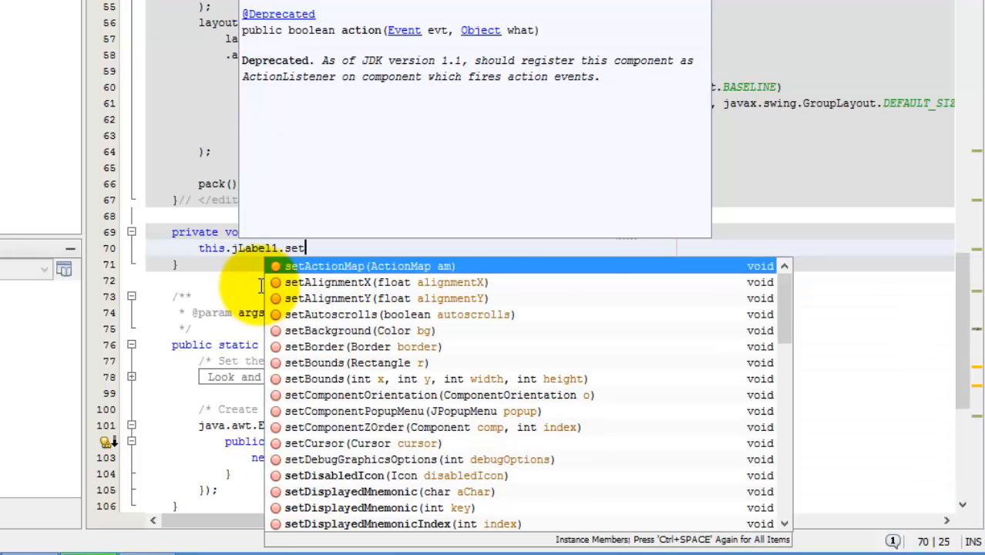
text(t)
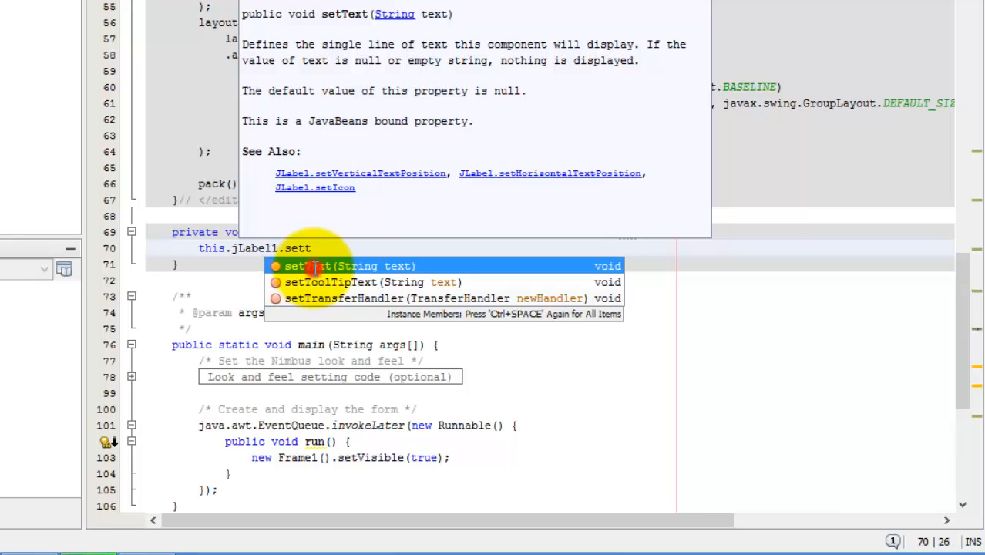
click(351, 266)
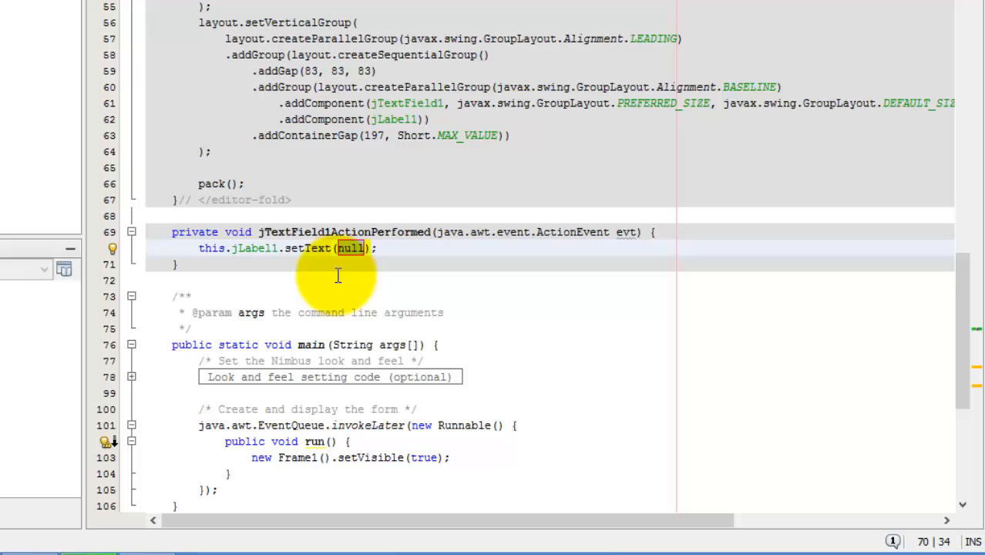
Pass this.jTextField1.getText() as the setText argument and launch Frame1.
text(this.)
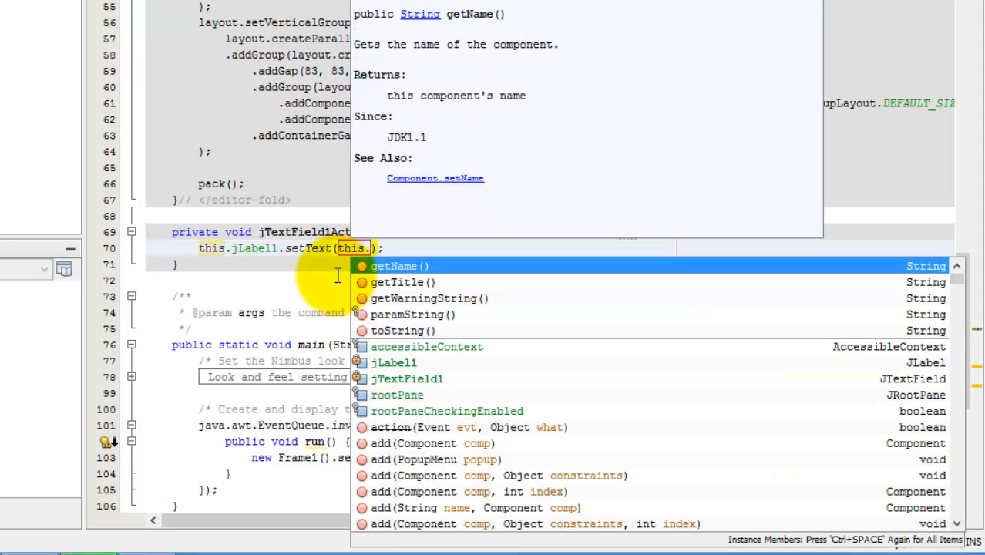
mouse_move(416, 385)
text(jTextField1)
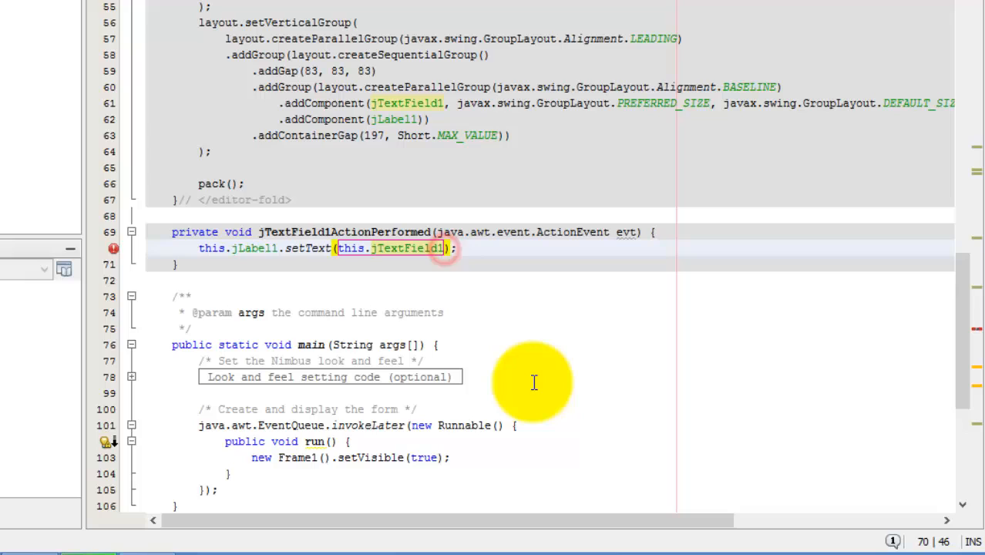
text(.)
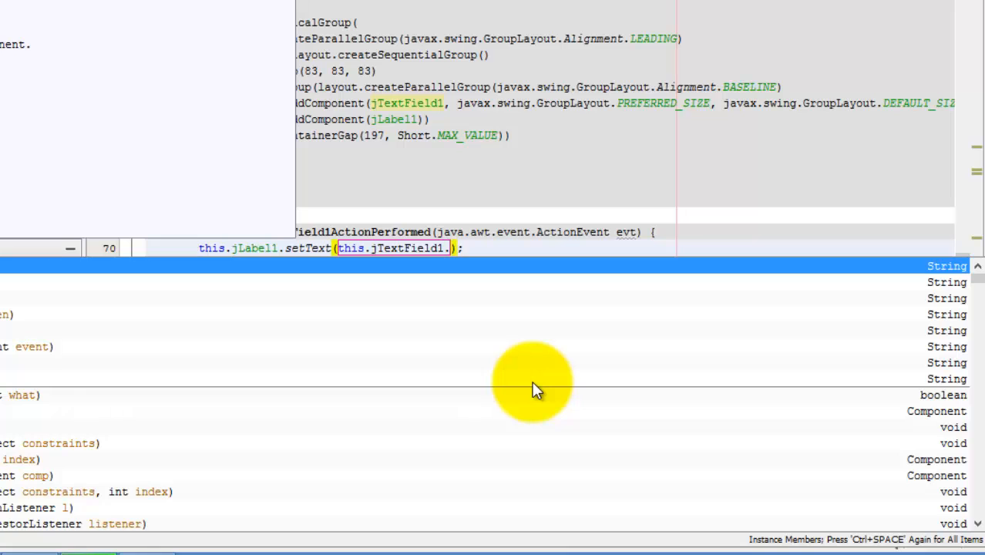
text(getText()
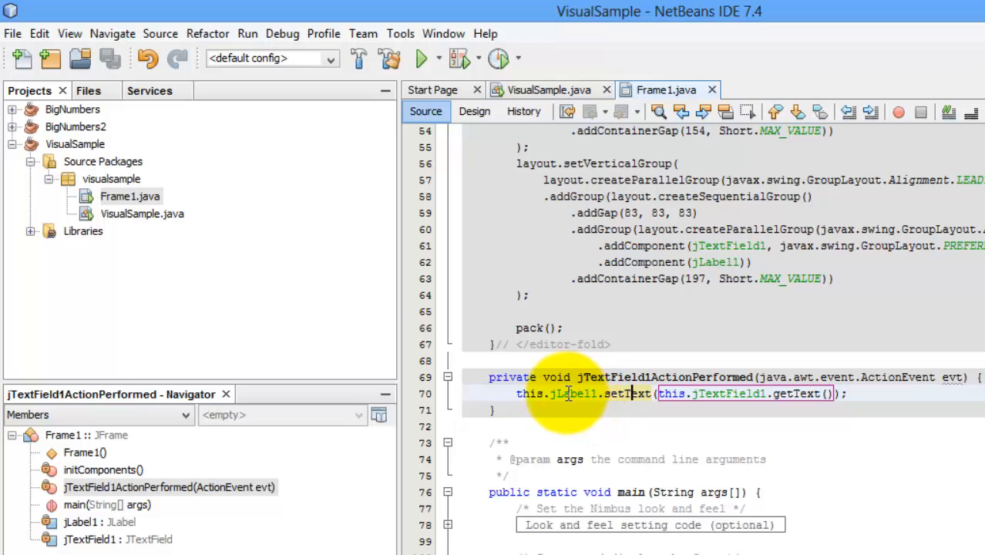
click(422, 58)
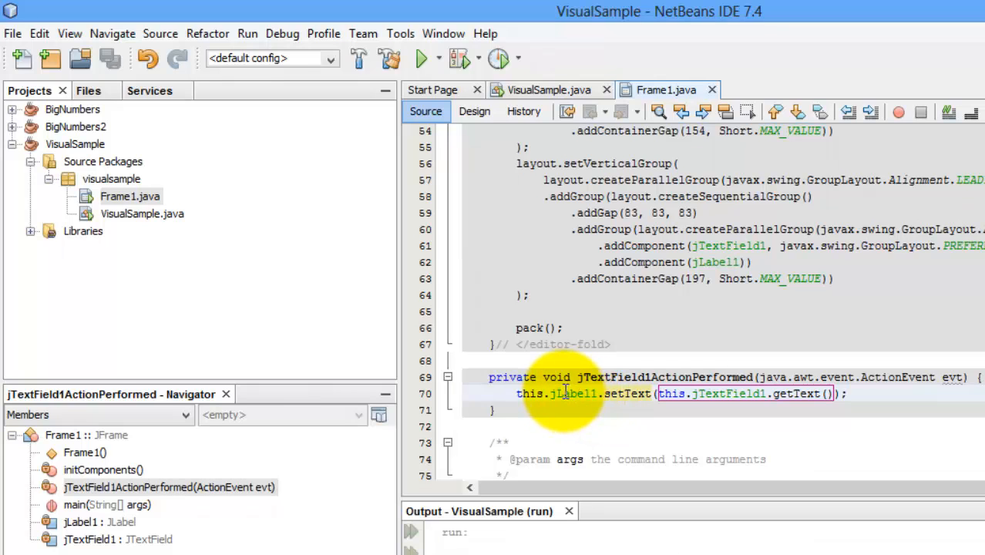
Enter KFU in the running form's field so the label copies it, then type asalska.
click(421, 59)
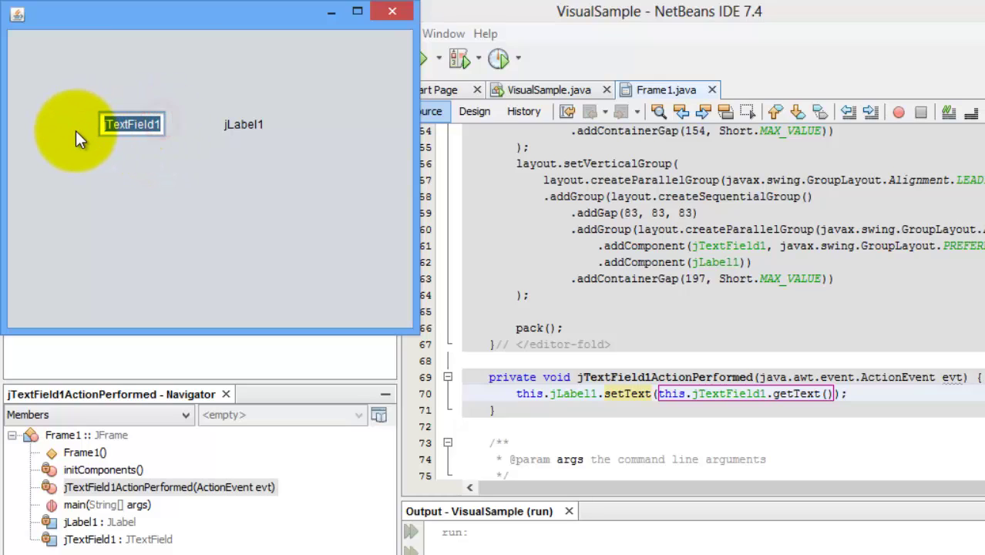
text(KFU)
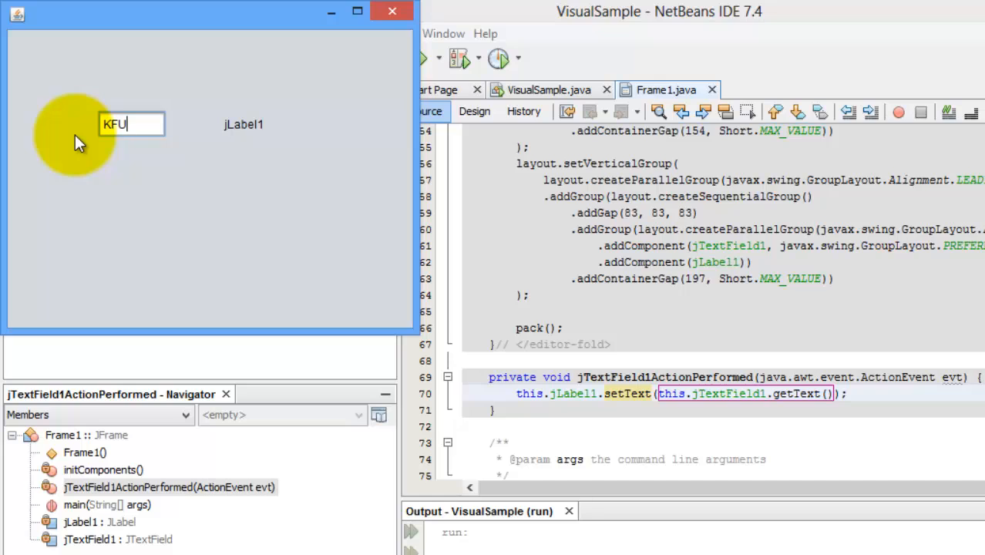
text(computer)
key(Return)
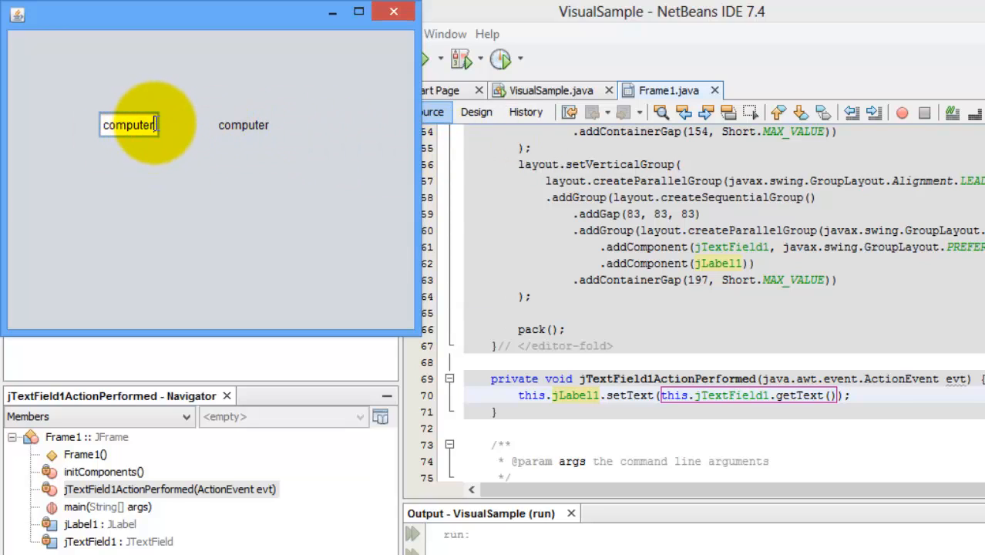
text(a)
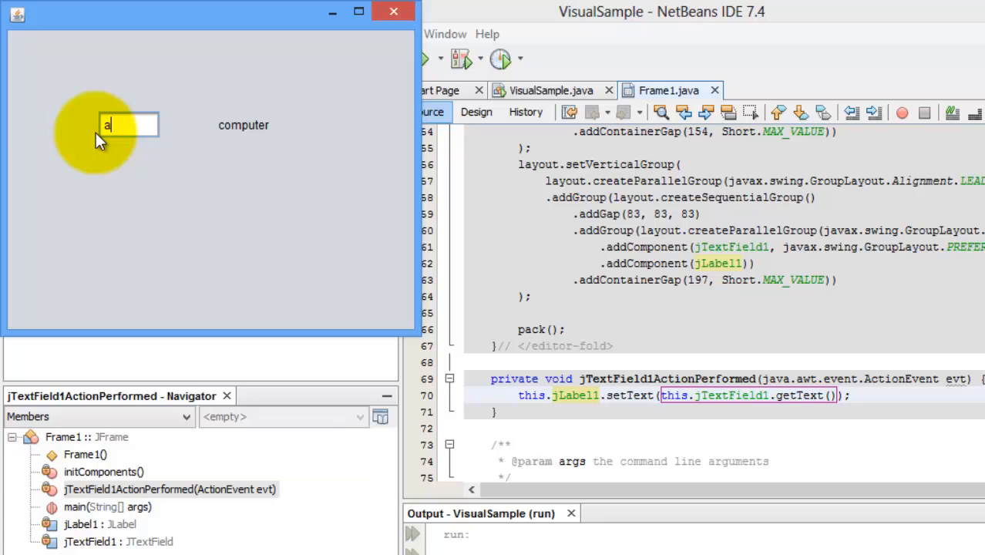
text(salska)
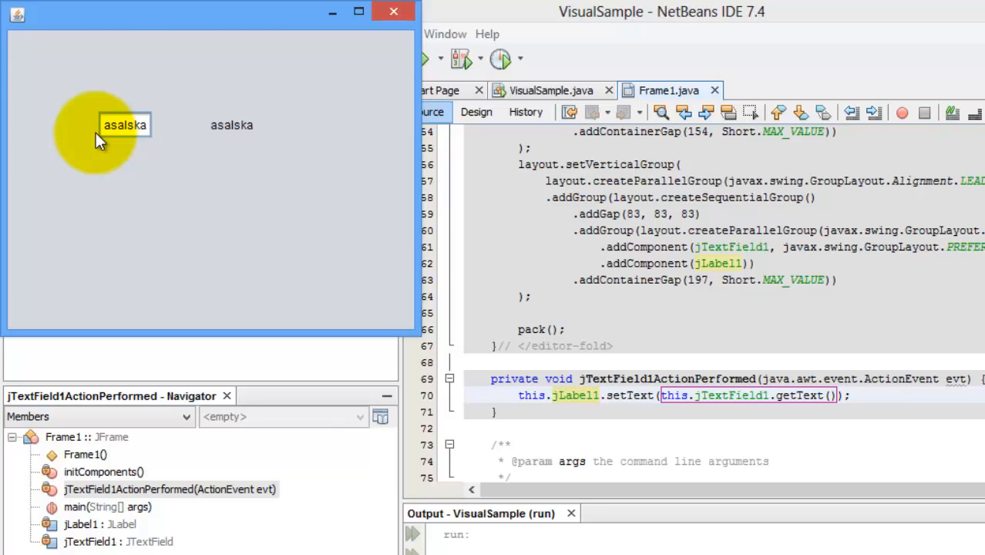
mouse_move(231, 125)
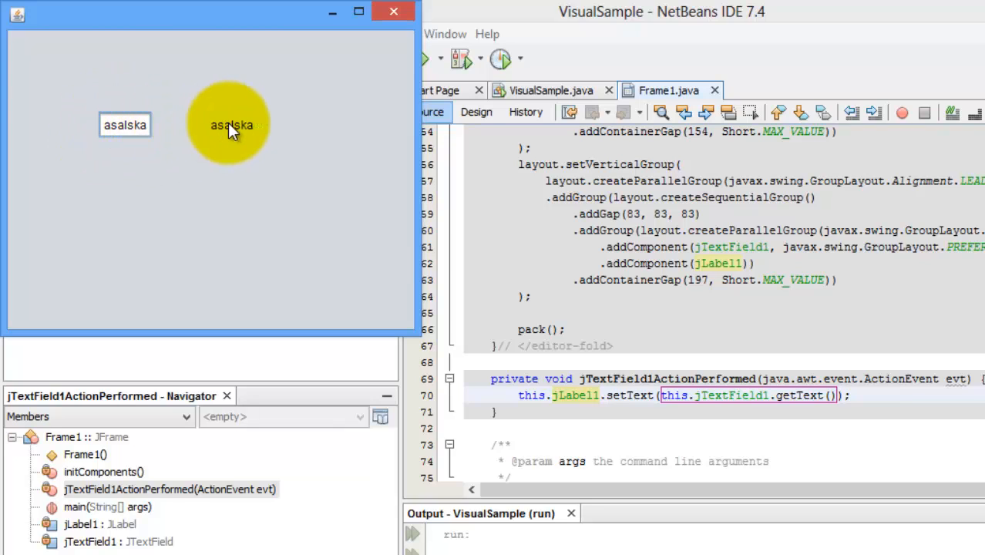
mouse_move(243, 139)
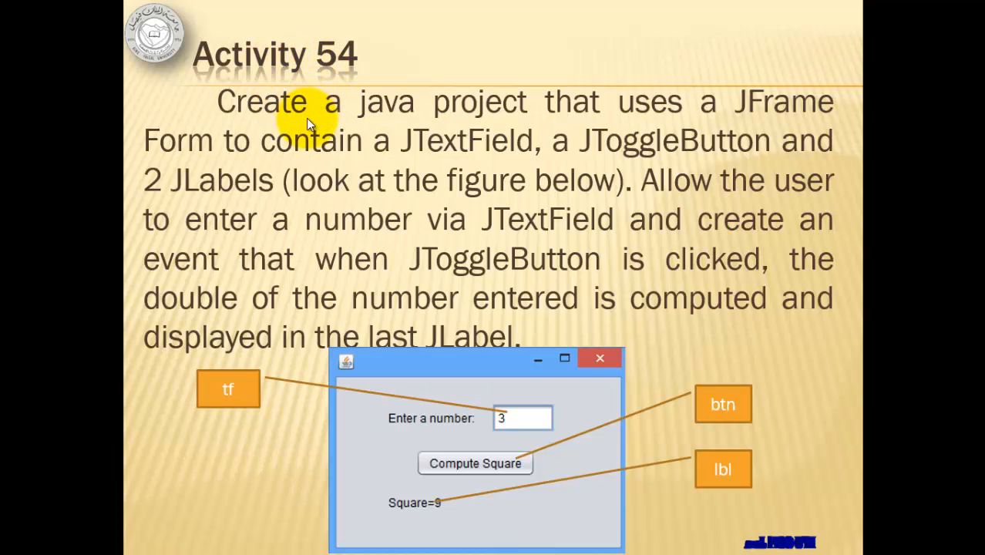
mouse_move(513, 419)
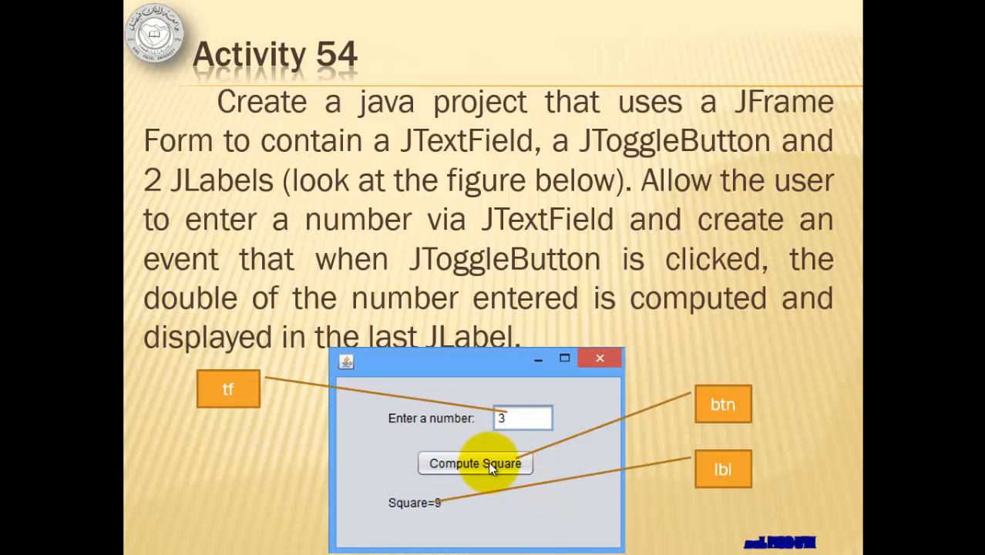
mouse_move(562, 472)
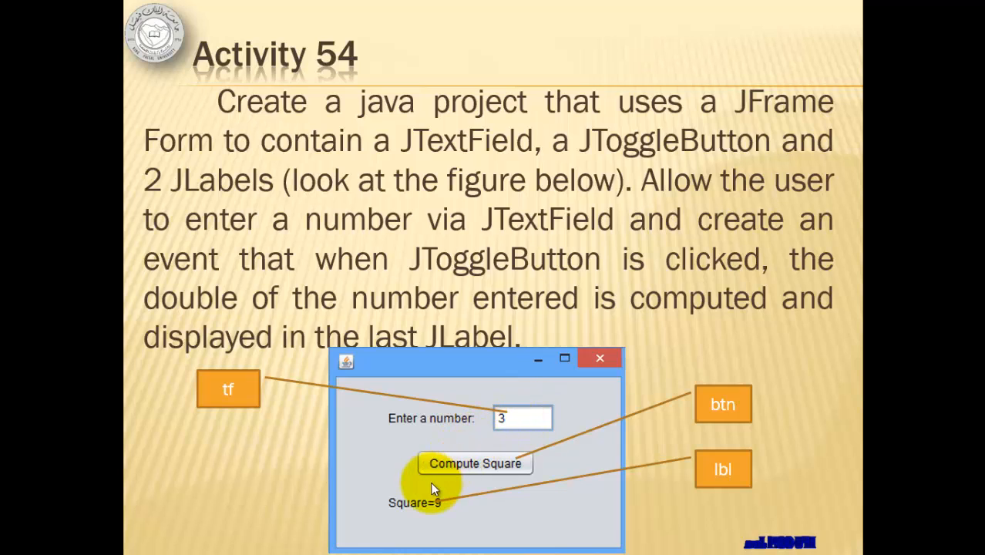
mouse_move(514, 425)
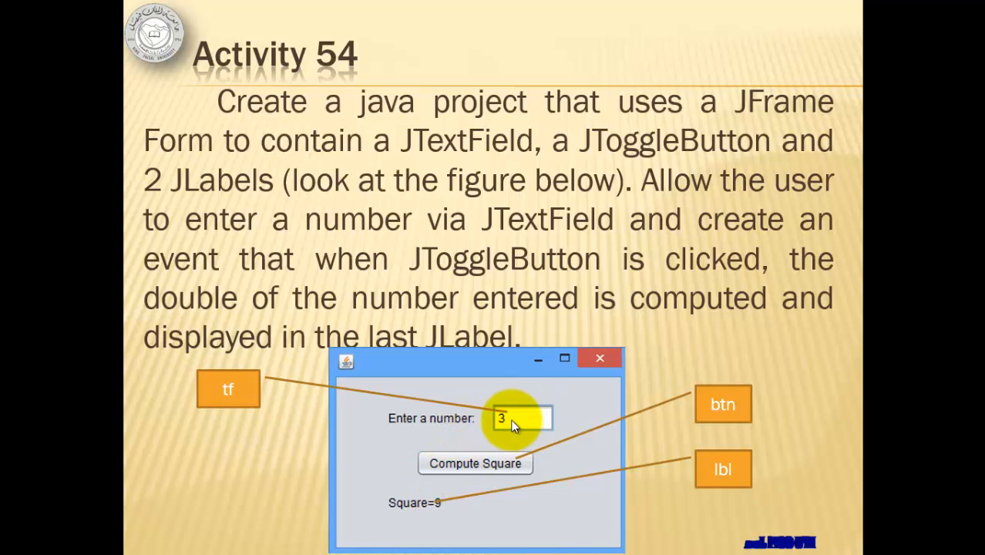
mouse_move(243, 397)
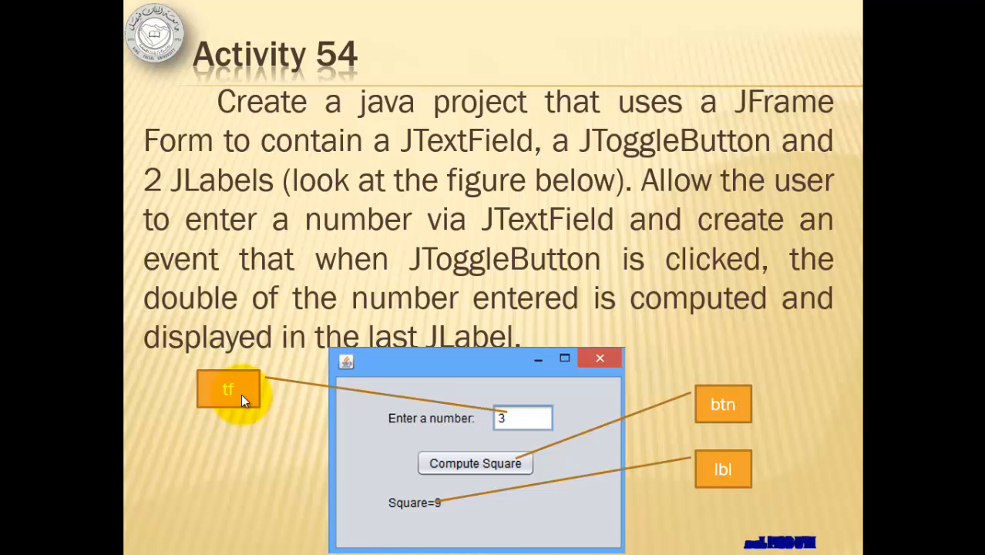
mouse_move(474, 463)
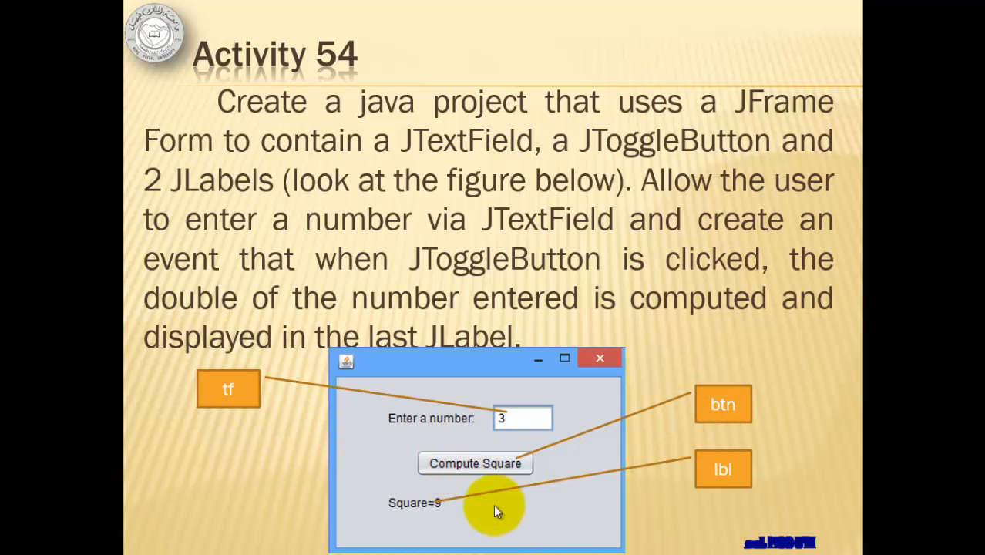
mouse_move(723, 484)
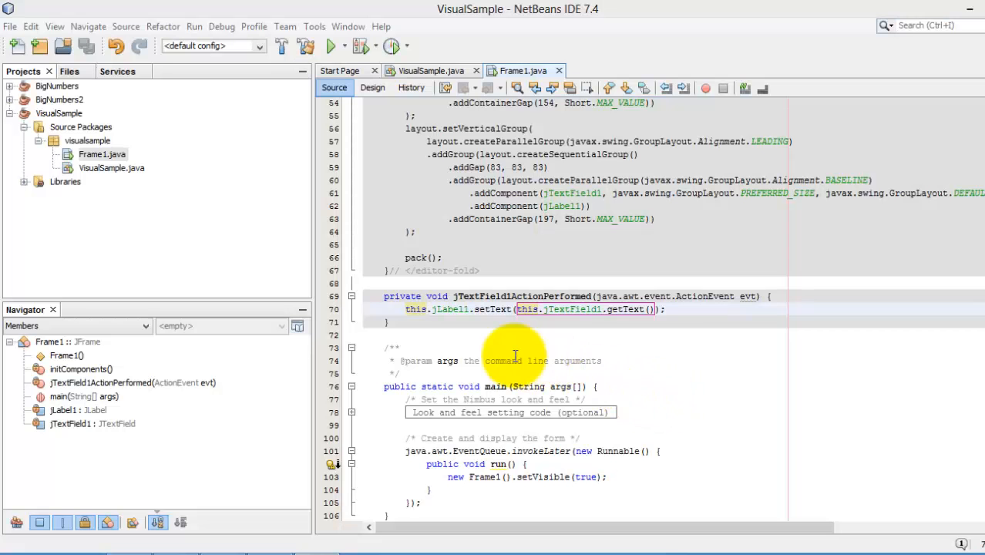
Add a new JFrame form named Frame2 to the visualsample package.
click(100, 154)
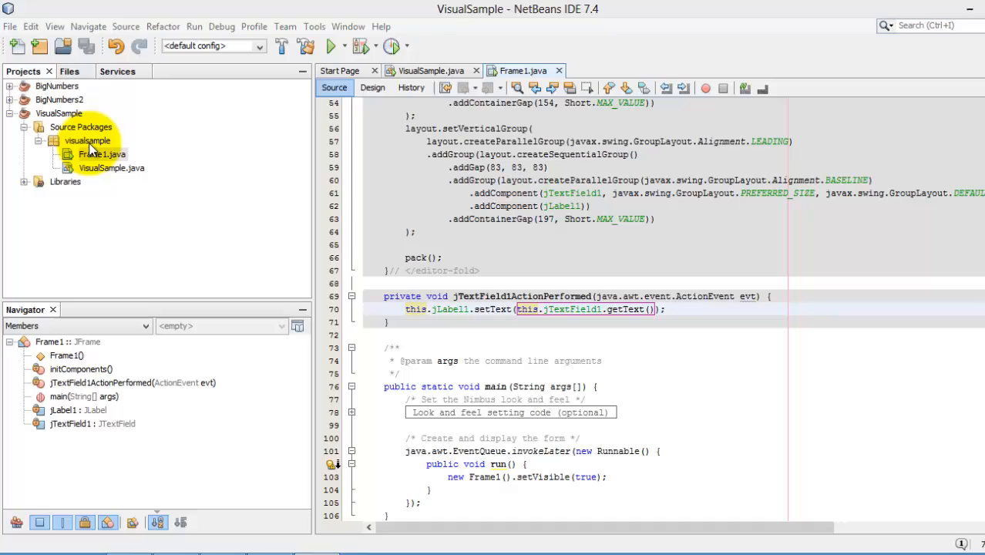
right_click(87, 140)
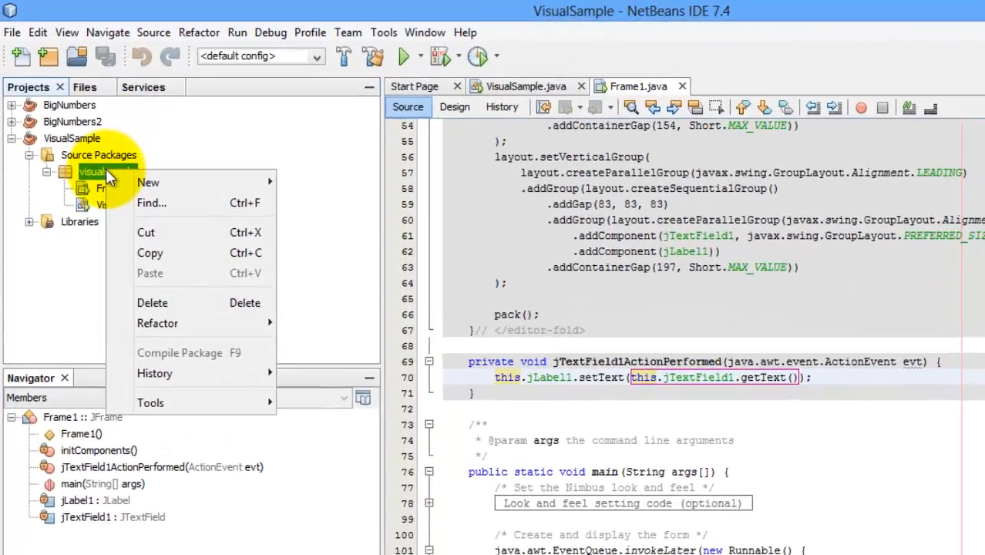
click(148, 182)
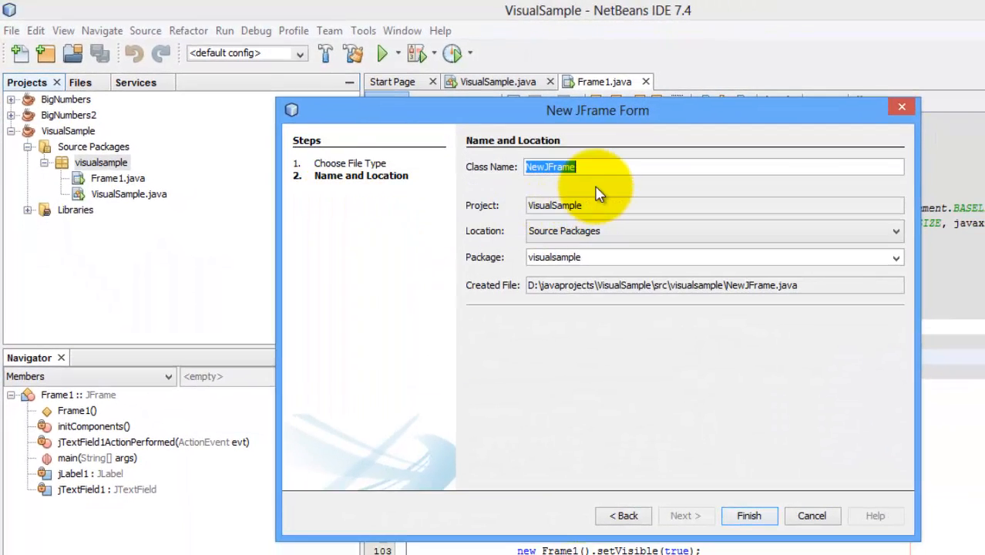
text(Frame2)
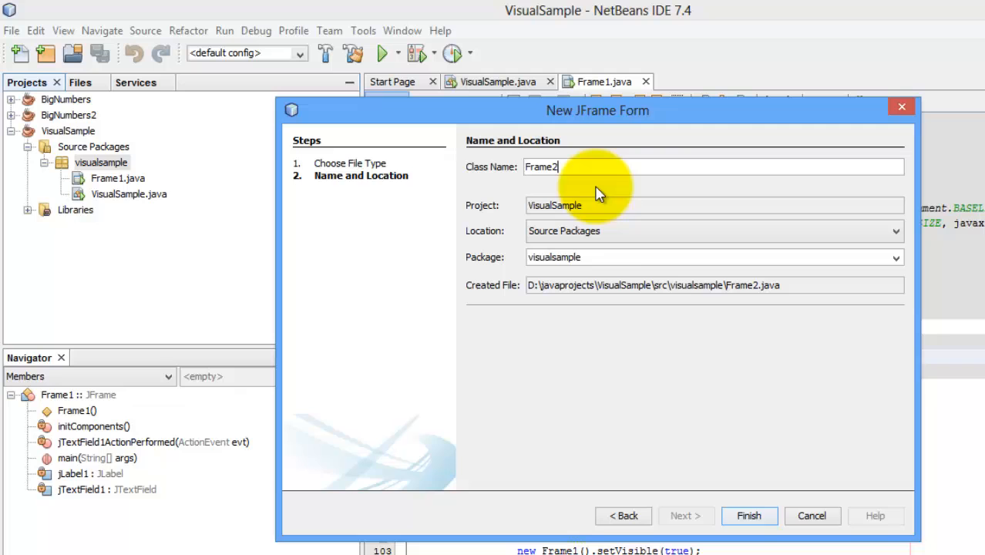
click(749, 516)
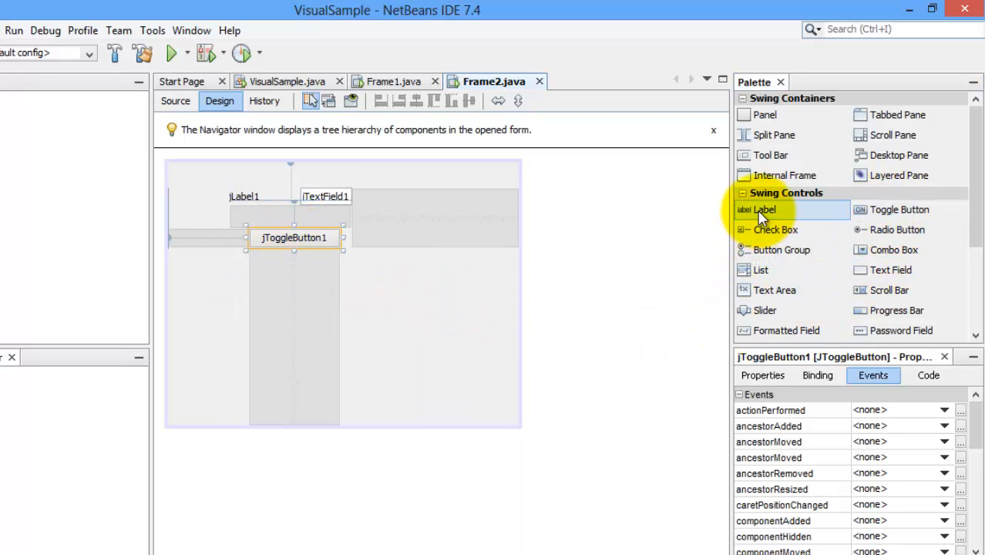
Drop jLabel2 below the toggle button and set jLabel1's text to 'Enter a number:'.
drag(763, 209, 251, 271)
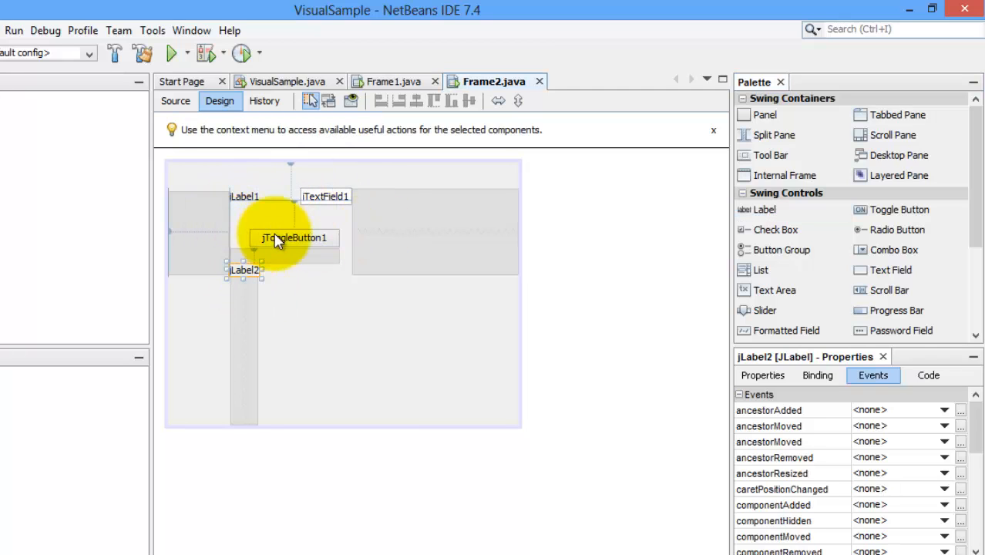
mouse_move(254, 204)
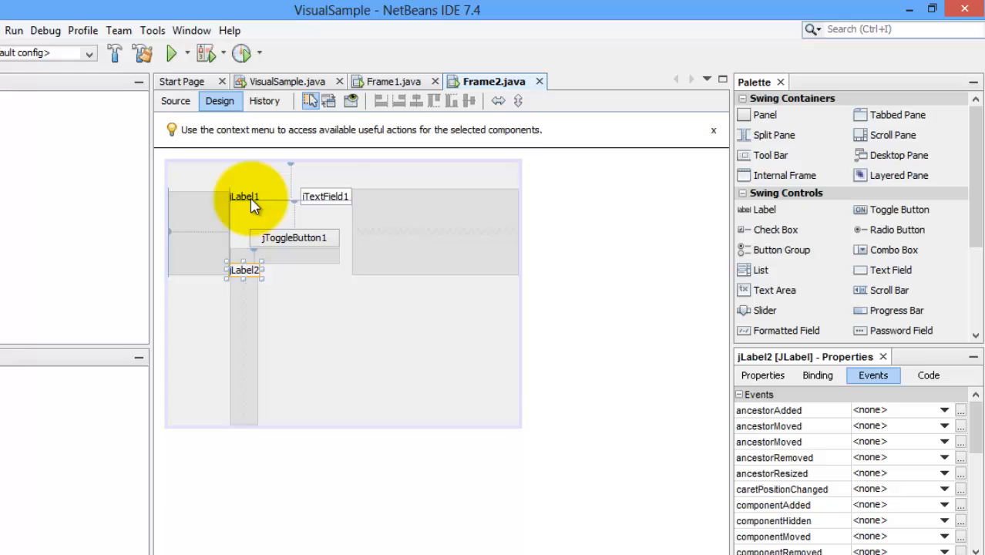
click(245, 196)
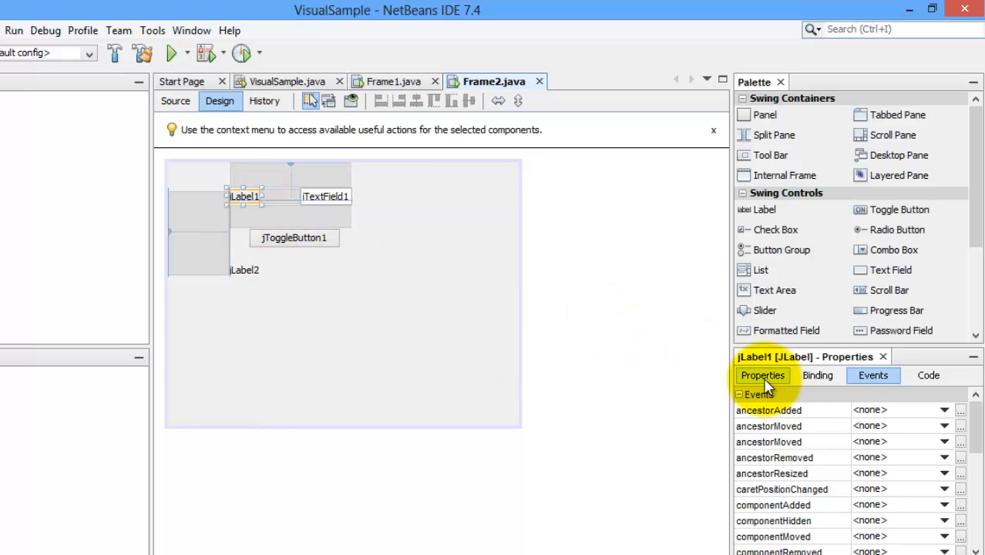
click(762, 375)
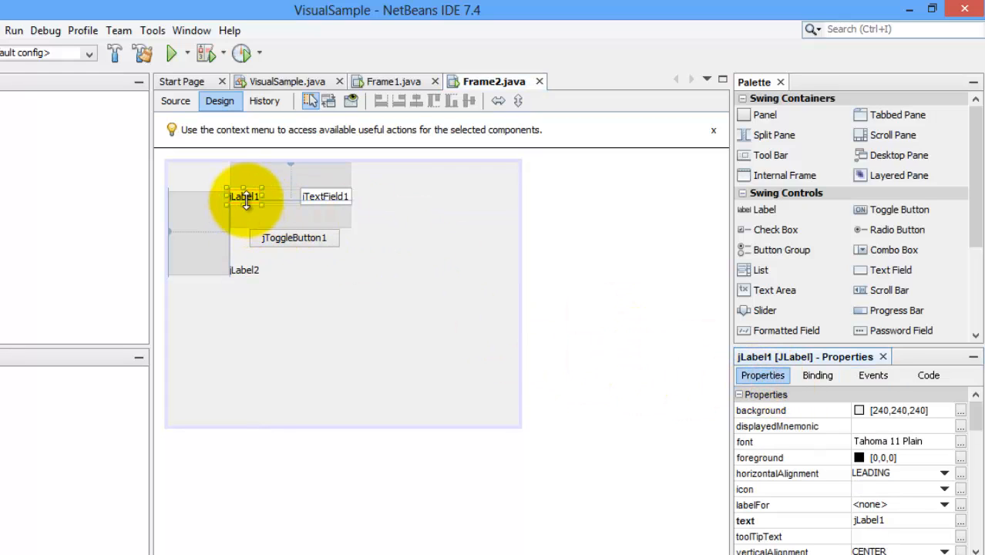
mouse_move(538, 416)
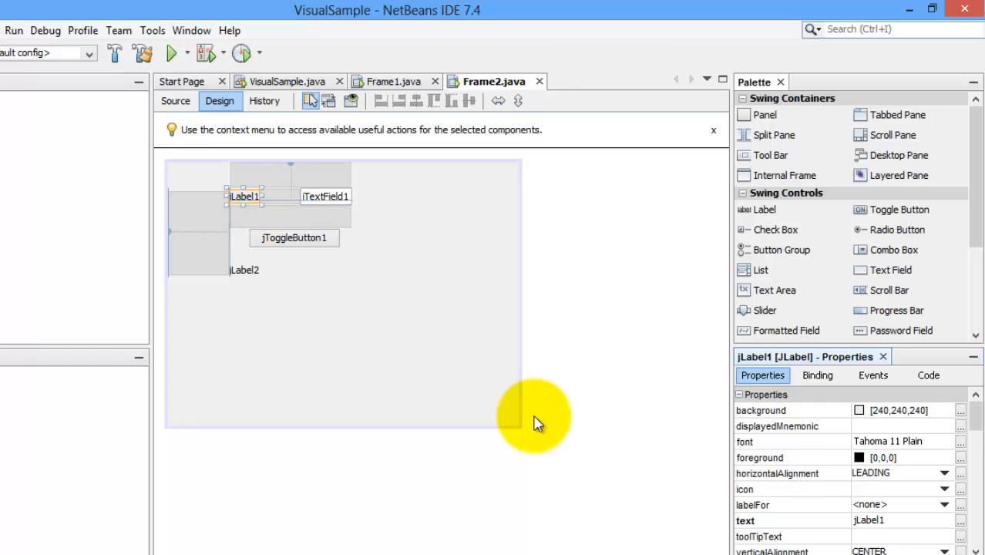
mouse_move(318, 246)
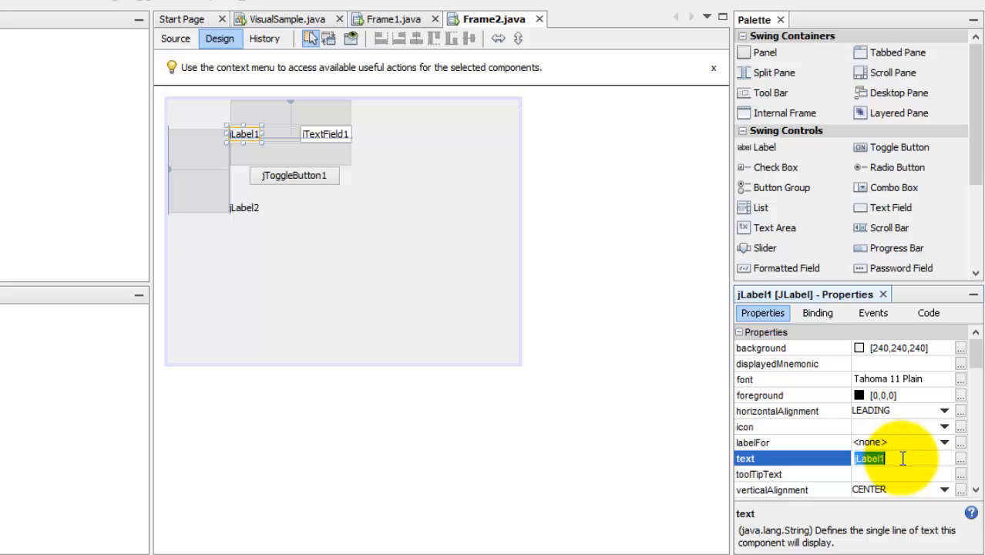
text(Enter a)
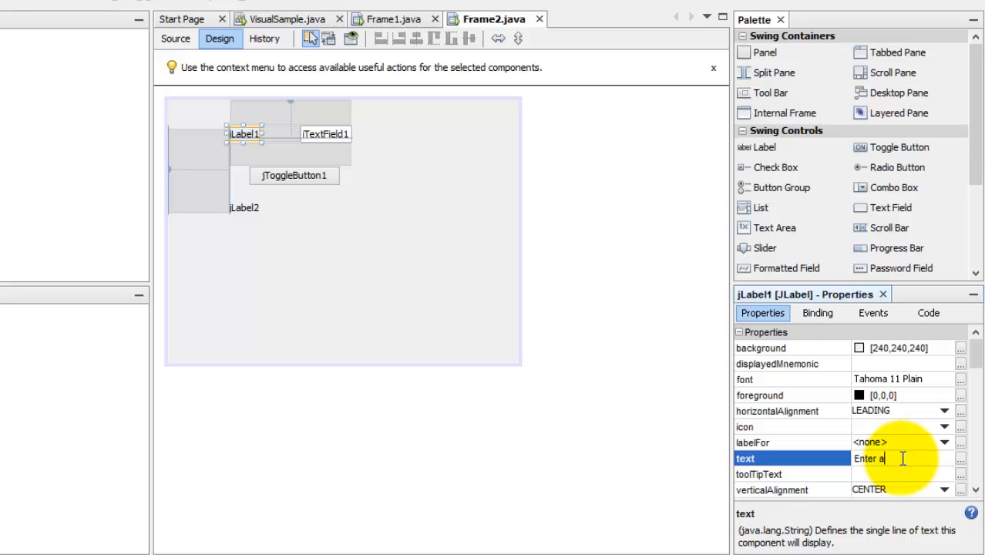
text(number:)
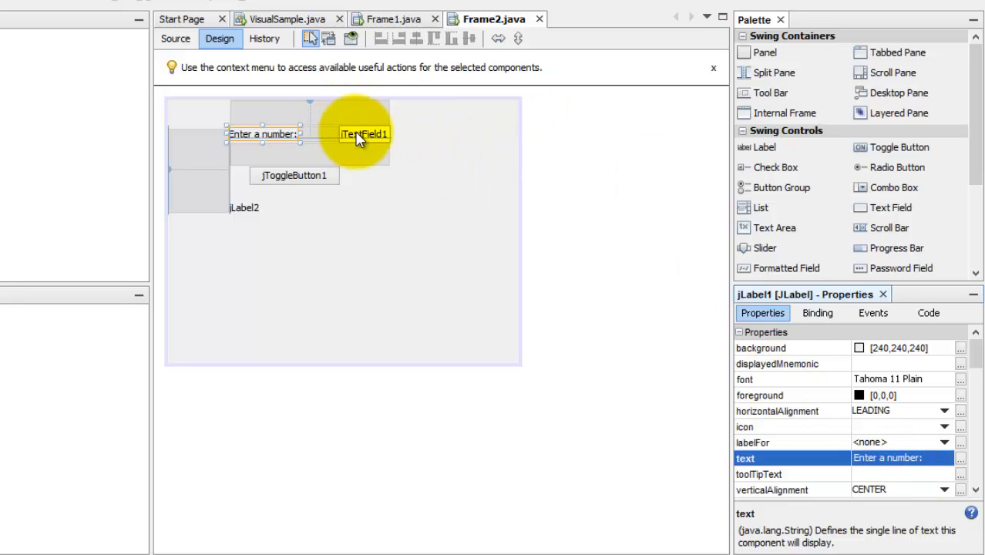
Rename the text field to tf, clear its default text and widen it.
click(363, 133)
text(tf)
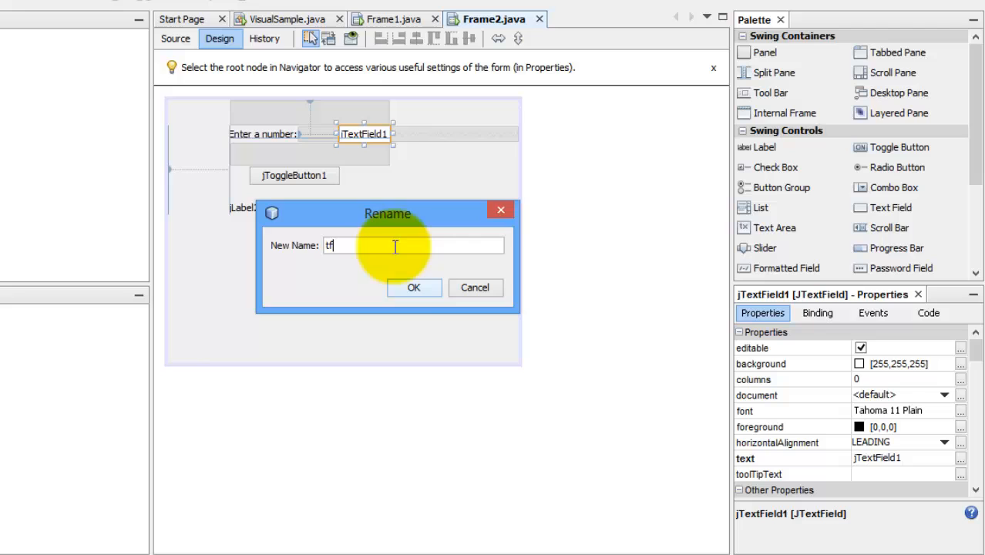
click(414, 287)
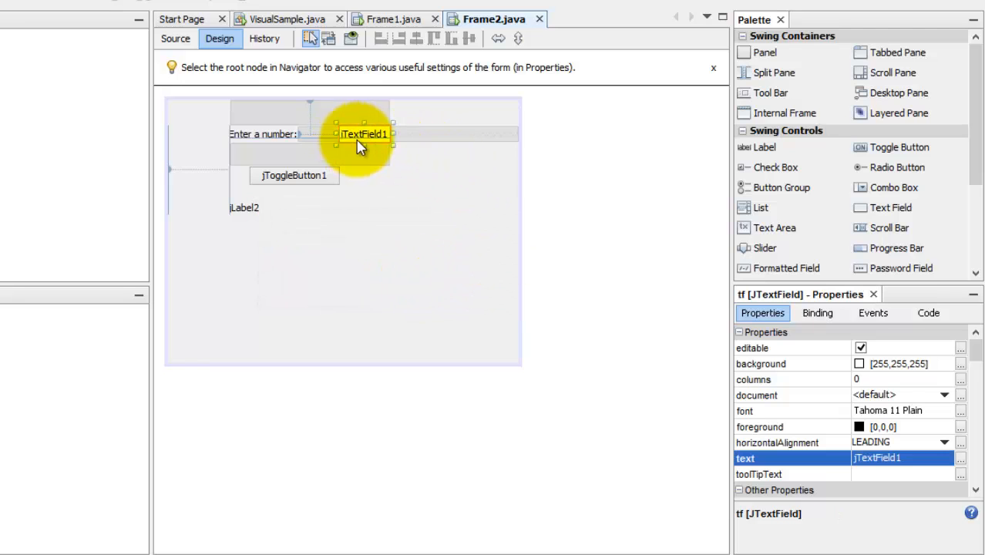
click(901, 457)
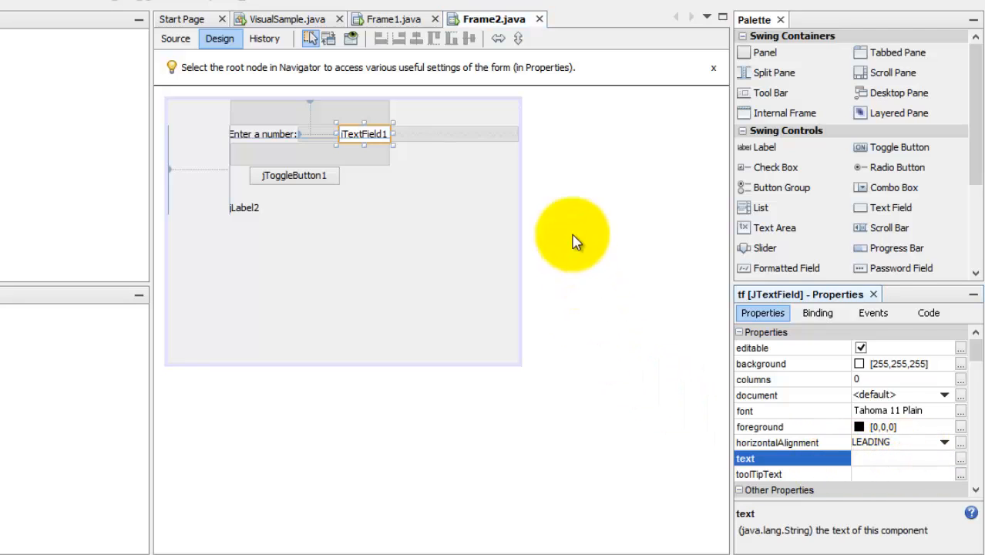
click(343, 135)
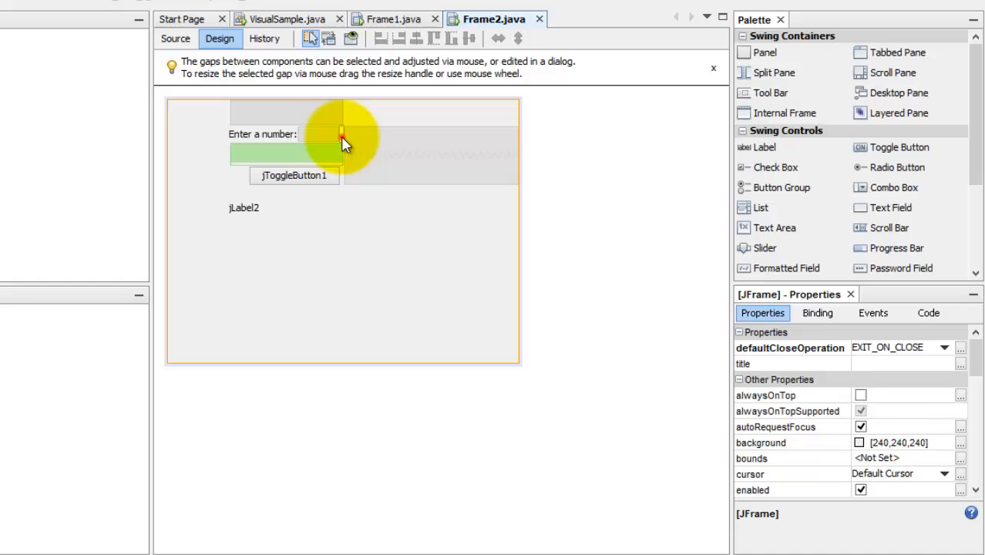
click(343, 135)
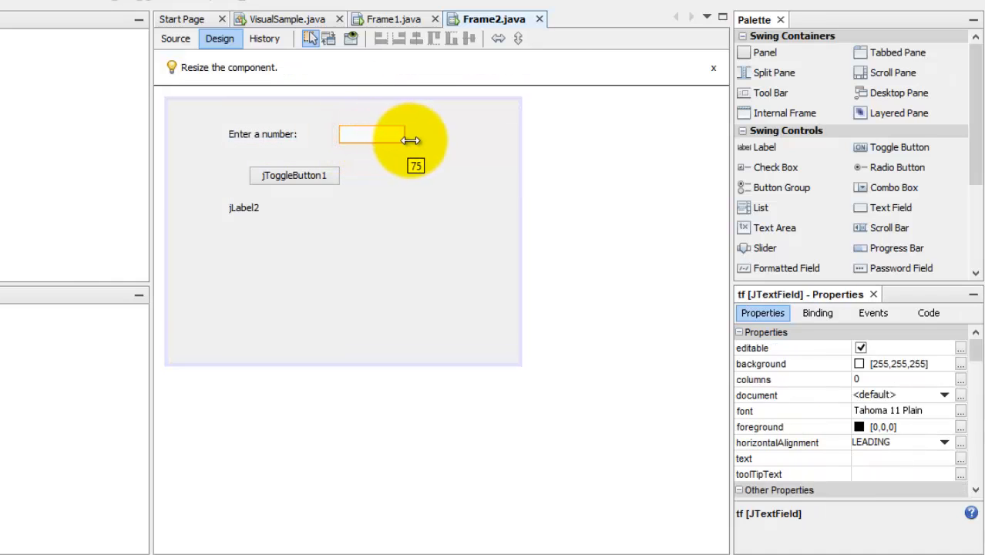
Rename the toggle button's variable to btn and caption it 'Computer Square'.
click(294, 175)
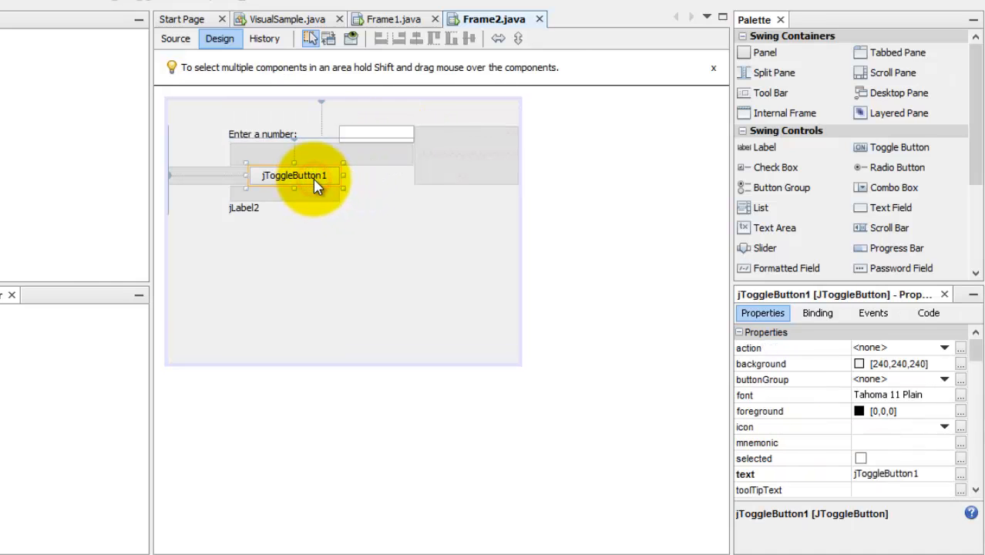
right_click(315, 185)
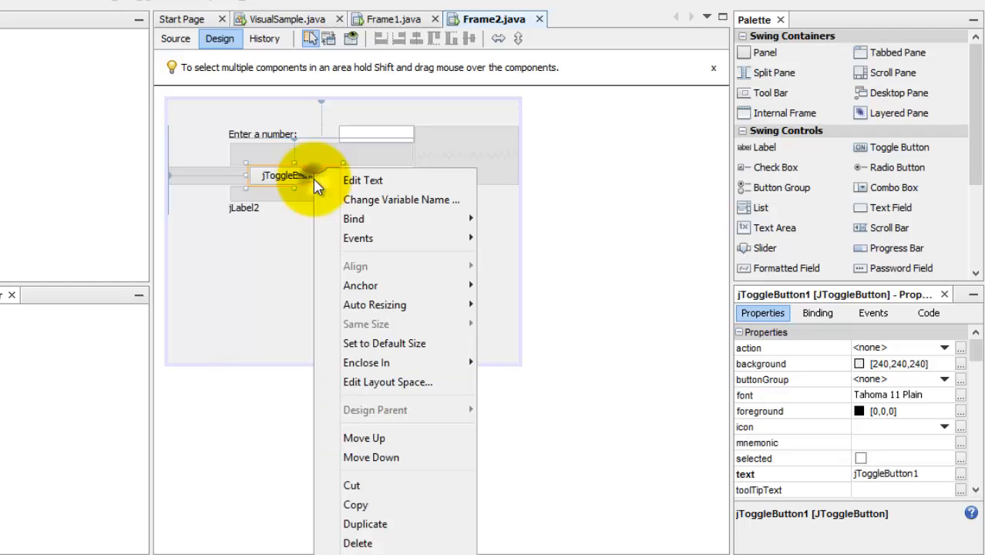
click(400, 200)
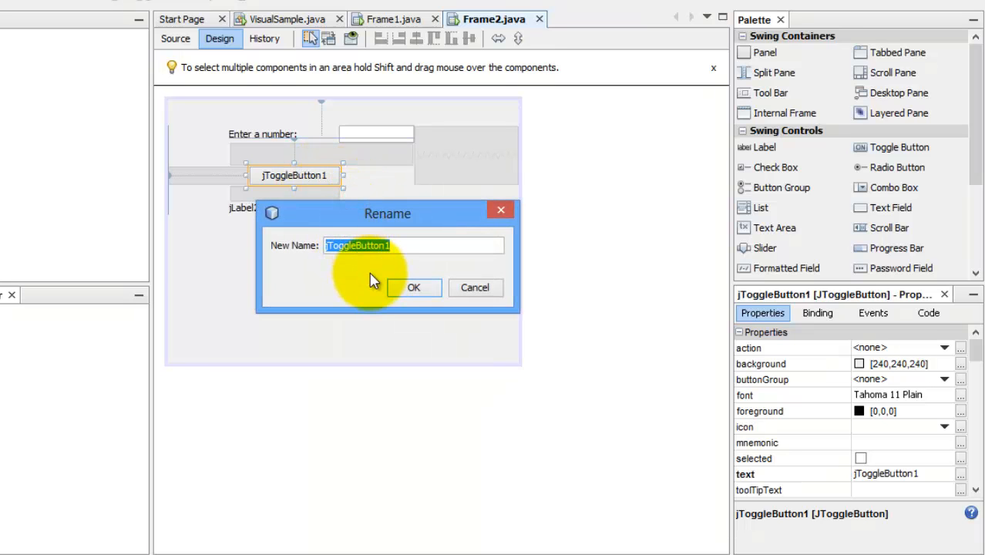
click(414, 287)
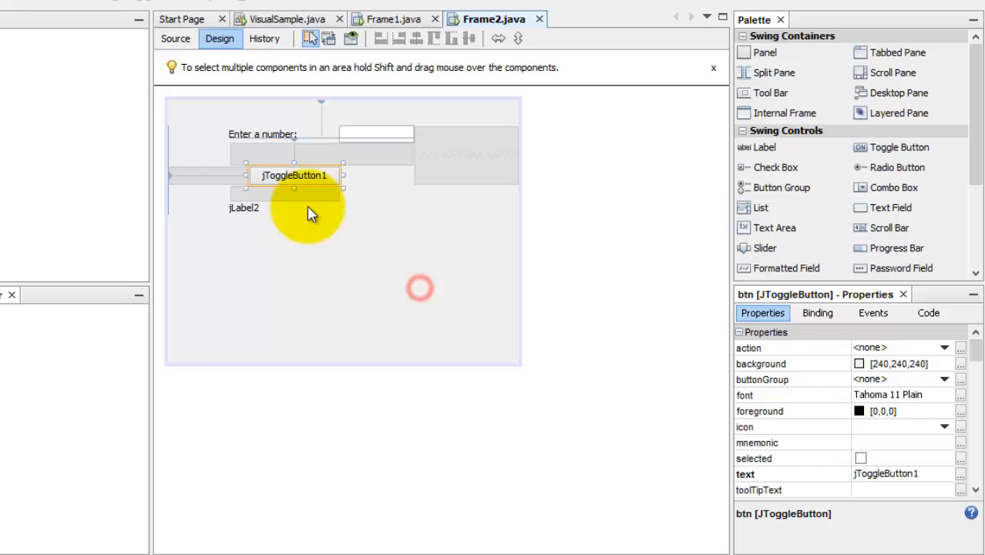
mouse_move(316, 182)
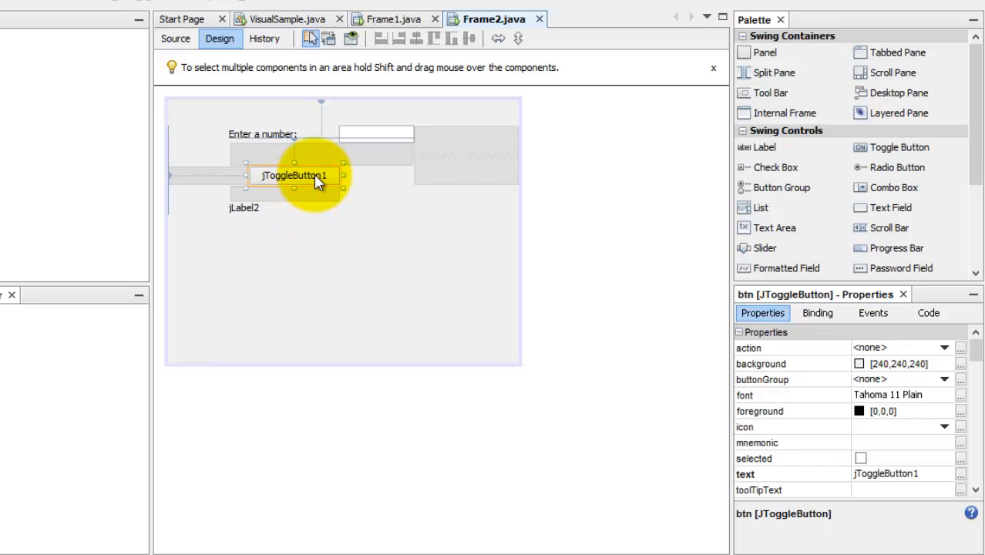
double_click(293, 175)
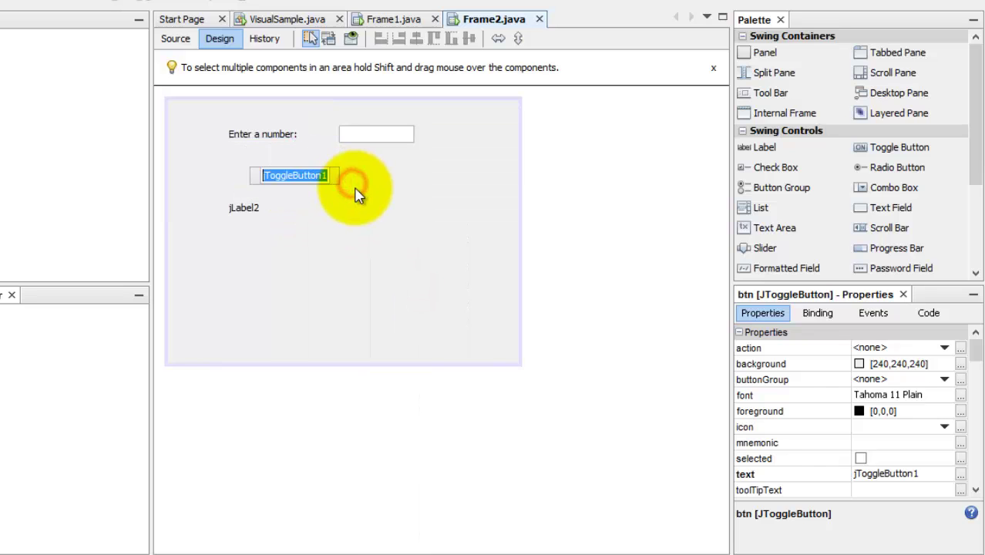
text(Computer Square)
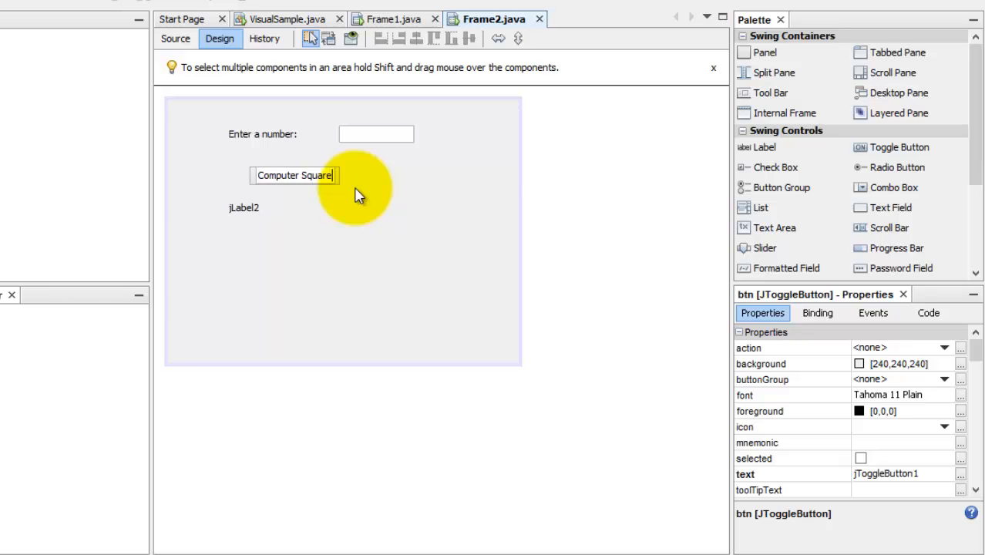
click(295, 175)
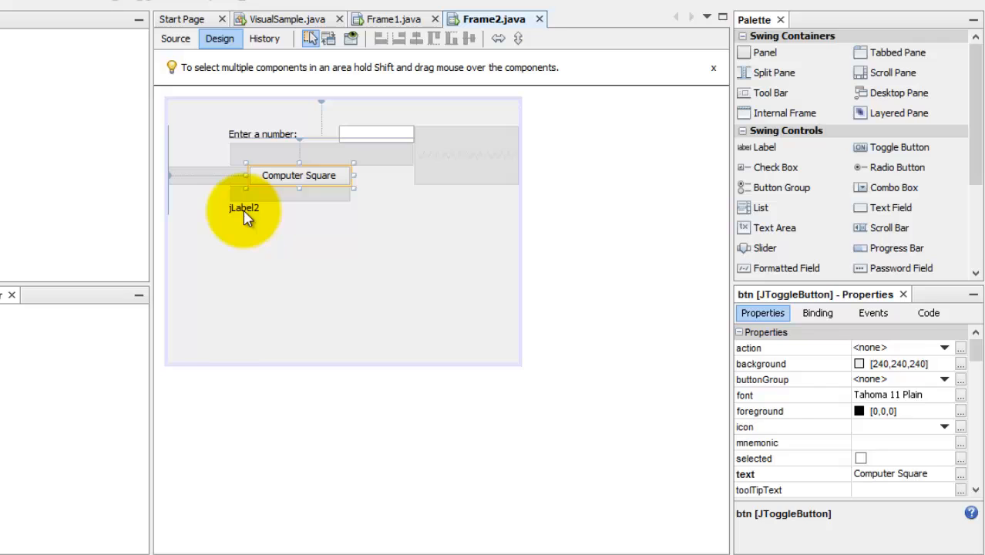
Rename jLabel2's variable to lbl and set its text to 'Square='.
right_click(245, 207)
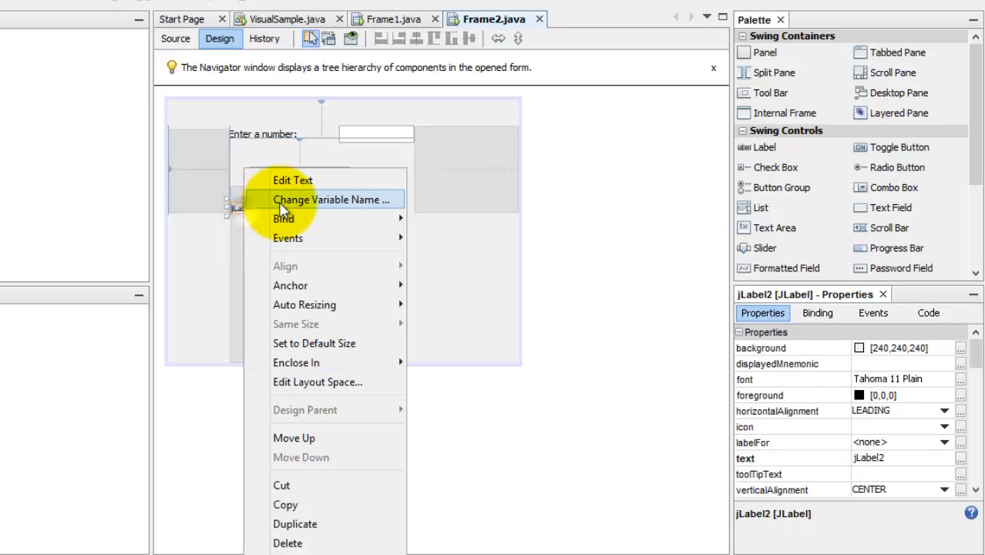
click(331, 200)
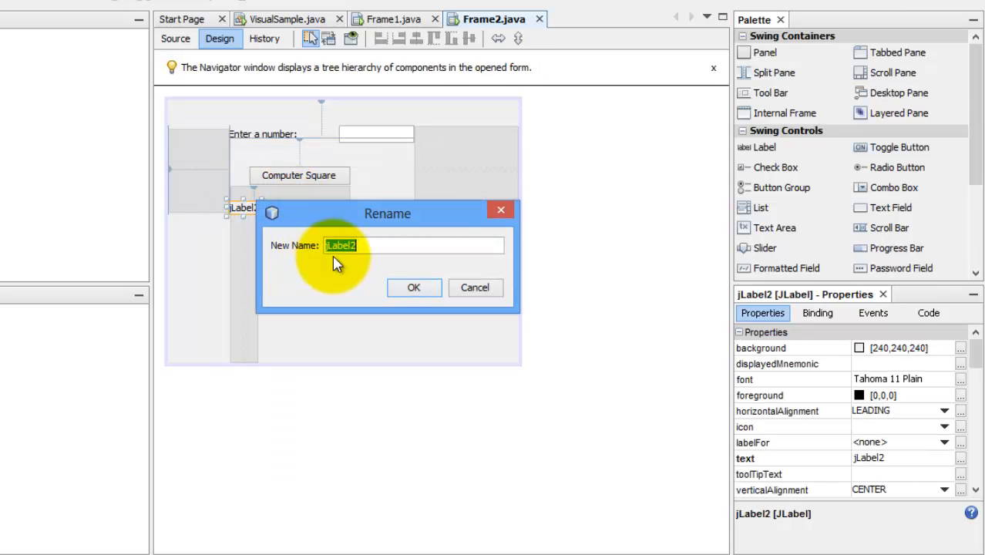
text(lbl)
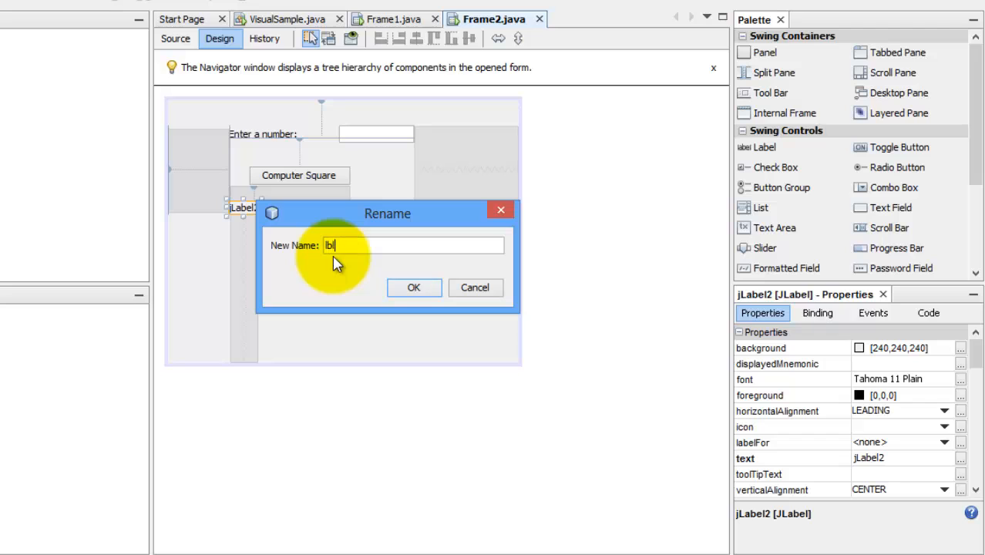
click(414, 287)
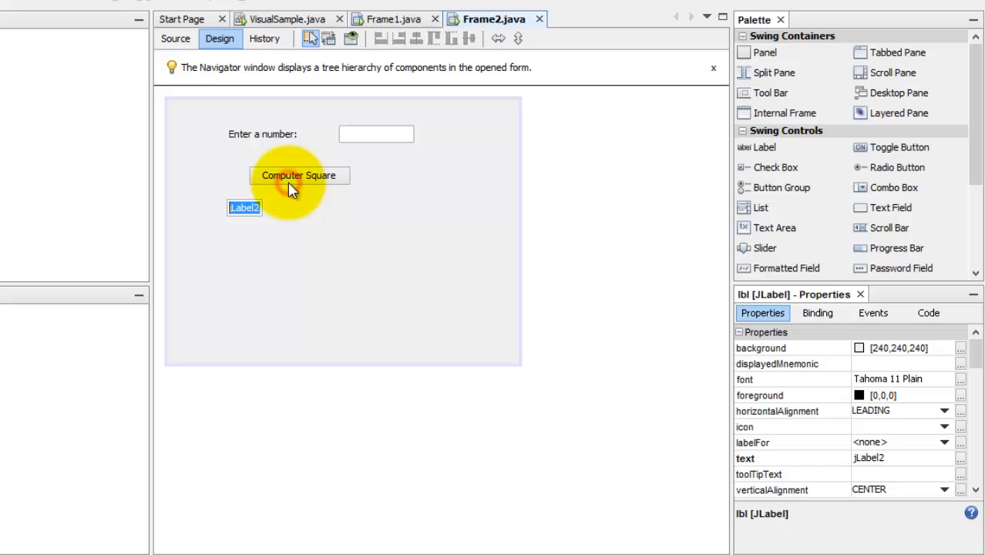
text(Square=)
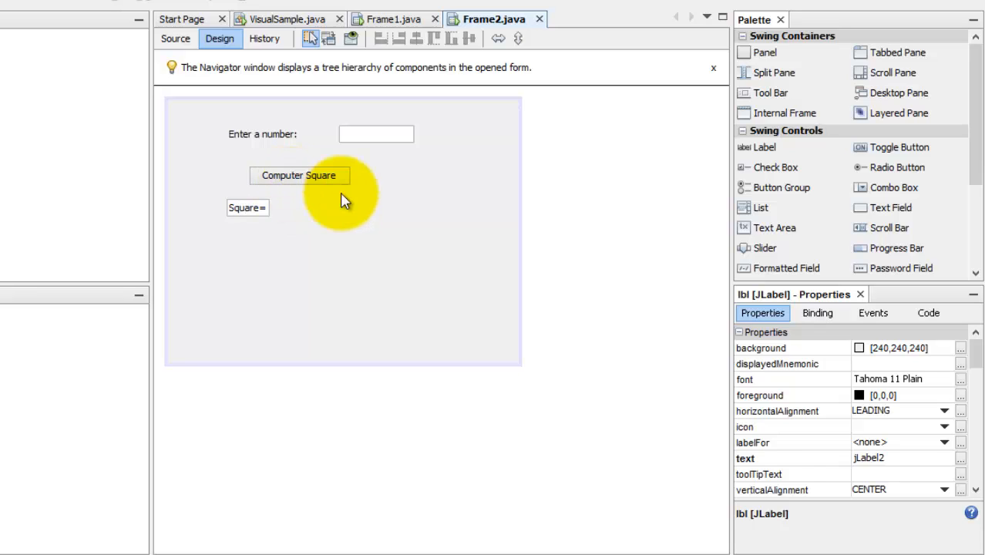
Select the Computer Square button and show its events in the Properties window.
click(246, 207)
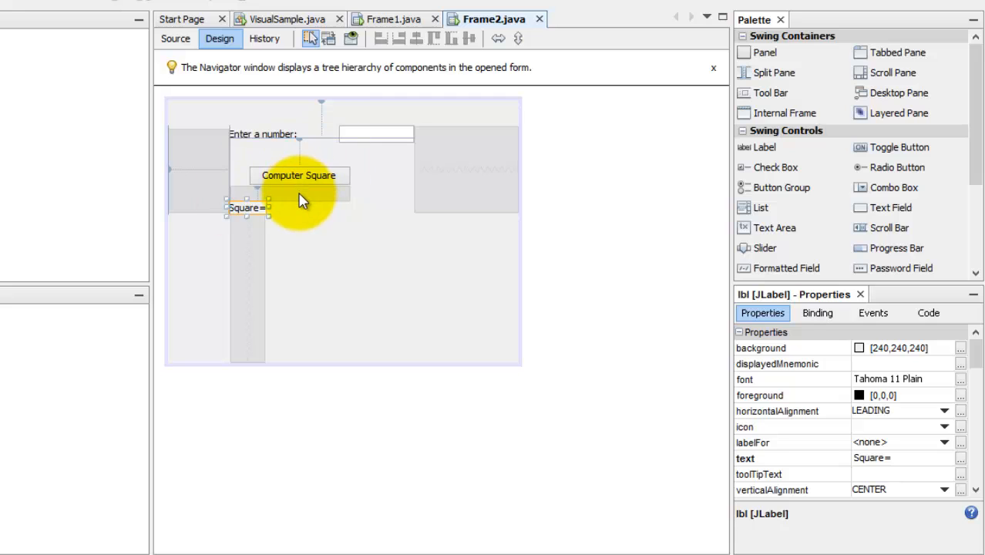
click(298, 175)
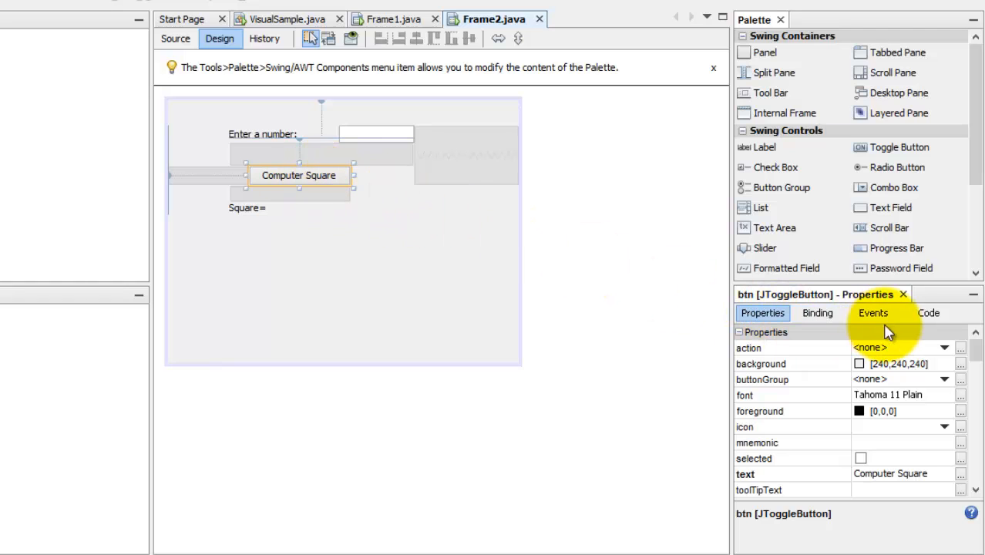
click(872, 312)
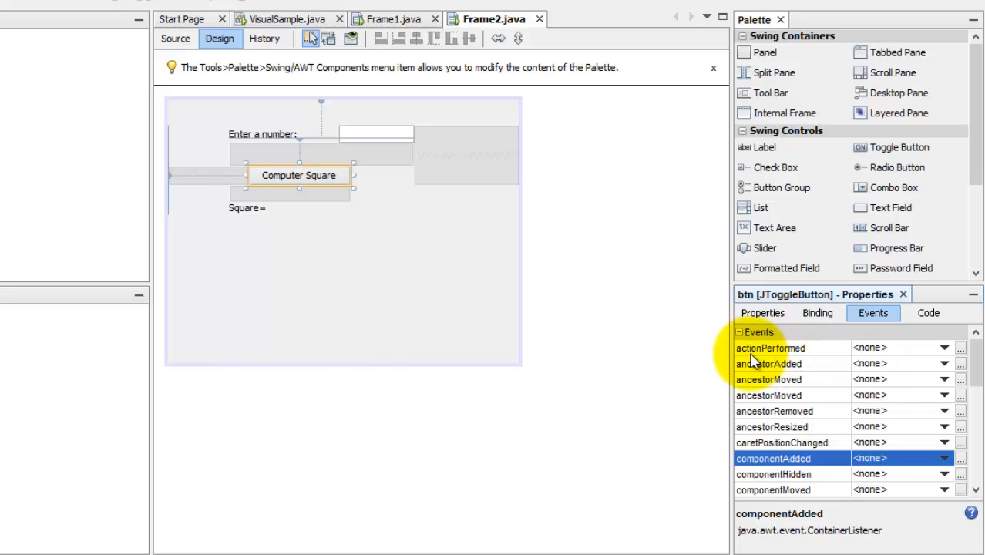
mouse_move(775, 359)
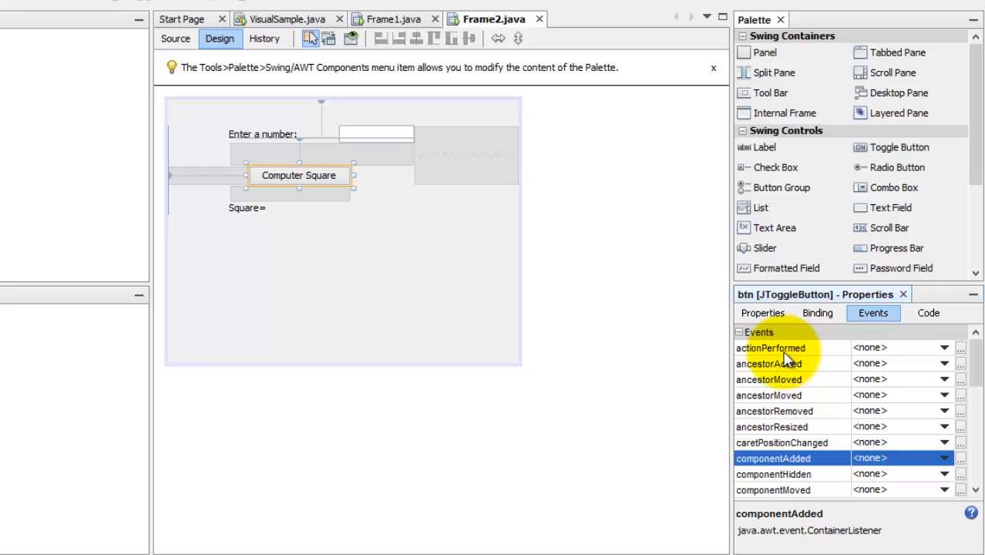
mouse_move(386, 142)
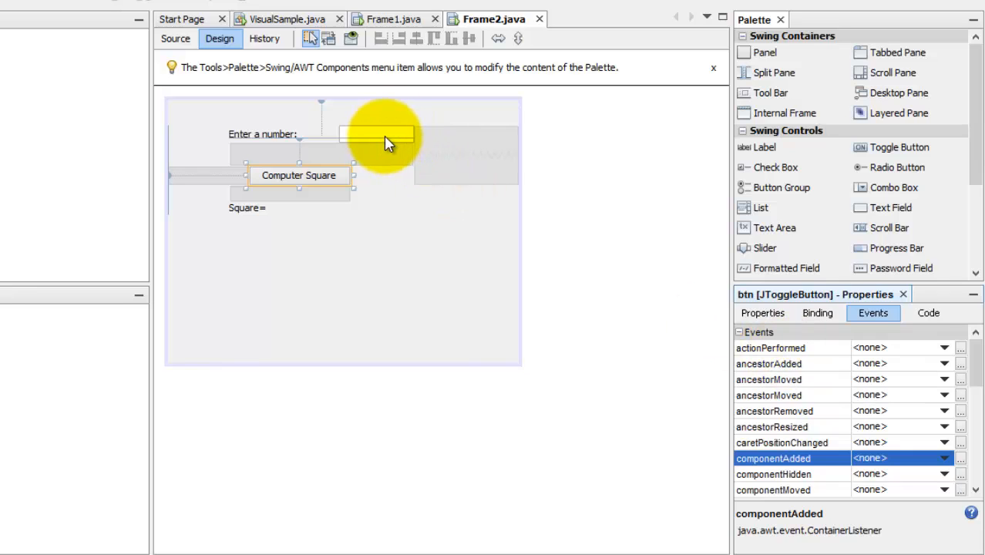
mouse_move(484, 177)
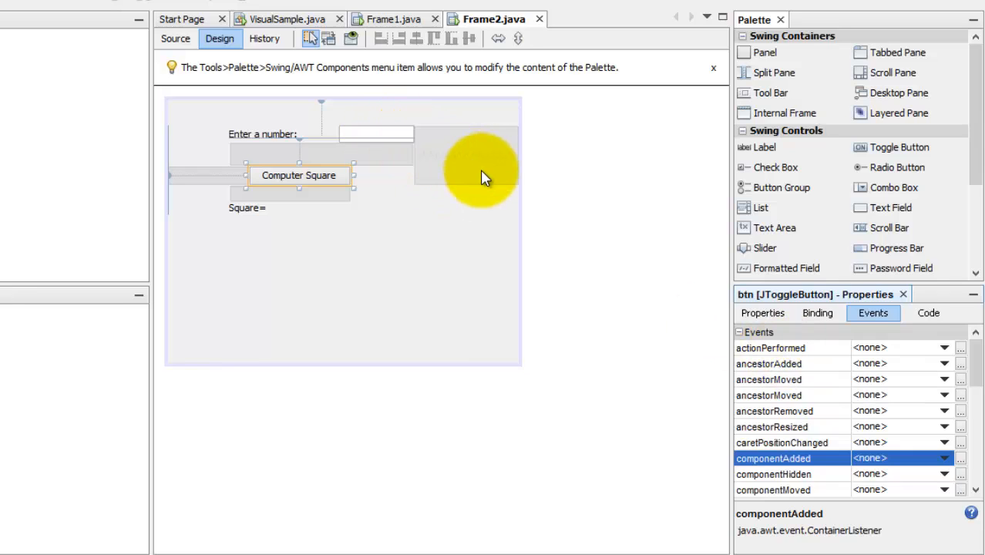
mouse_move(946, 355)
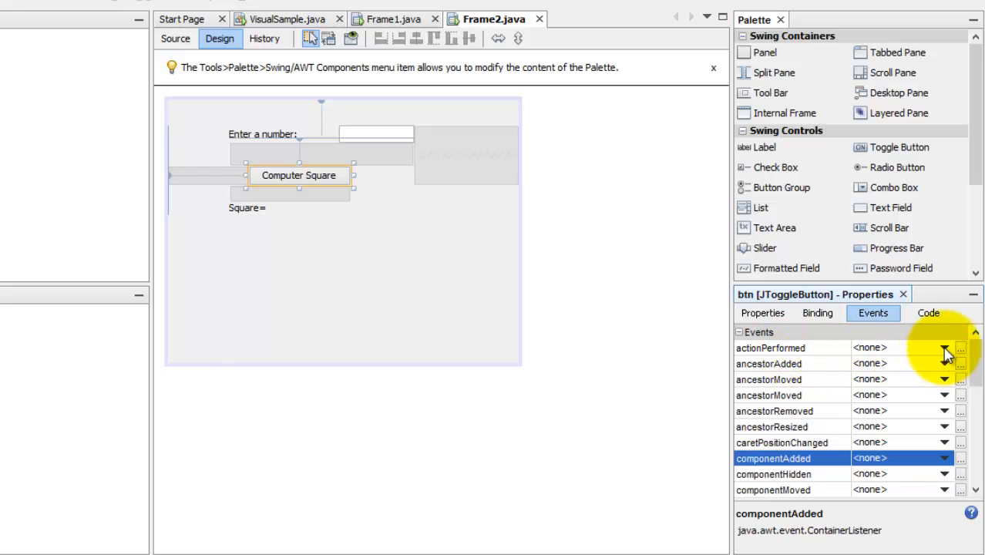
mouse_move(299, 175)
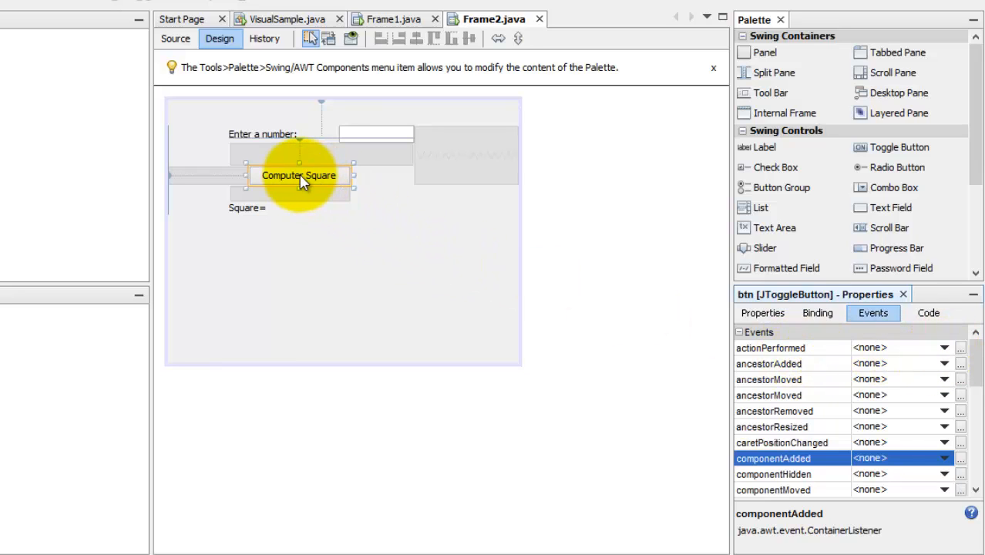
mouse_move(323, 185)
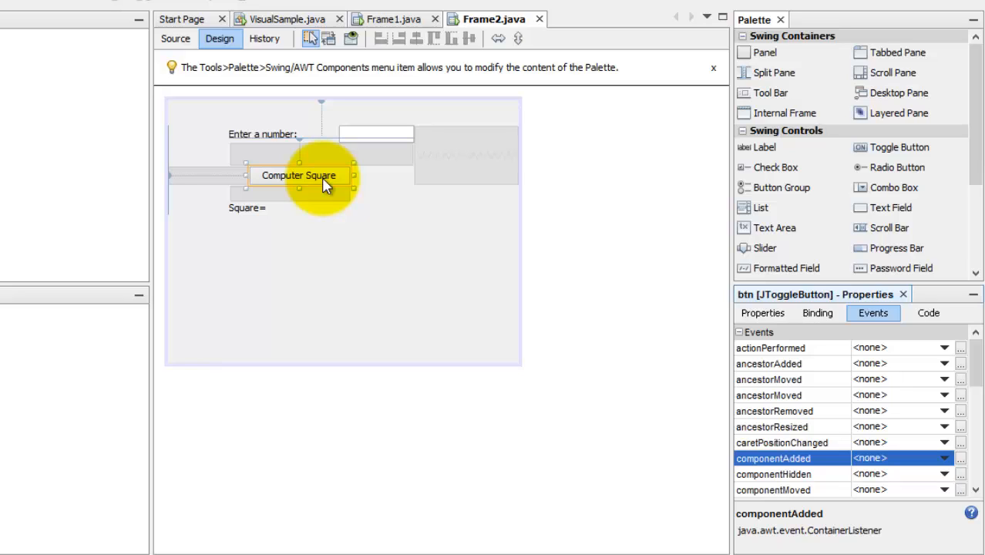
mouse_move(563, 254)
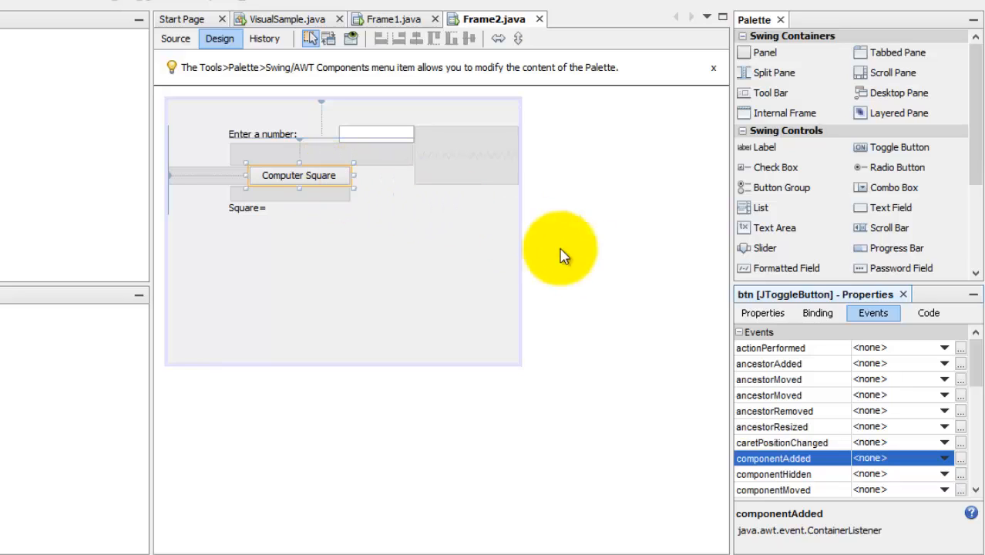
mouse_move(780, 365)
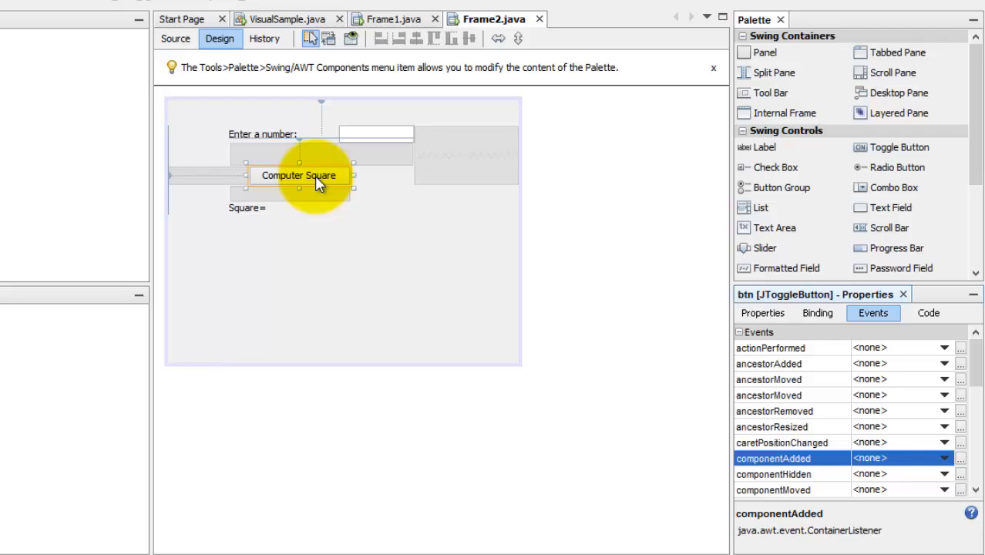
mouse_move(327, 185)
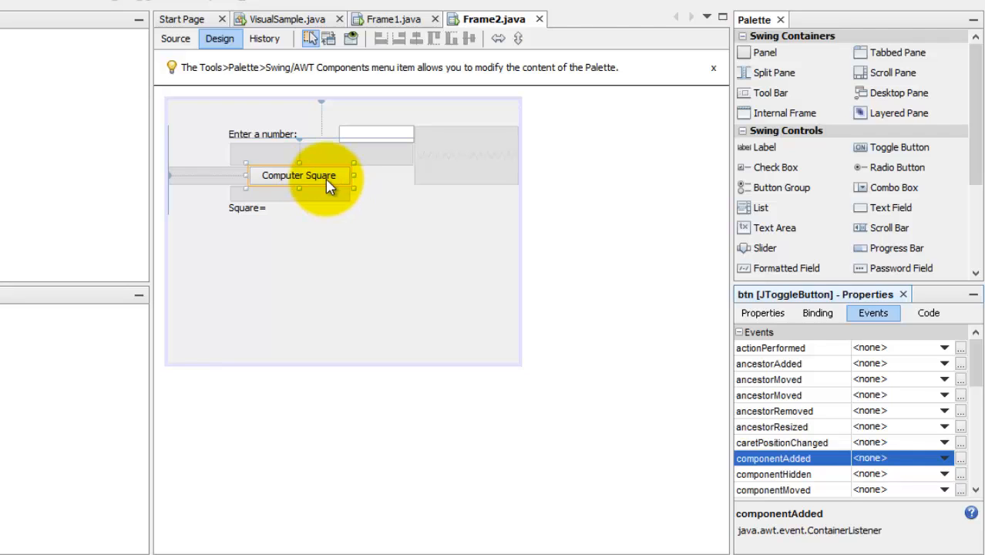
Generate btnActionPerformed for the button and view it in Source.
click(175, 39)
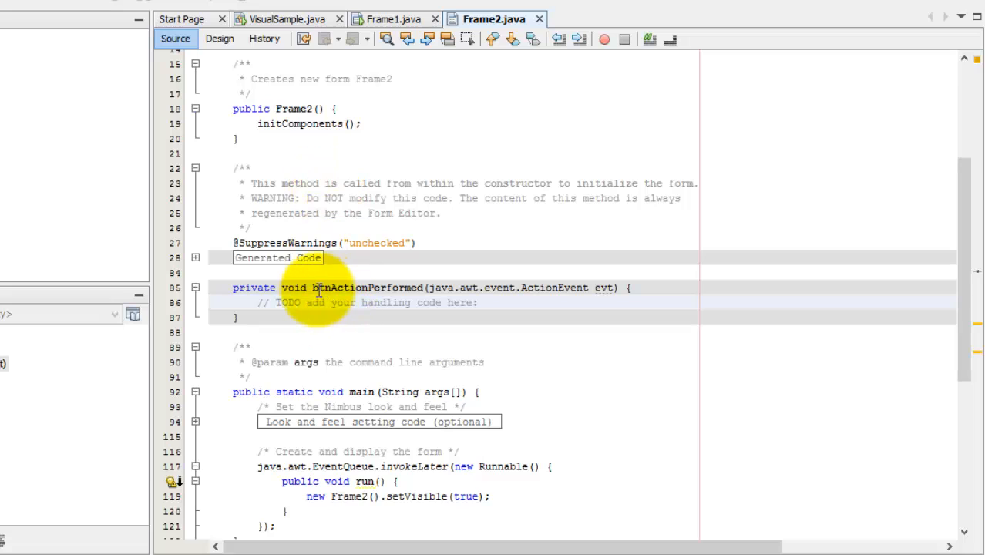
mouse_move(270, 306)
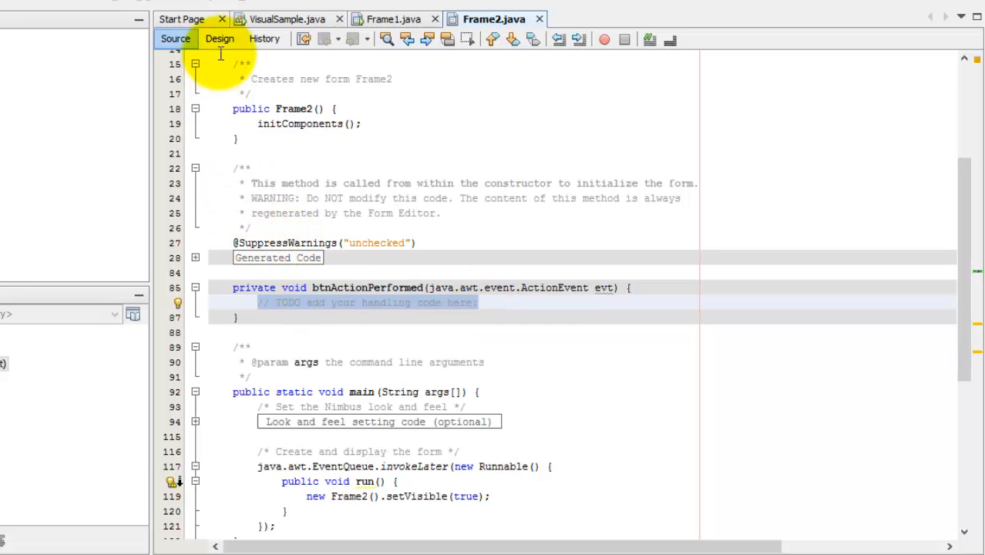
mouse_move(222, 91)
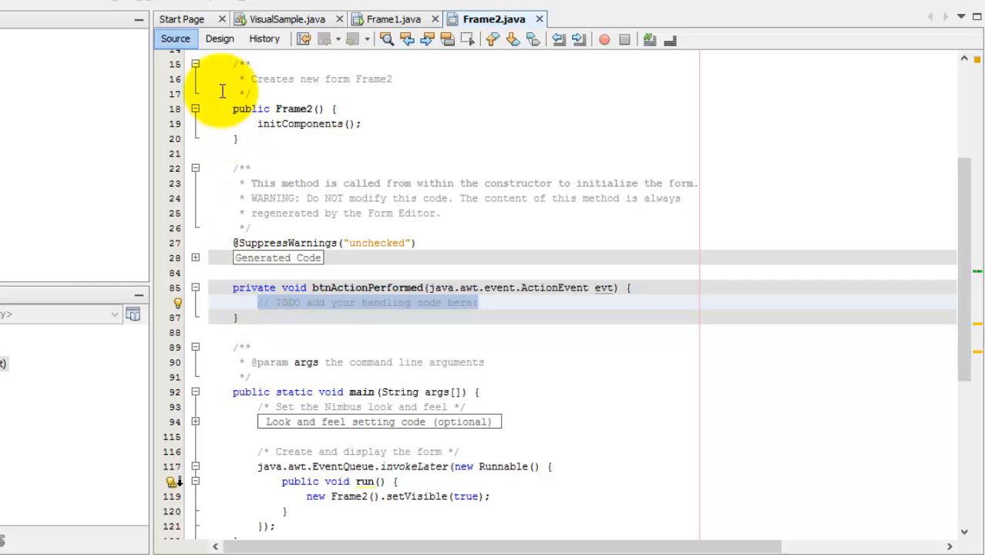
click(219, 39)
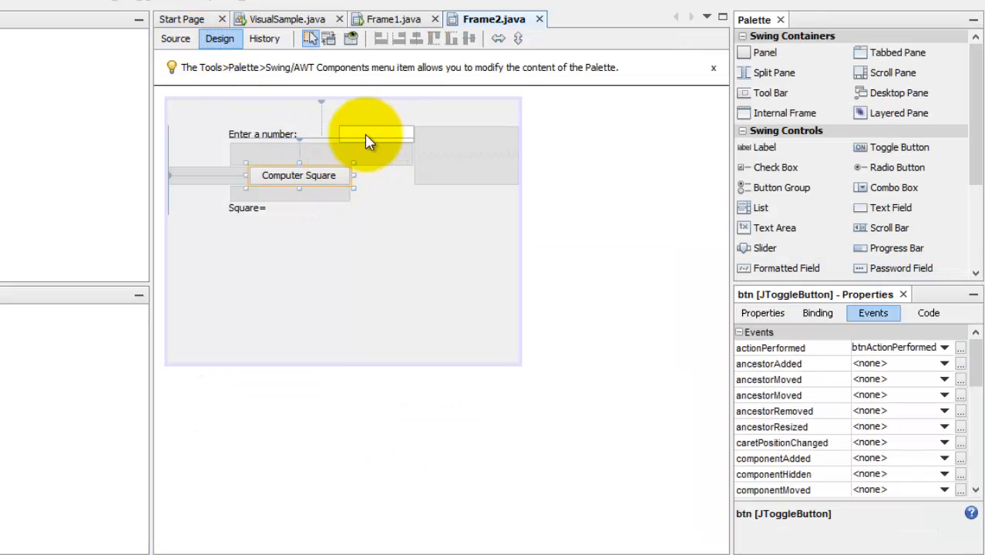
mouse_move(339, 152)
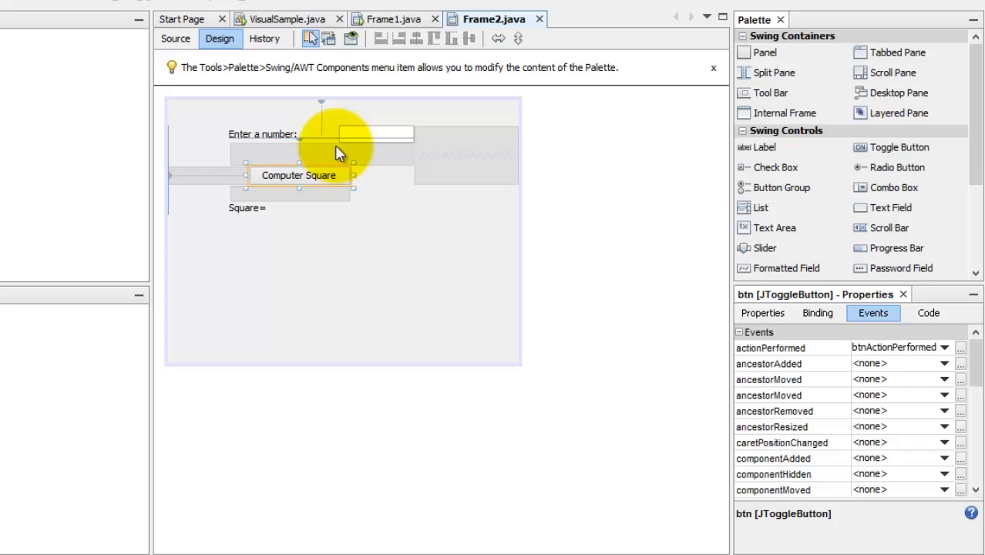
mouse_move(175, 38)
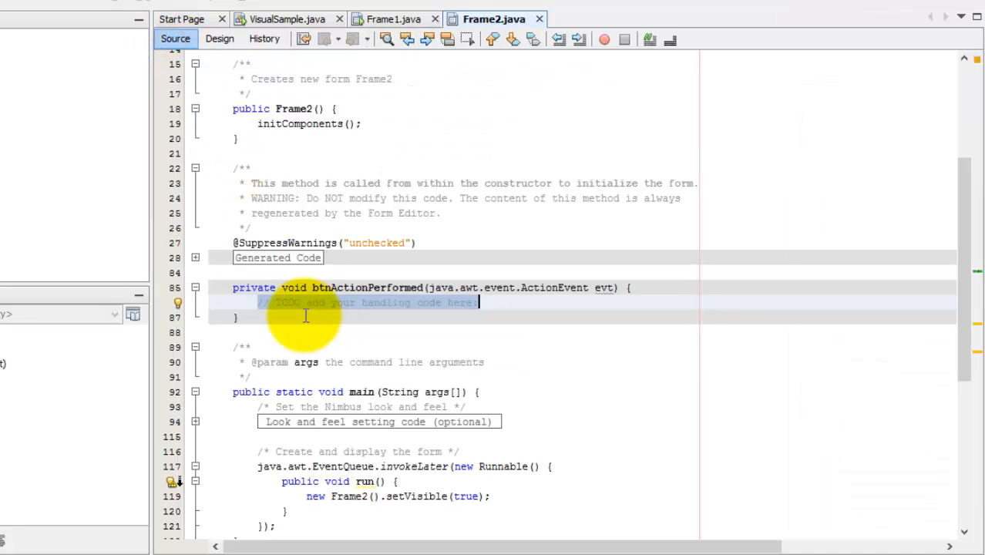
Enter int n=Integer.parseInt(tf.getText()); using parseInt and getText completions.
text(int)
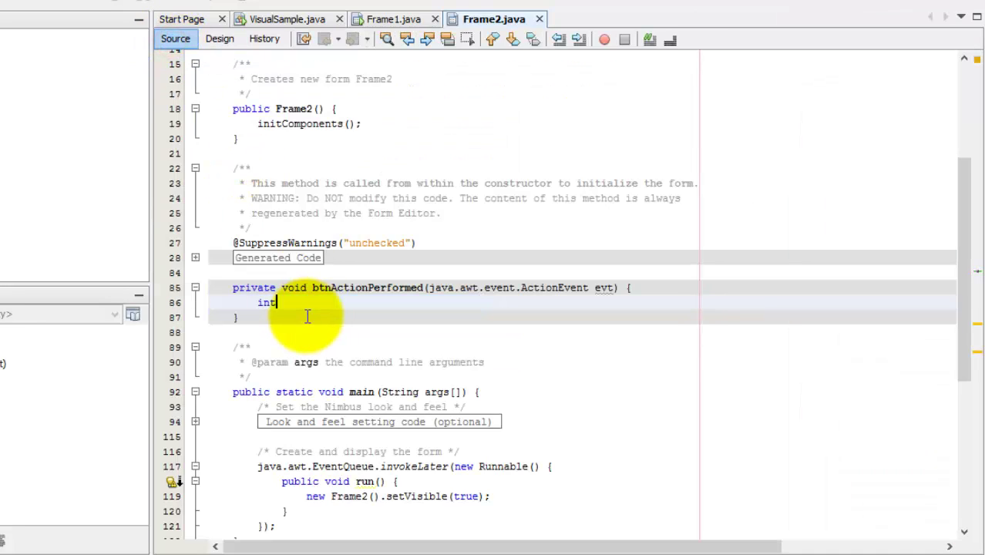
text(n)
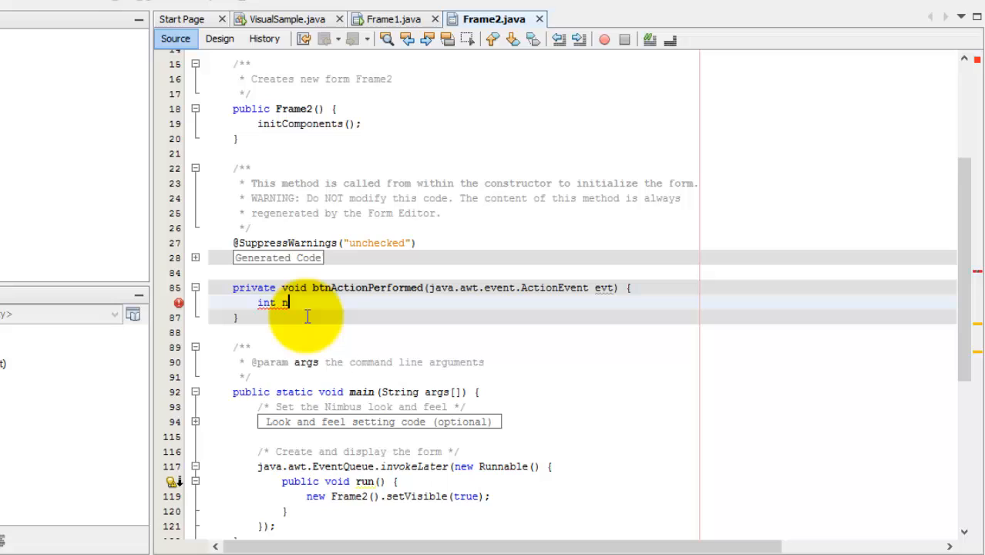
text(=)
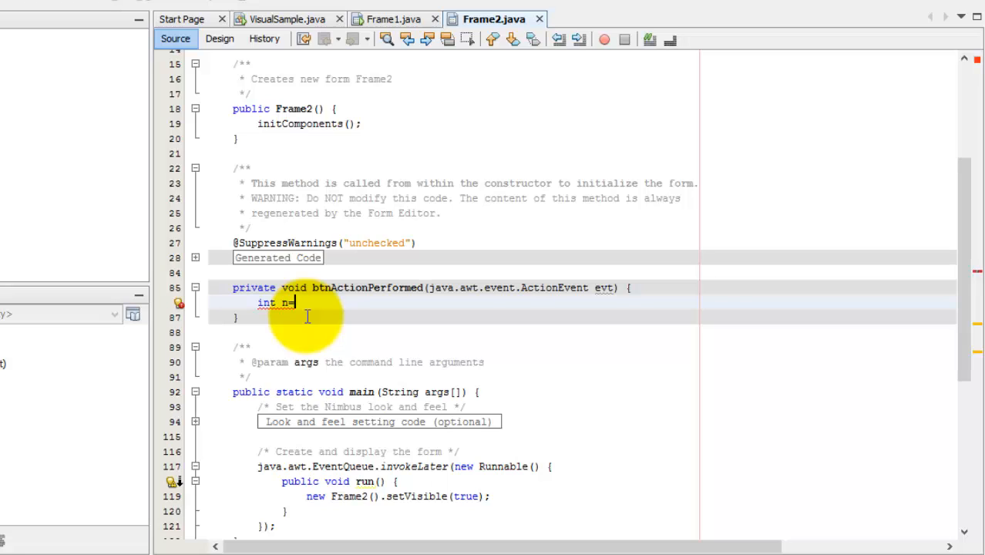
text(In)
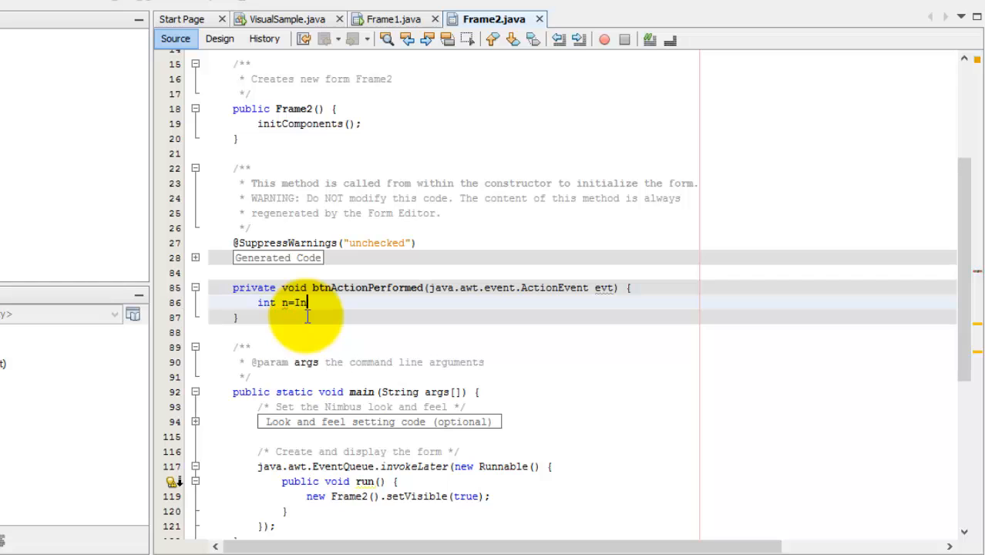
text(teger)
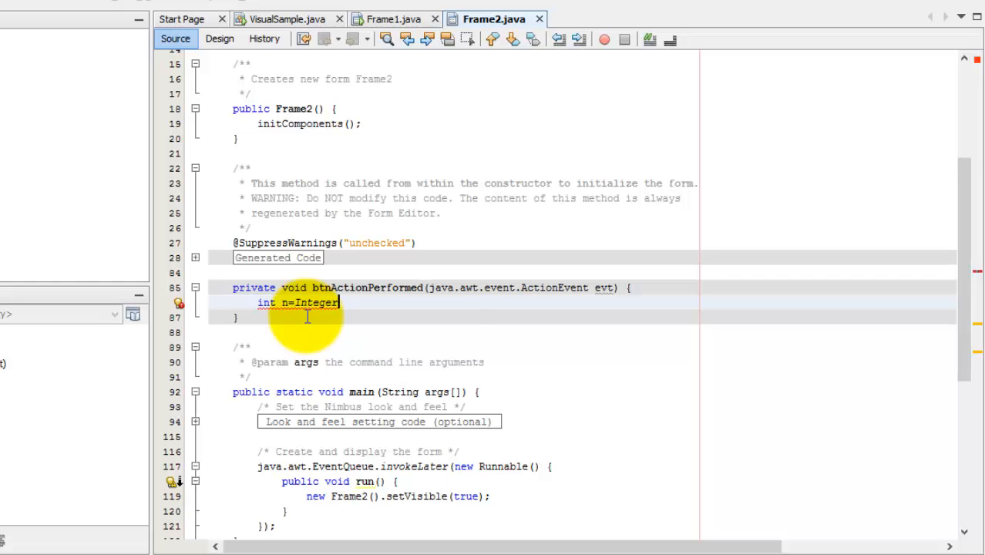
text(.pa)
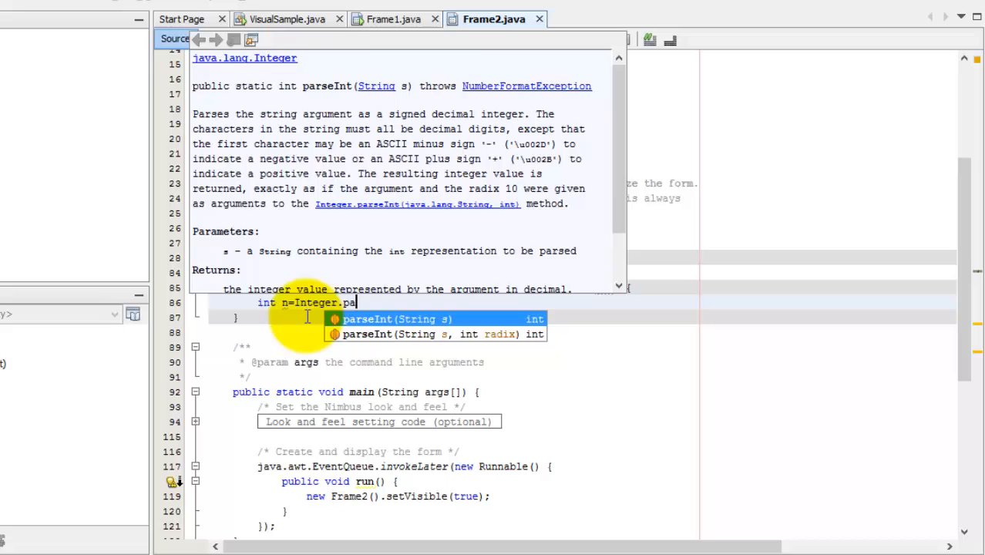
click(396, 318)
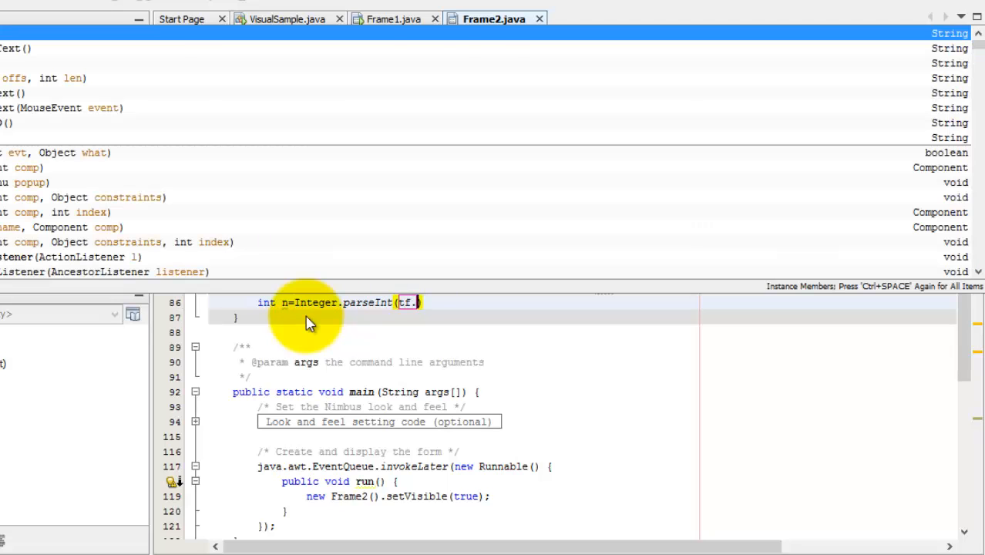
text(gett)
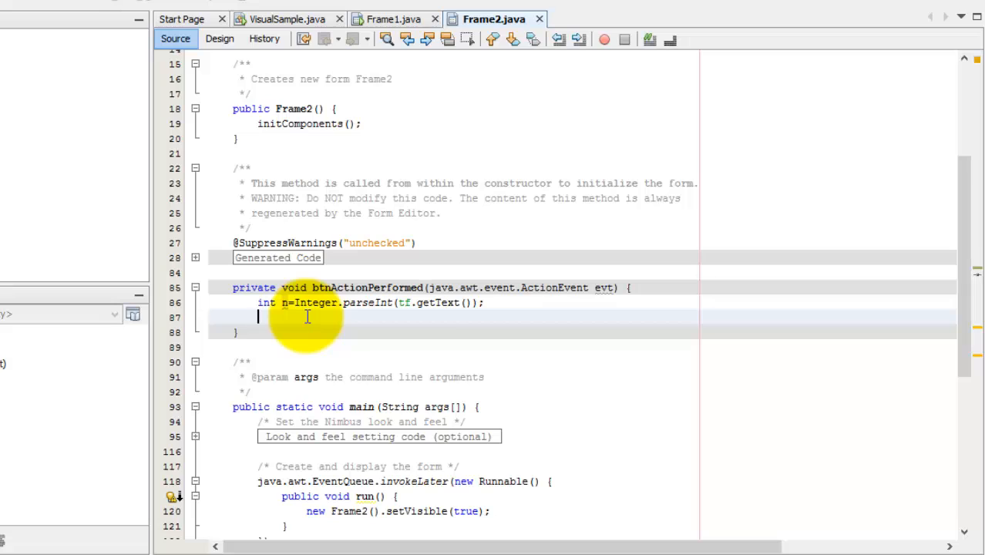
Add the statement int s computing the square of n, then start a new line.
text(int)
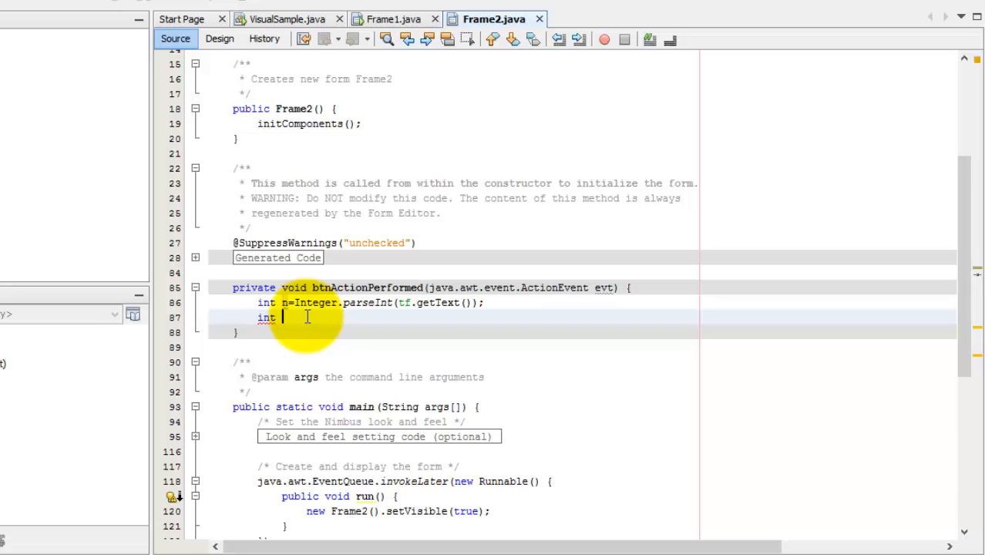
text(s=)
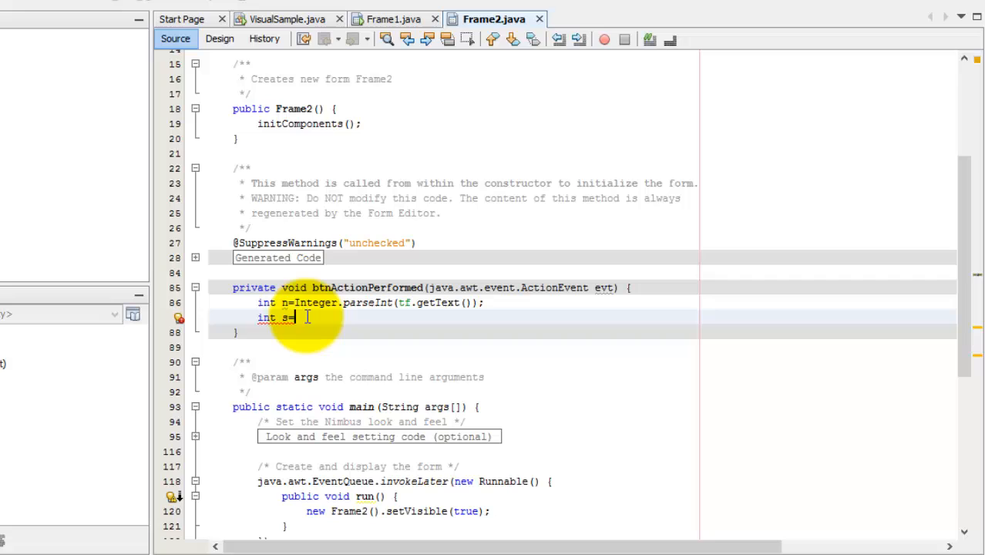
text(n*2)
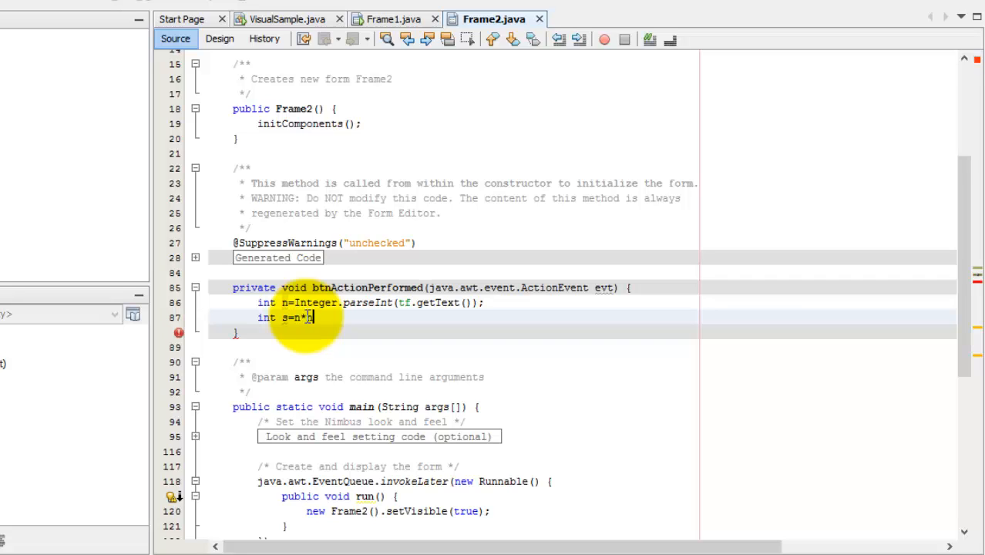
text(;)
key(enter)
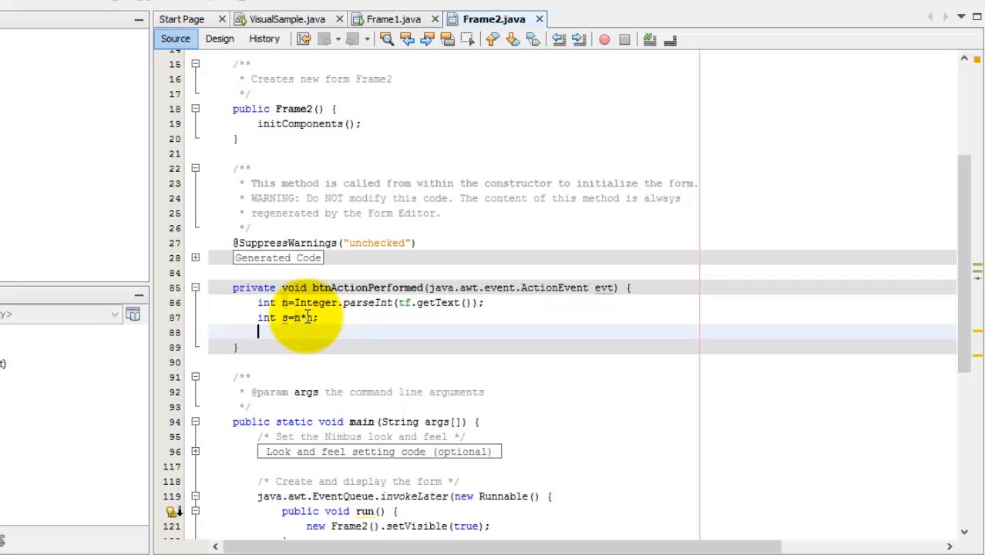
Add lbl.setText("Square="+s); to display the result in the label.
text(lbl)
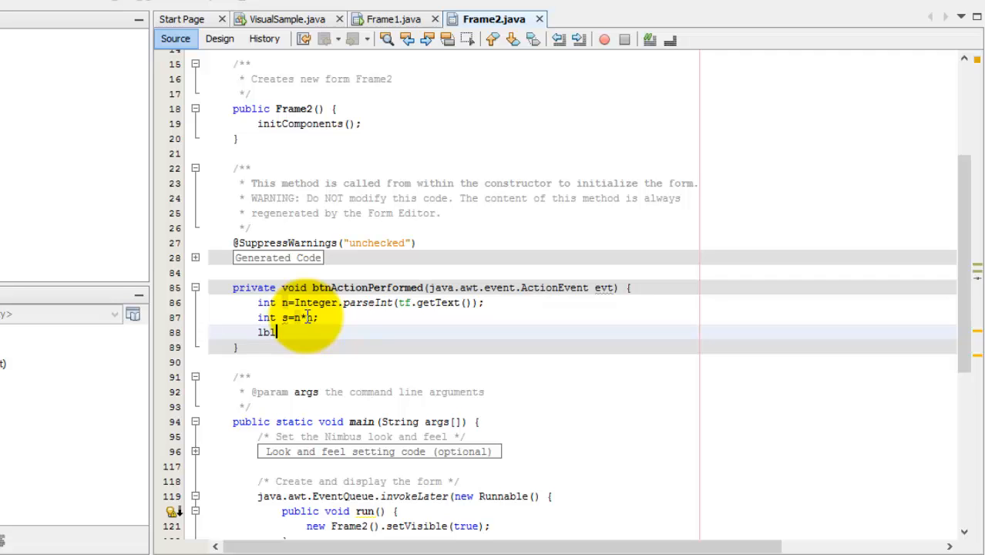
text(.)
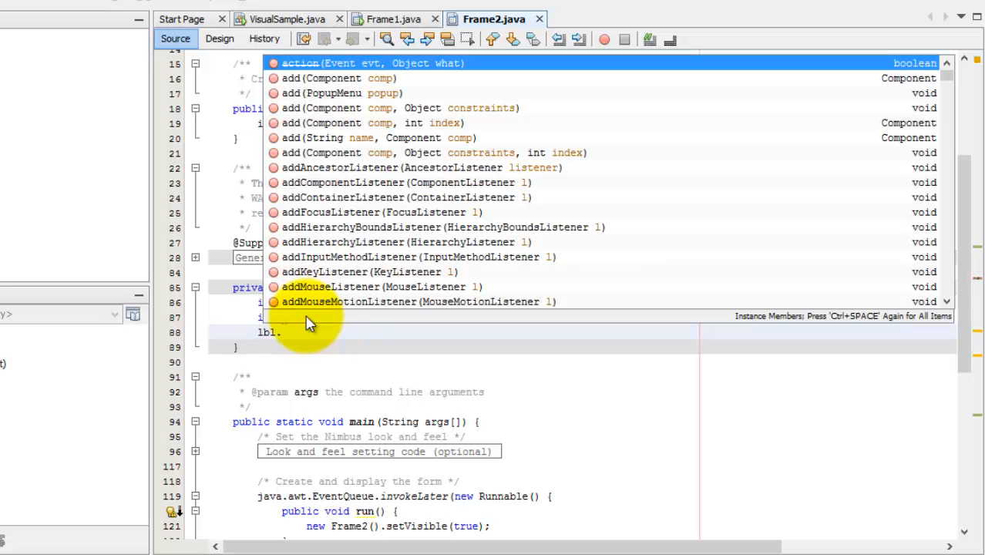
text(setText("S");)
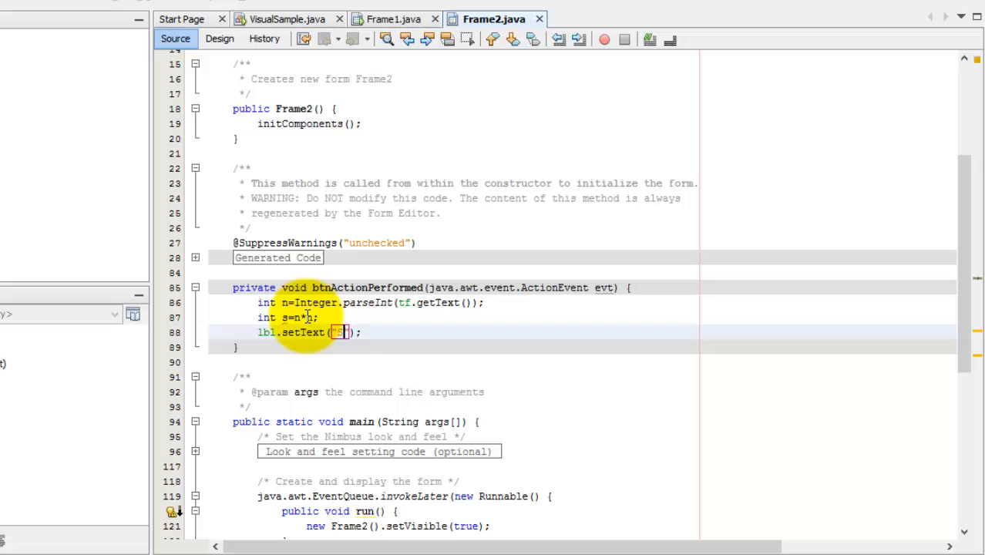
text(Square=)
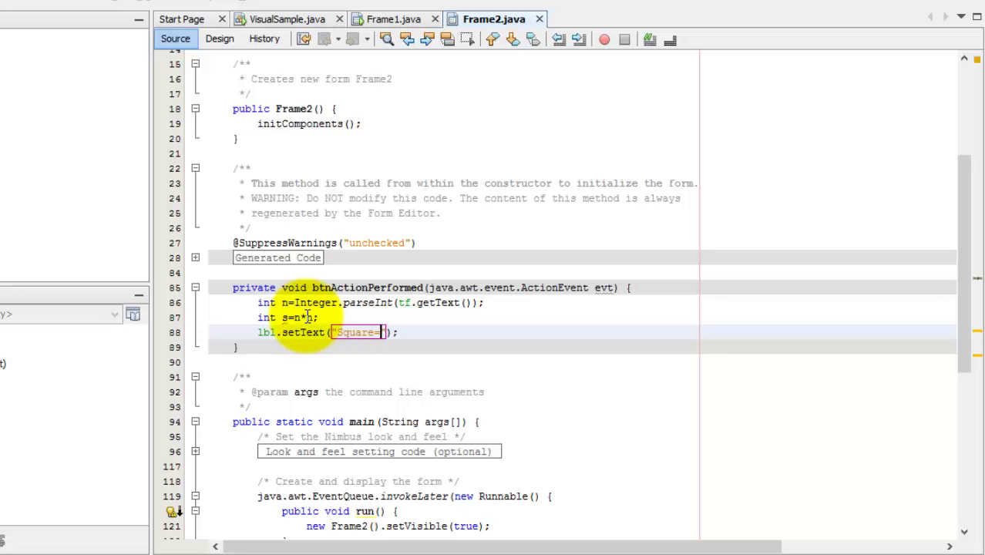
text(+s)
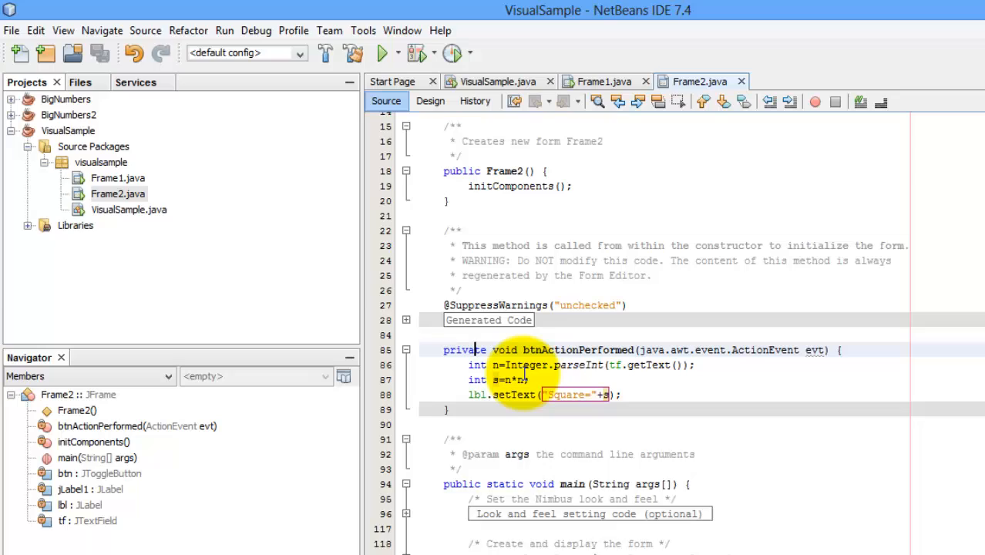
Run Frame2 and compute squares of 3 and 7, getting Square=49.
click(383, 53)
text(3)
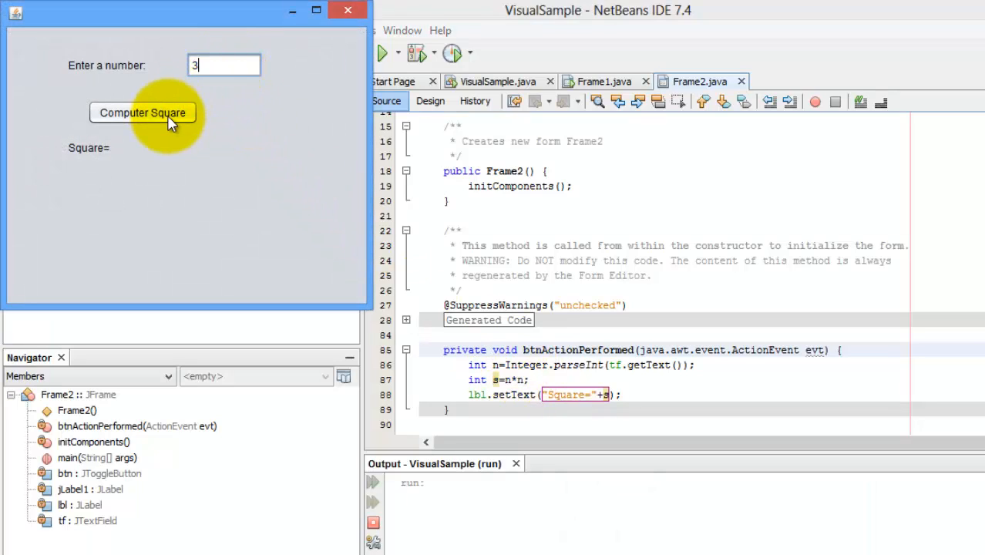
click(142, 112)
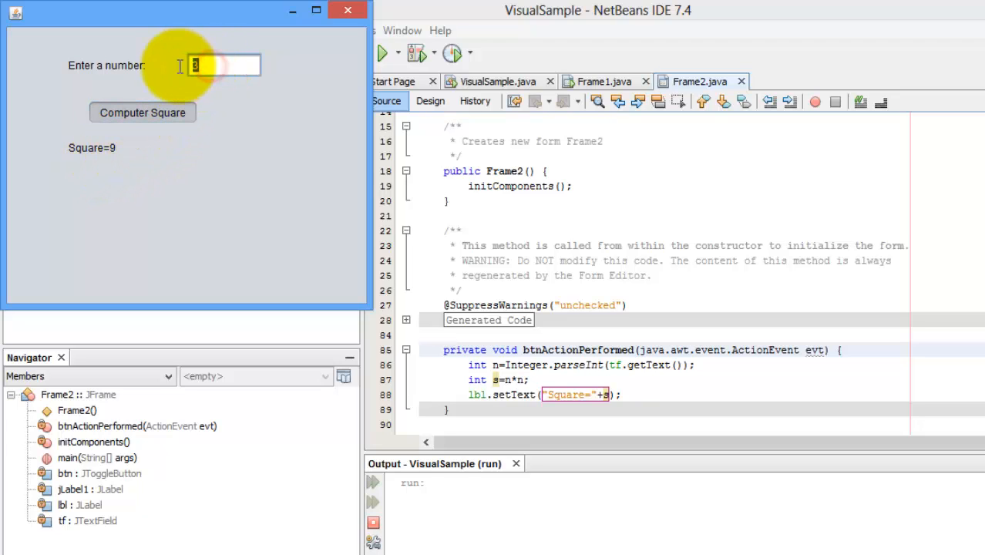
text(7)
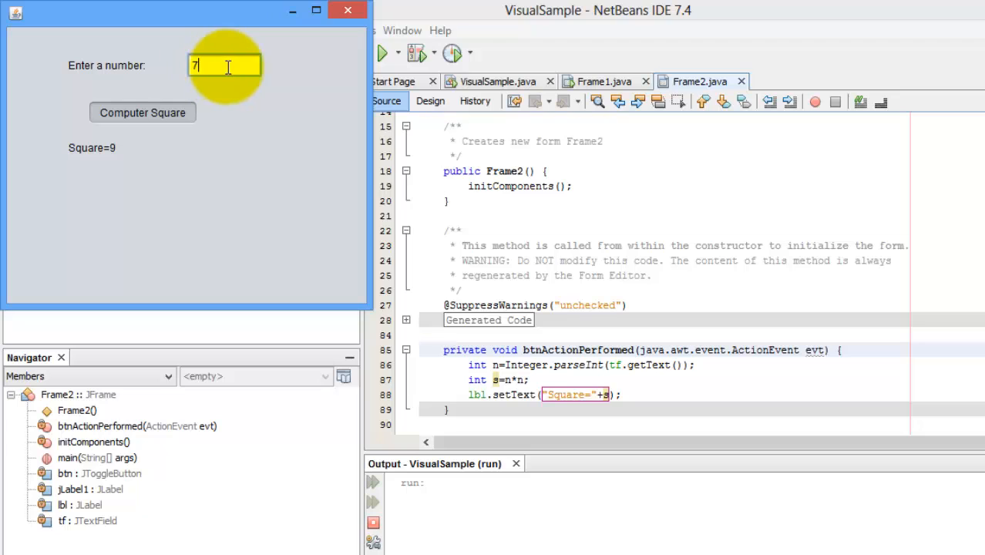
mouse_move(181, 101)
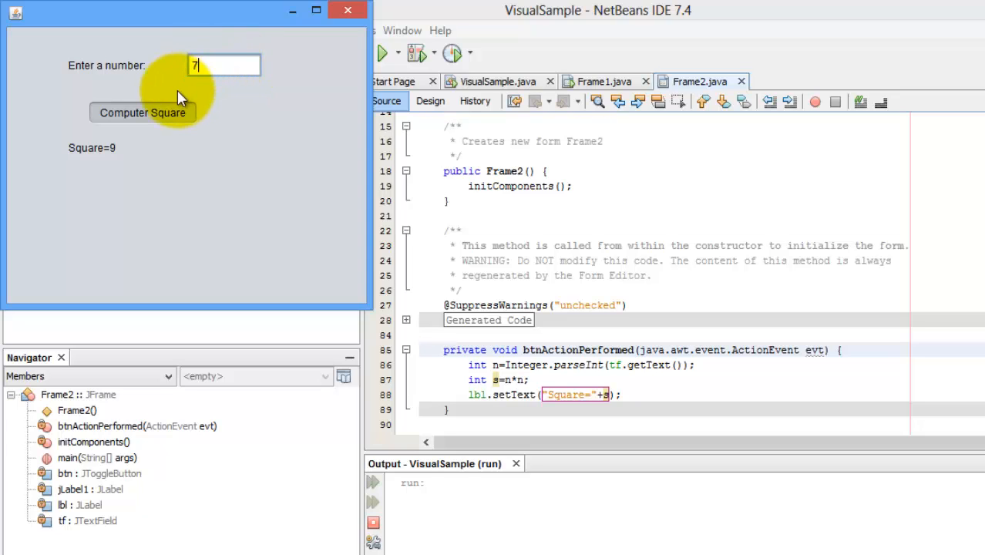
mouse_move(168, 119)
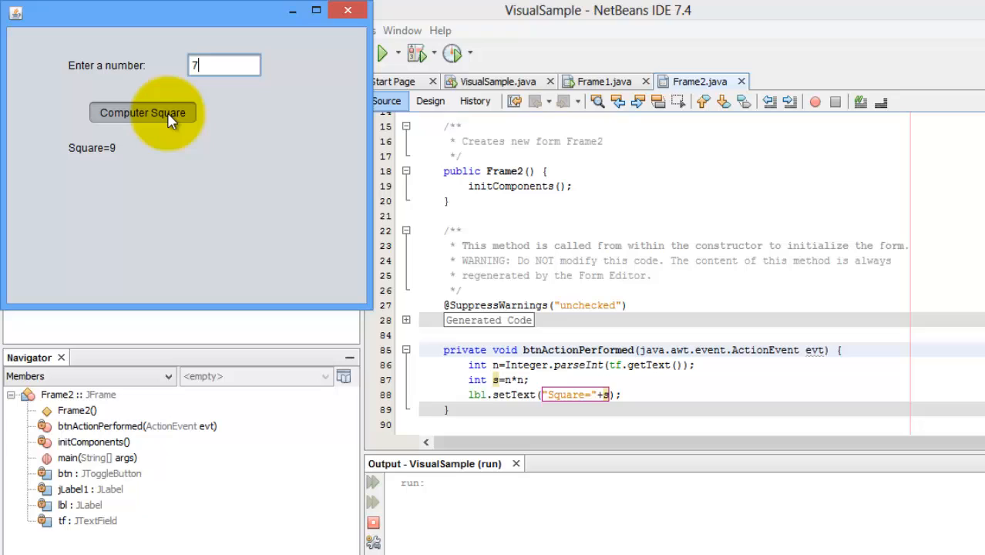
click(142, 112)
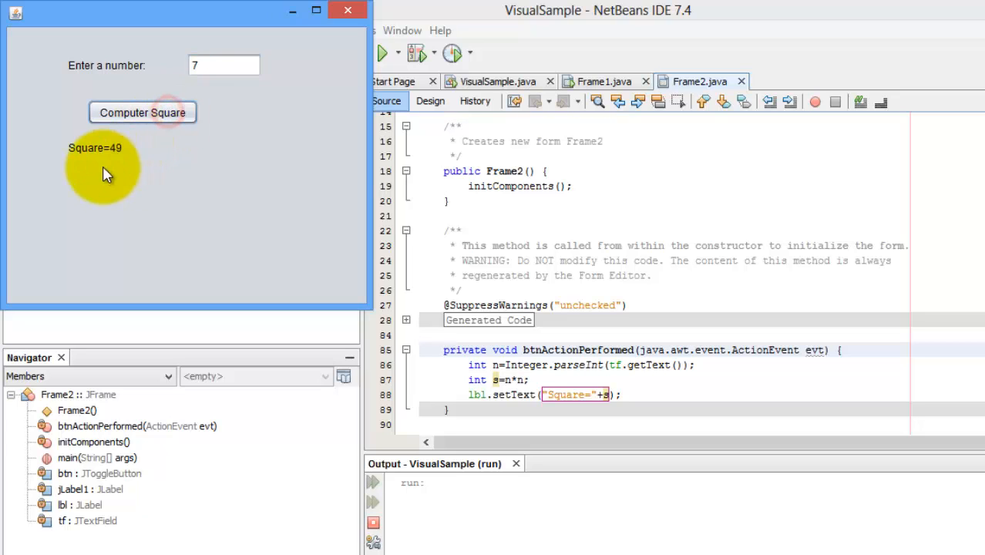
mouse_move(115, 162)
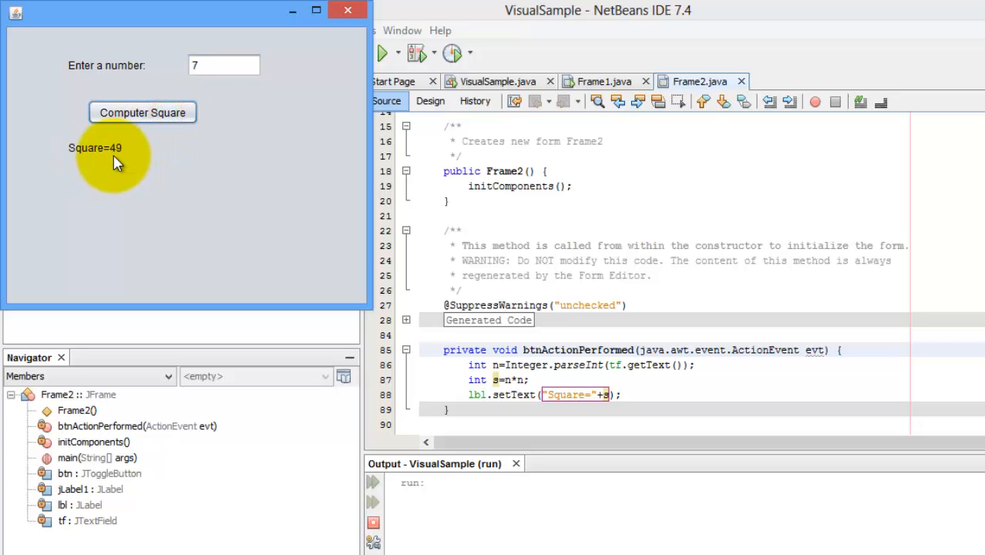